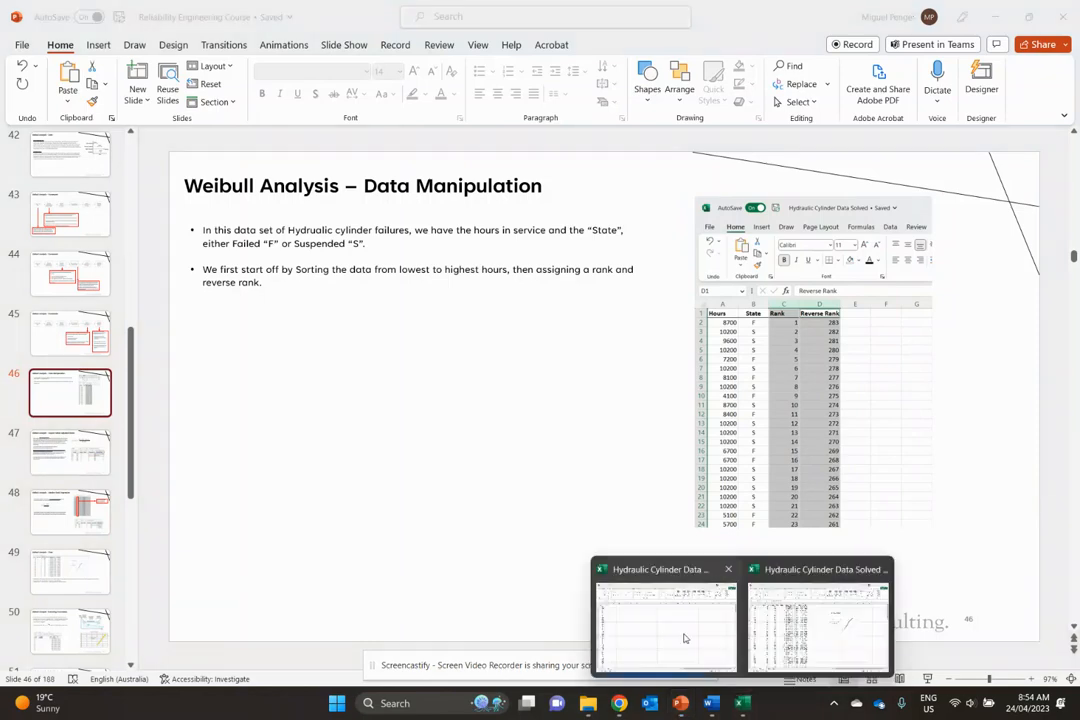
Step: Switch to the Hydraulic Cylinder Data workbook and point out the Hours and State columns
left_click(665, 620)
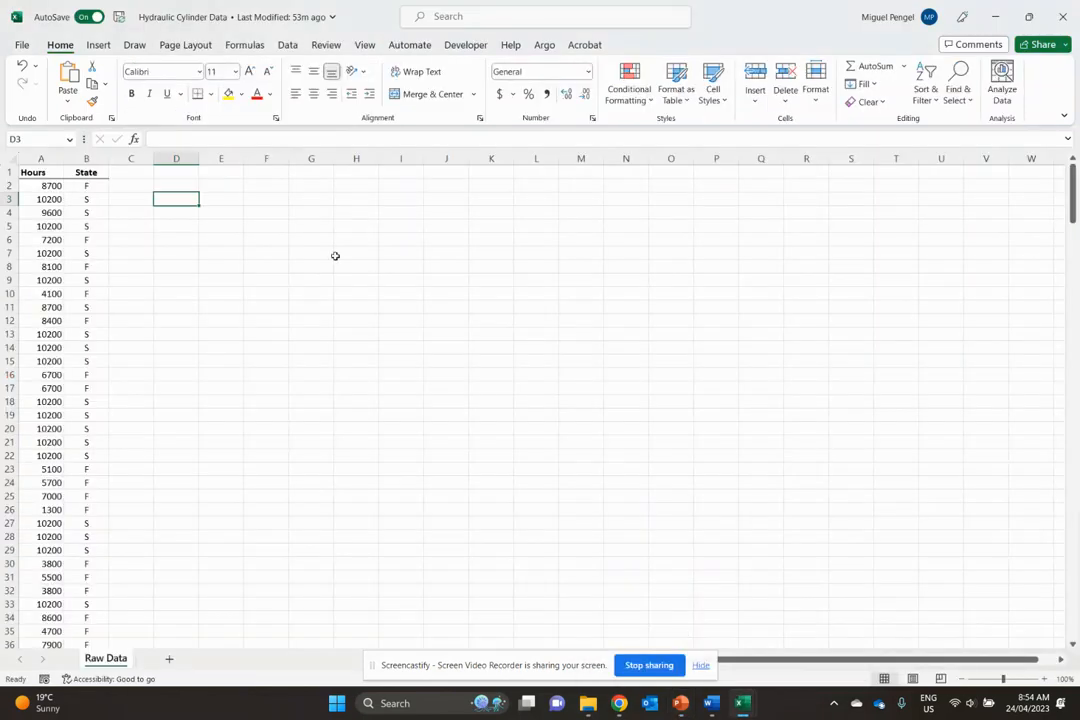
left_click(131, 172)
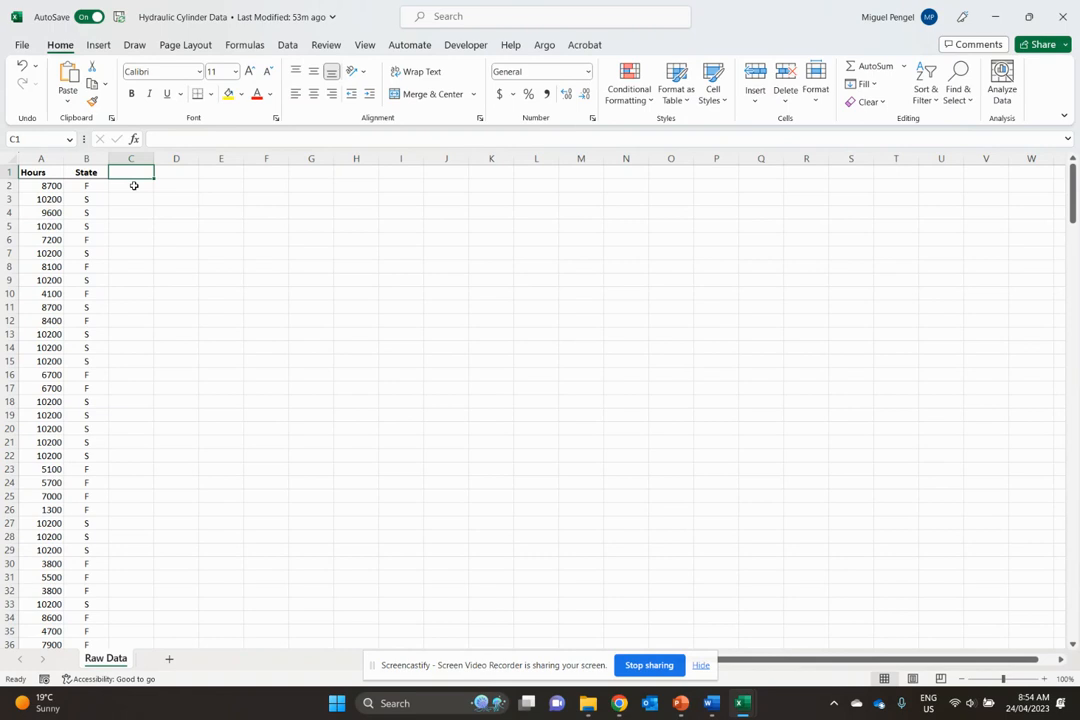
left_click(131, 185)
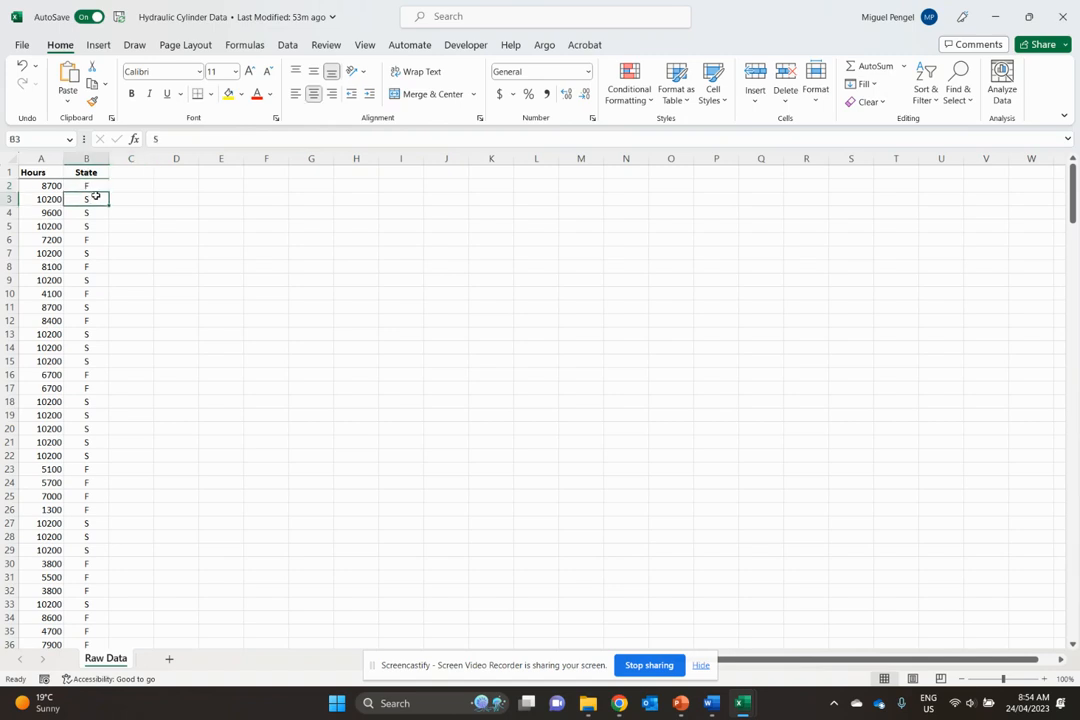
mouse_move(620, 703)
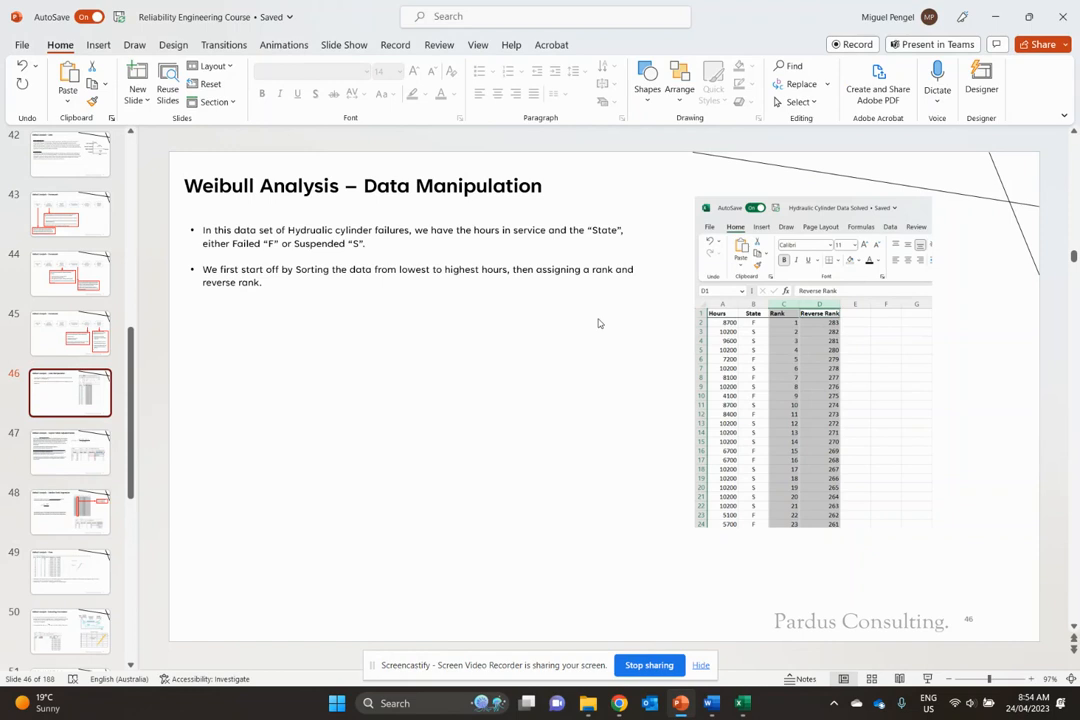
mouse_move(648, 401)
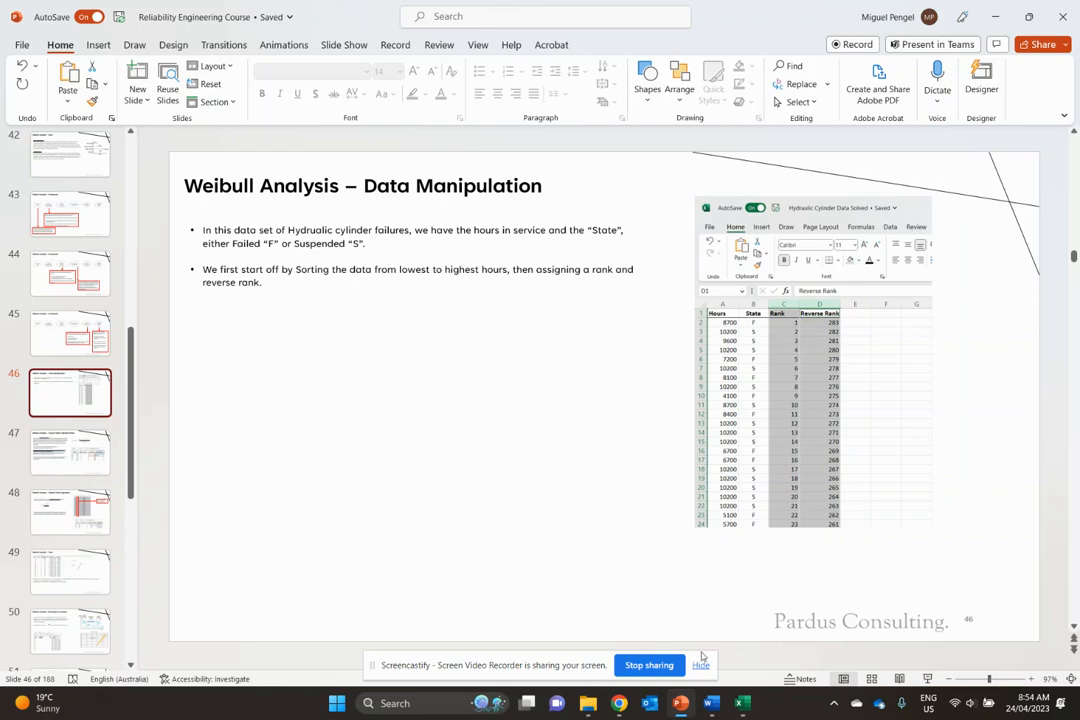
Step: Return from the sorting-and-ranks slide to the hydraulic cylinder workbook
left_click(741, 703)
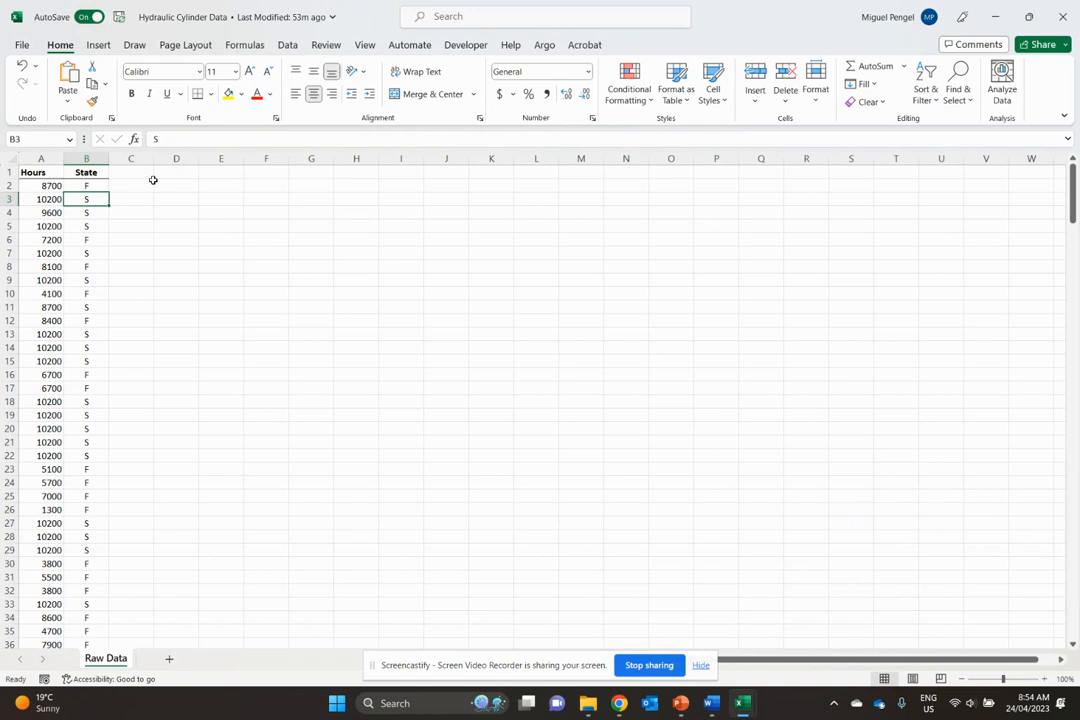
Step: Sort the expanded data by Hours, smallest to largest
left_click(41, 172)
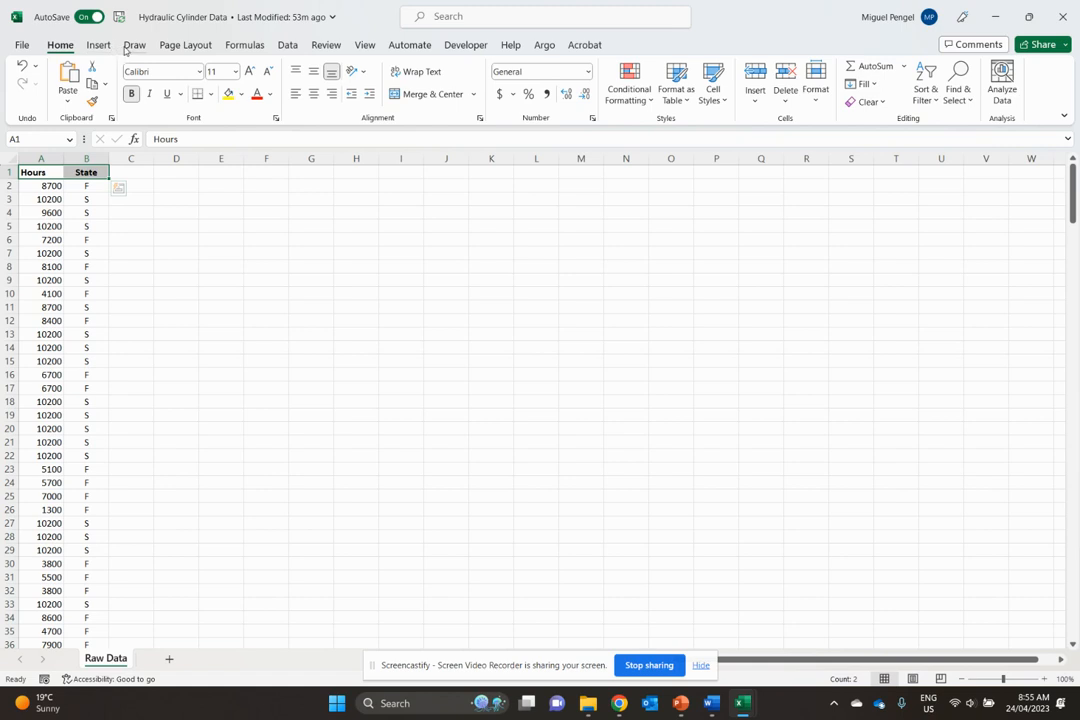
mouse_move(288, 52)
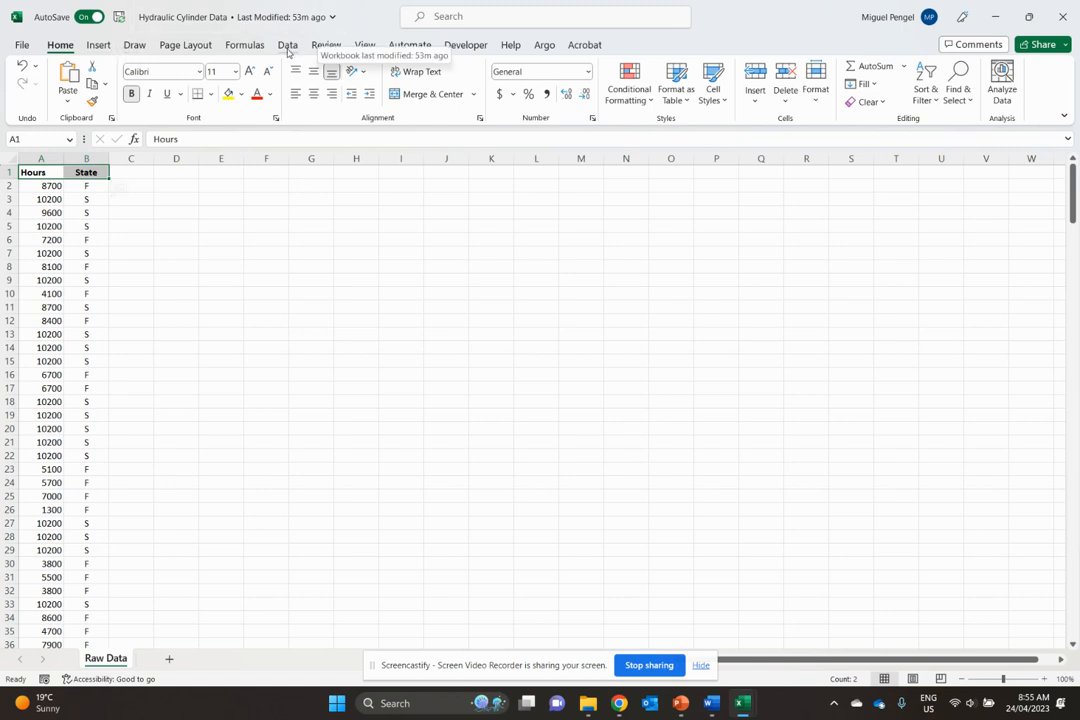
left_click(287, 44)
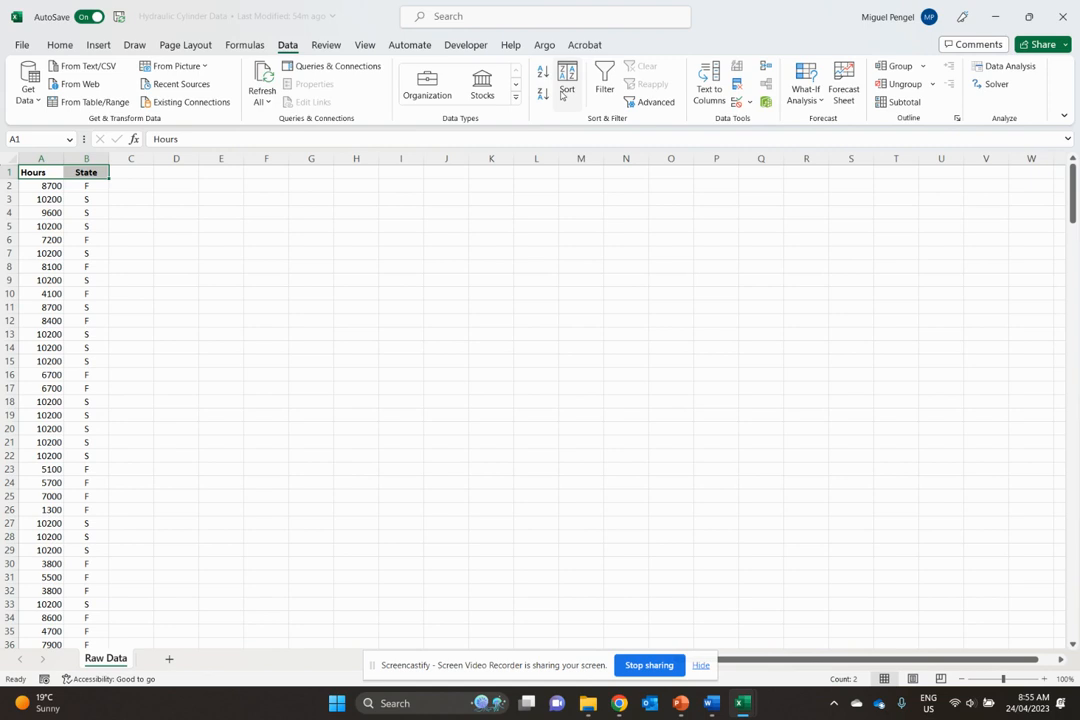
mouse_move(567, 83)
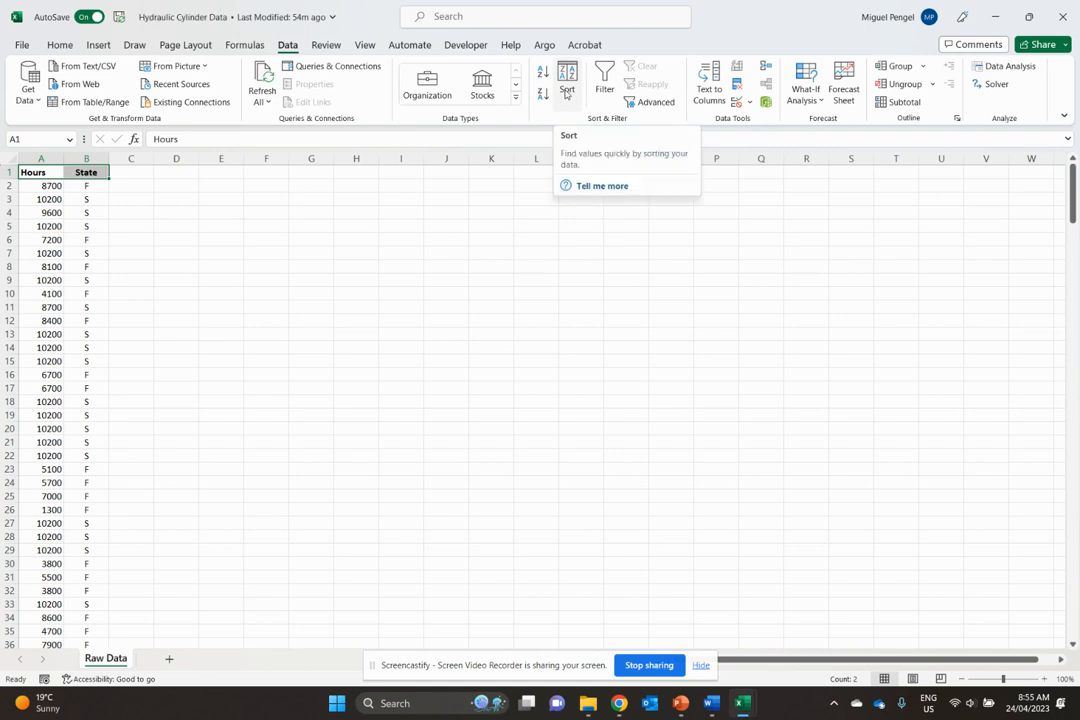
left_click(567, 82)
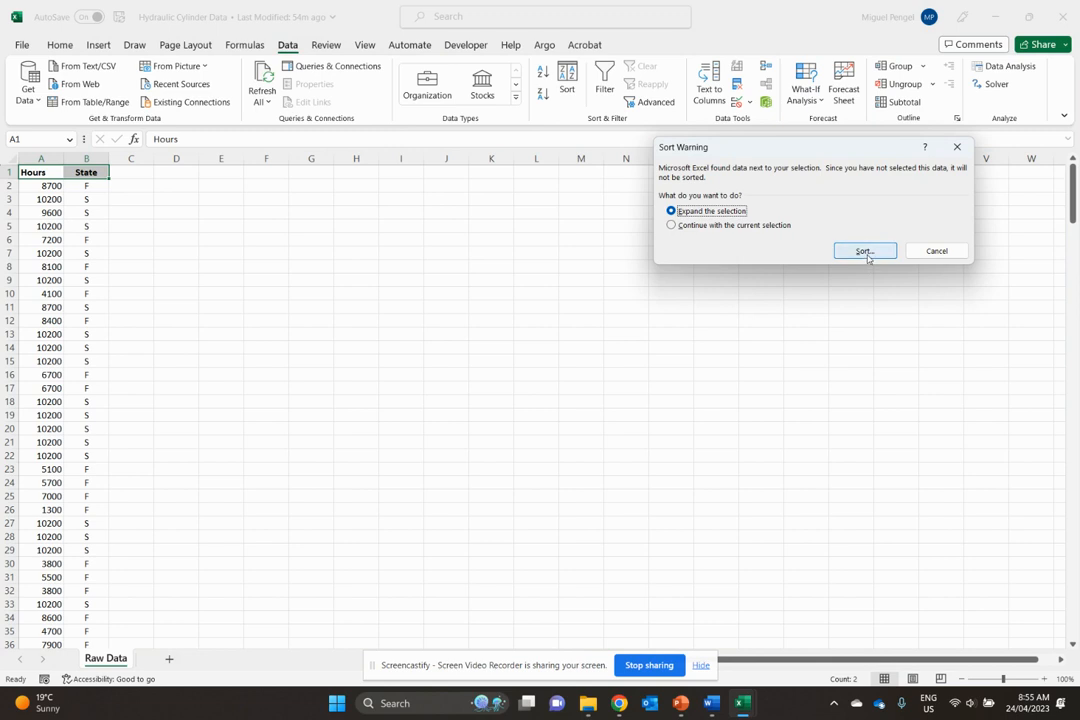
left_click(864, 251)
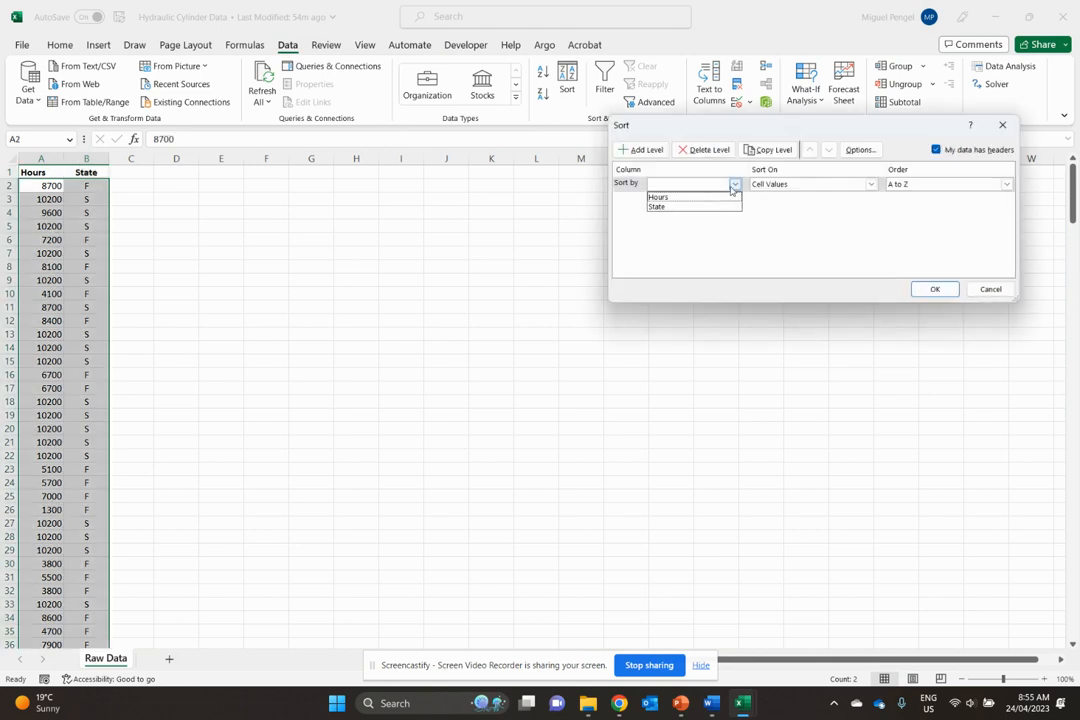
left_click(690, 196)
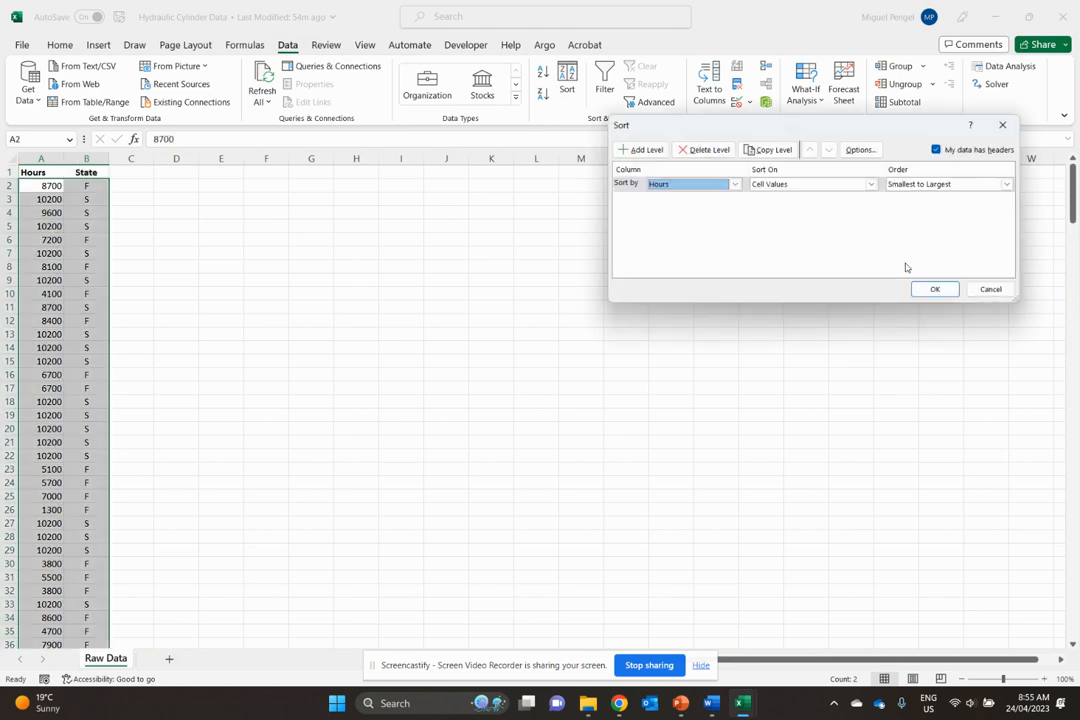
left_click(934, 289)
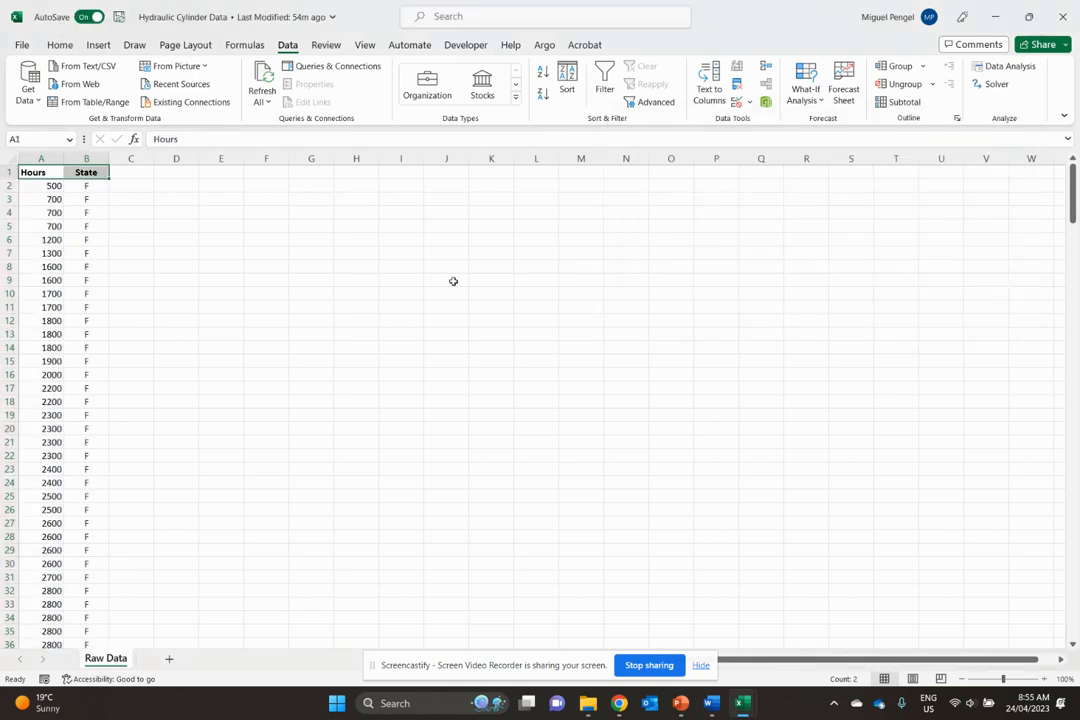
Step: Add Rank and Reverse Rank headings, seed Rank with 1 and 2, and fill down to 283
scroll("down", 3)
type("Rank")
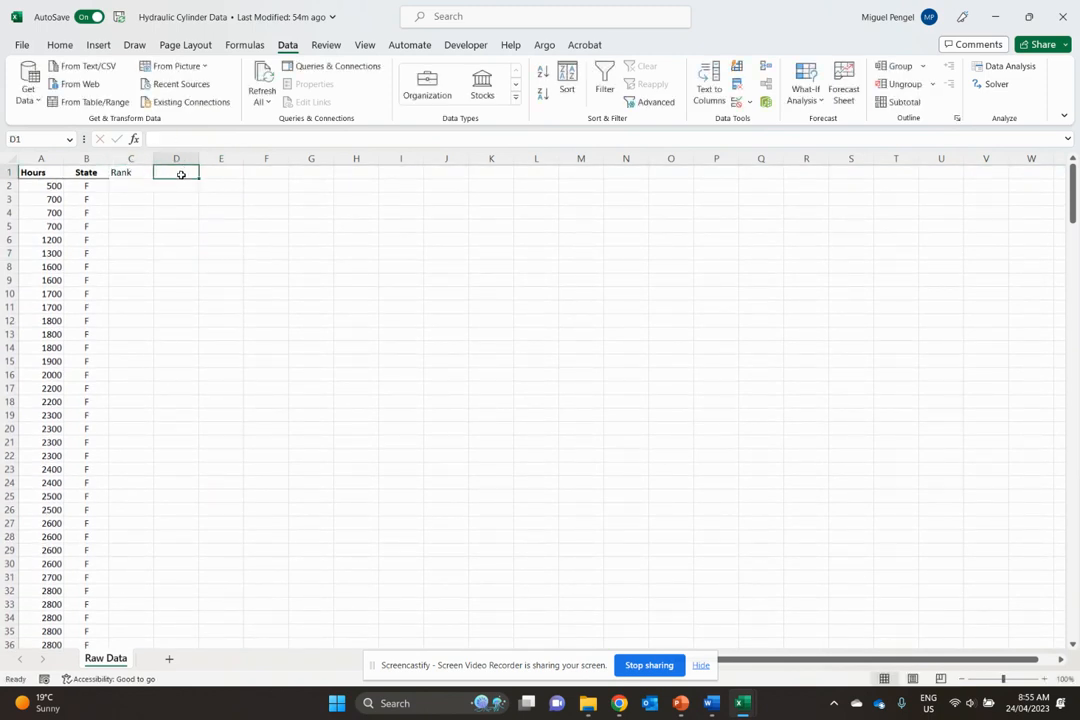
type("Reverse Rank")
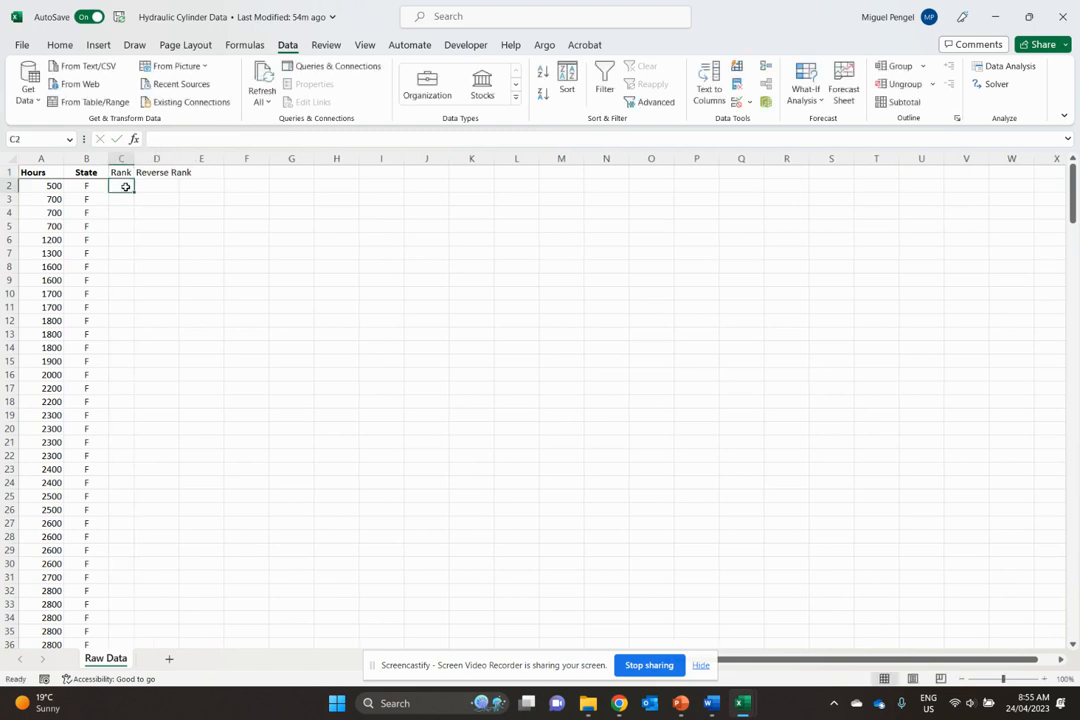
type("2")
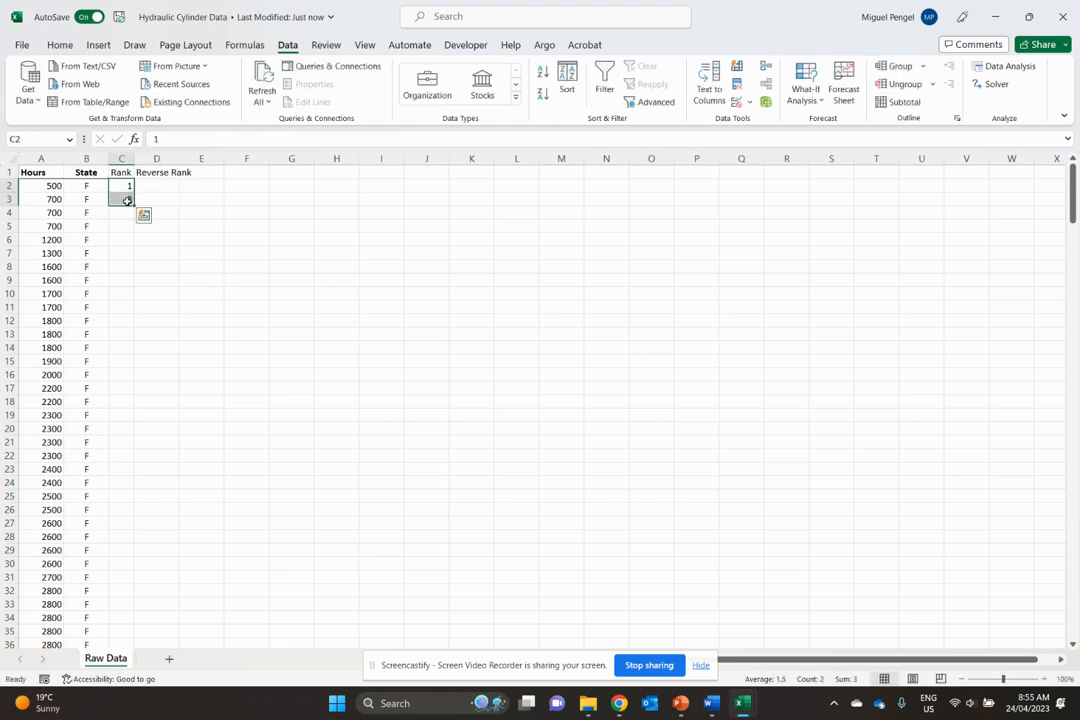
scroll("down", 3)
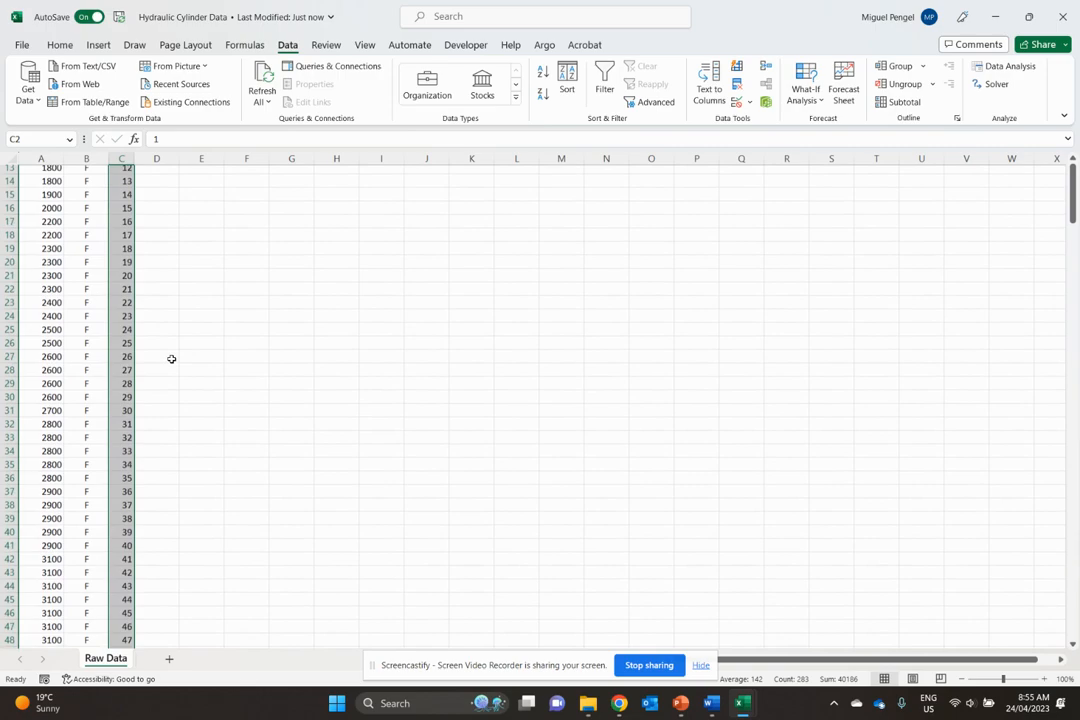
scroll("down", 3)
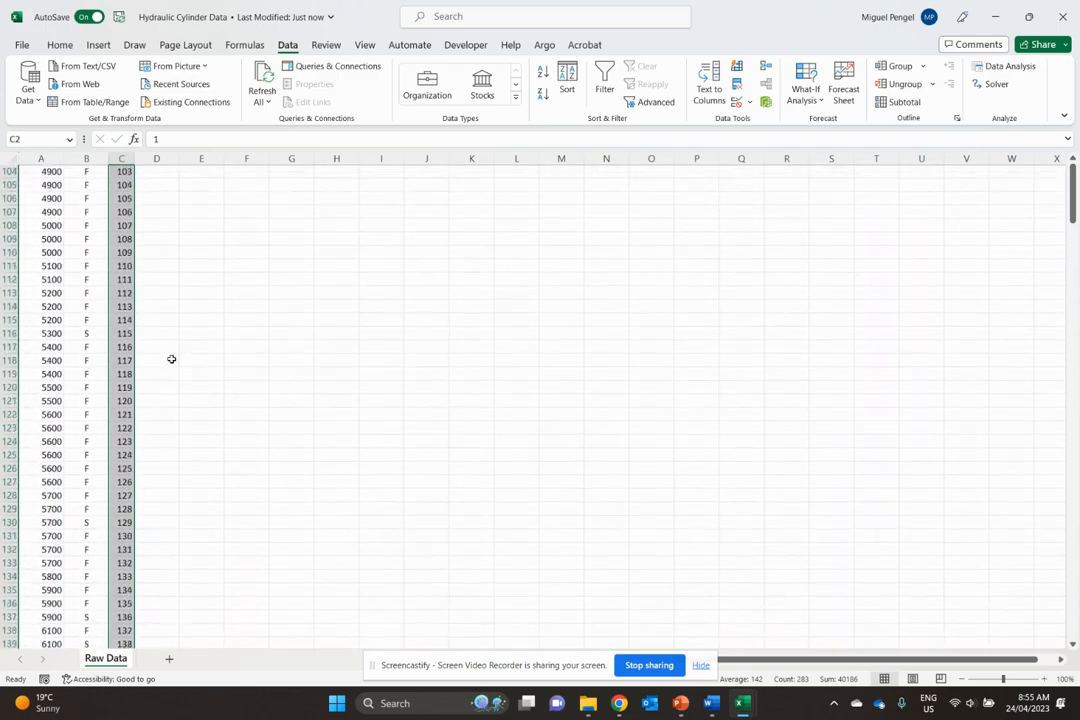
scroll("down", 3)
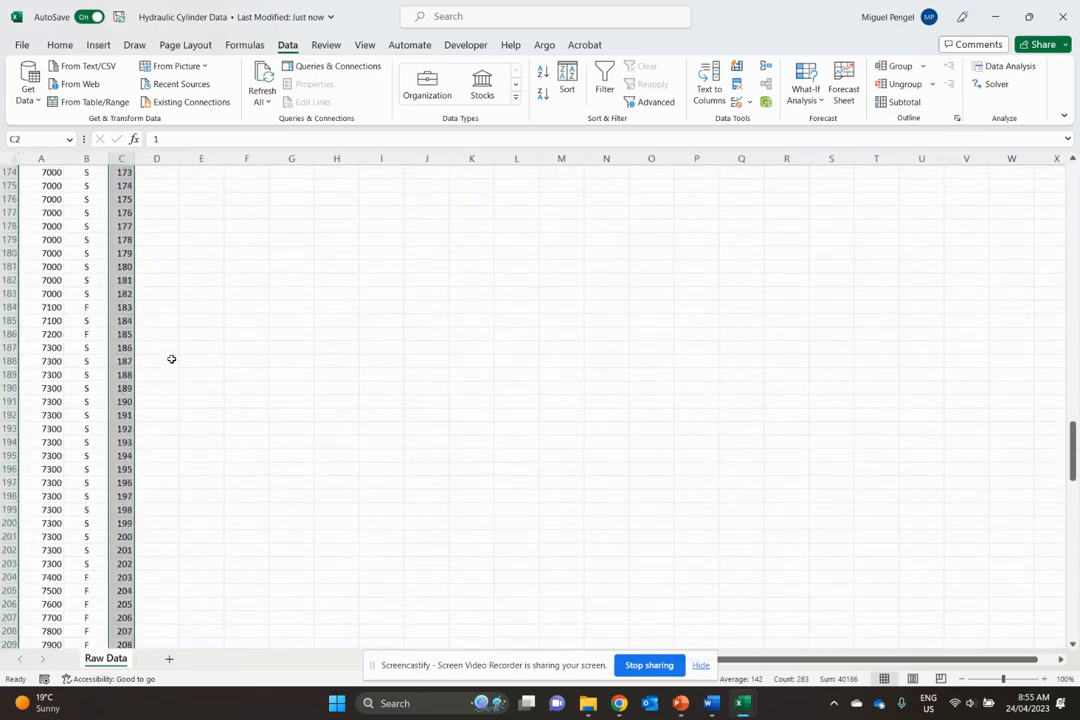
scroll("down", 3)
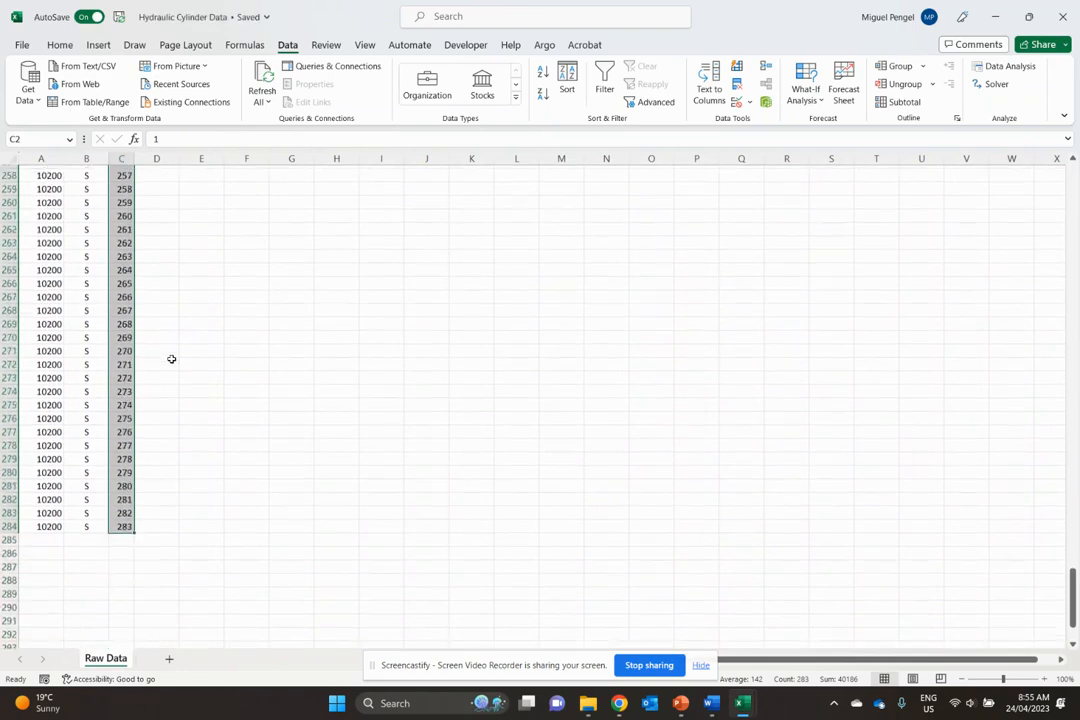
Step: Fill the Reverse Rank column from 283 down to 1 through row 284
left_click(156, 523)
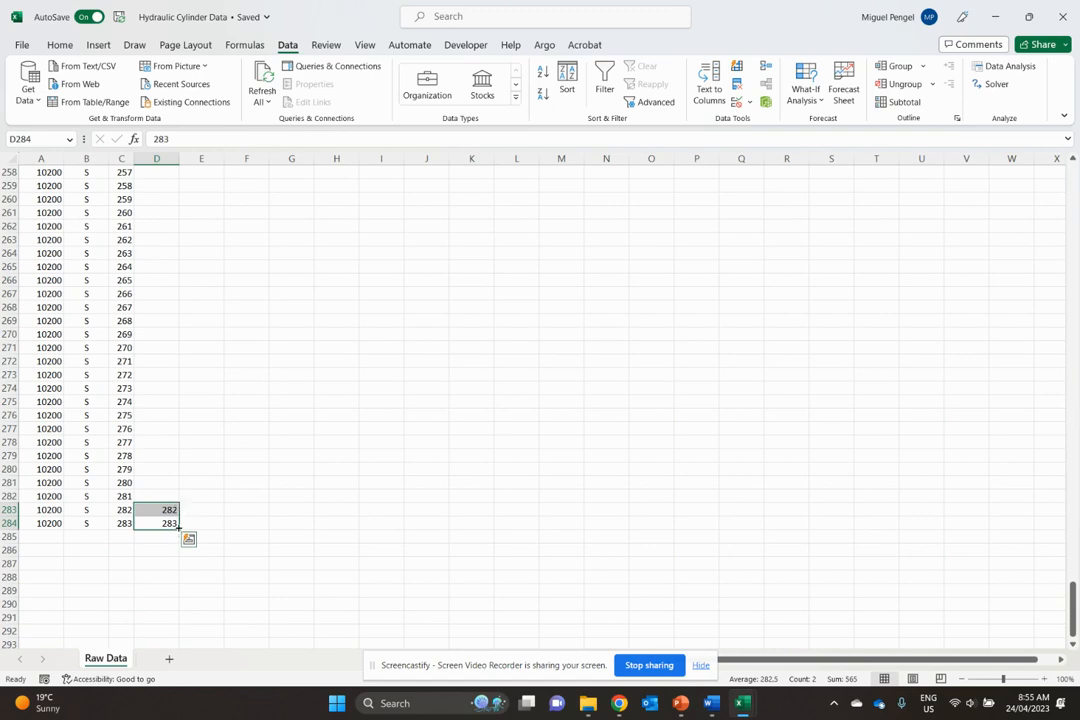
left_click_drag(157, 523, 157, 185)
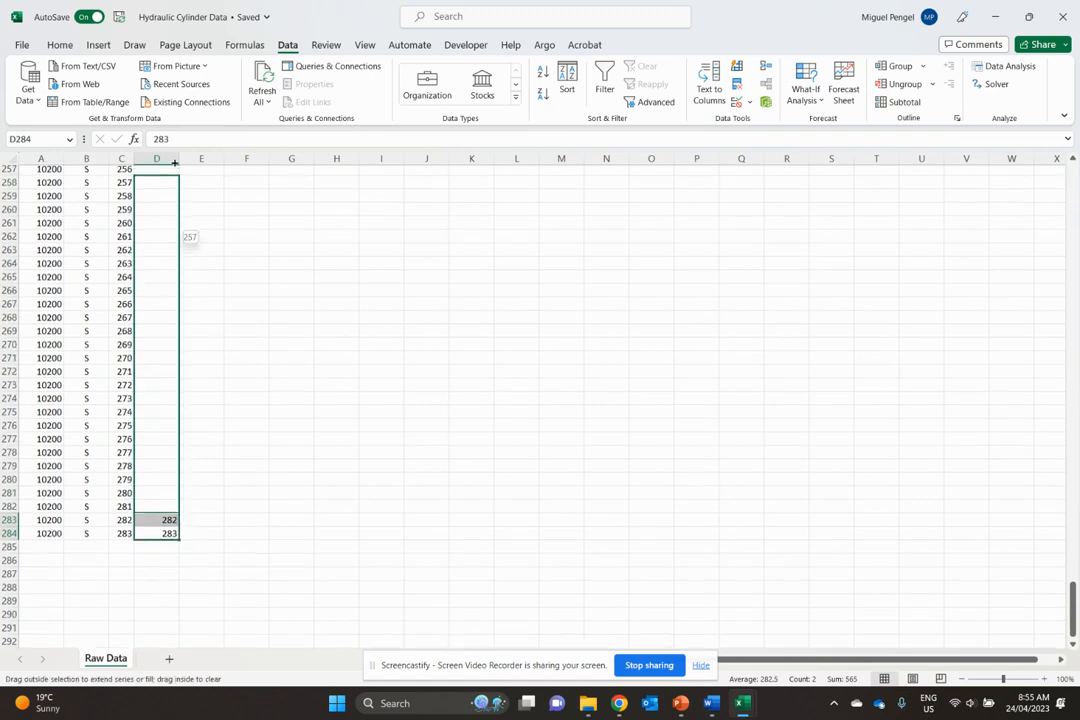
scroll("up", 3)
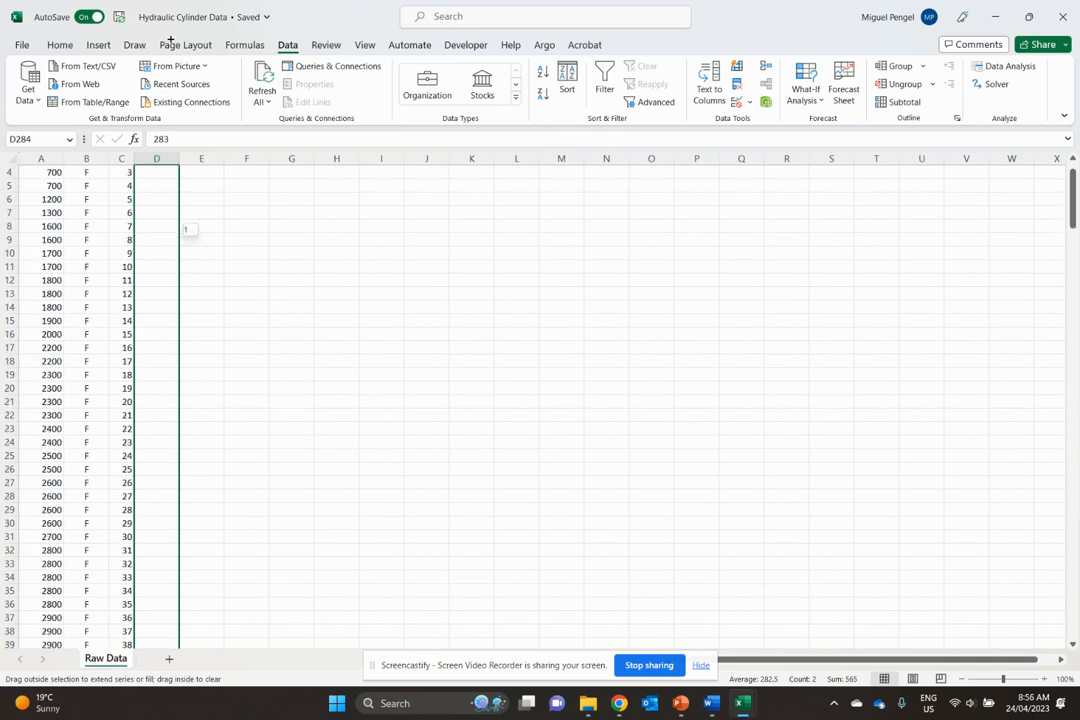
scroll("up", 3)
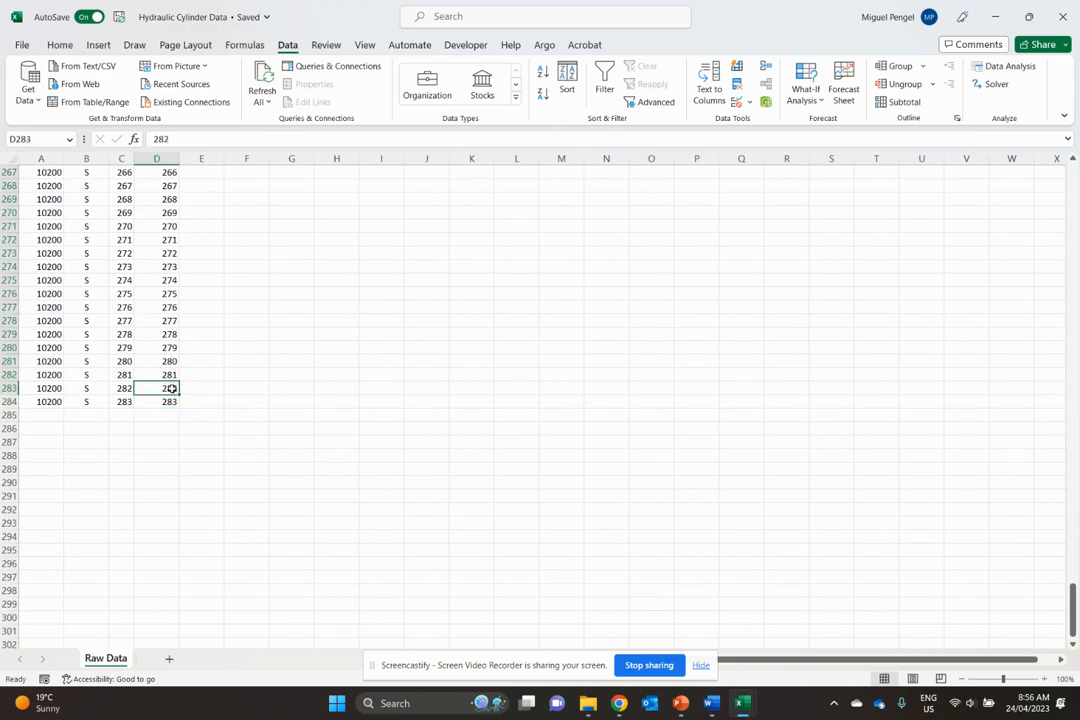
scroll("up", 3)
type("283")
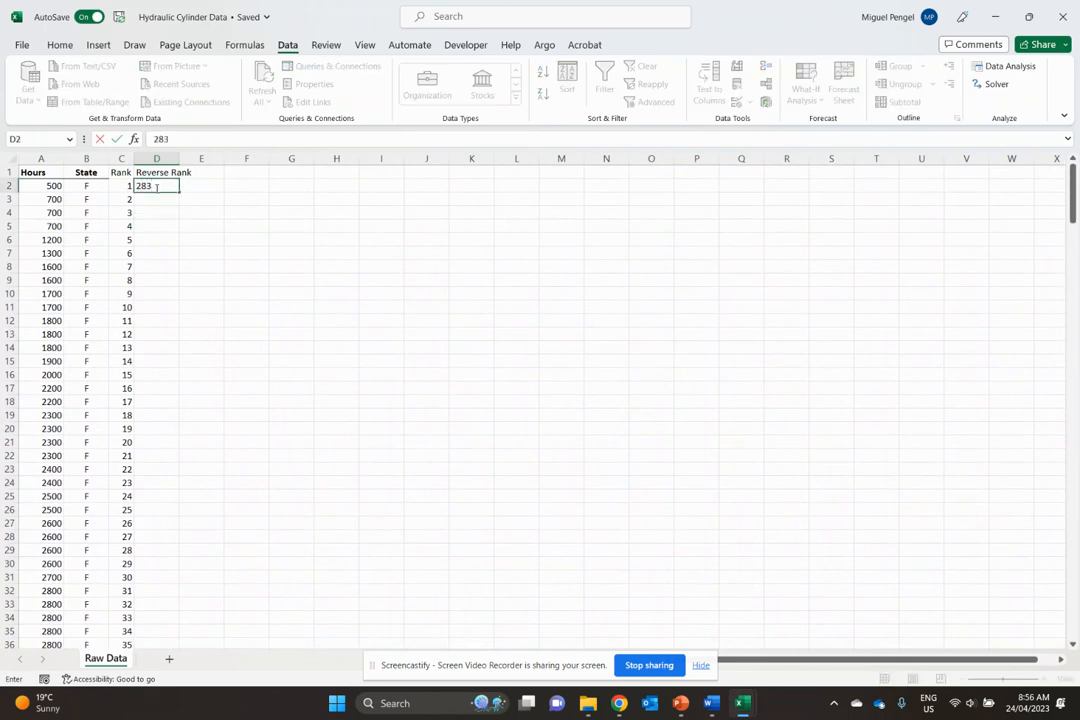
key("Return")
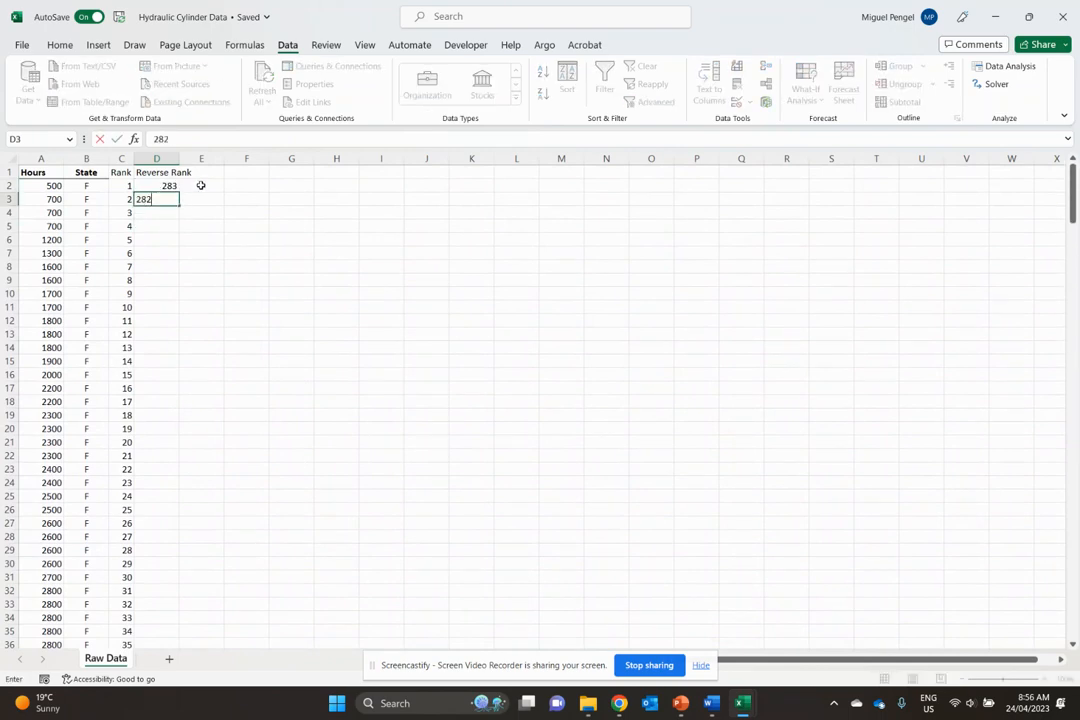
key("Return")
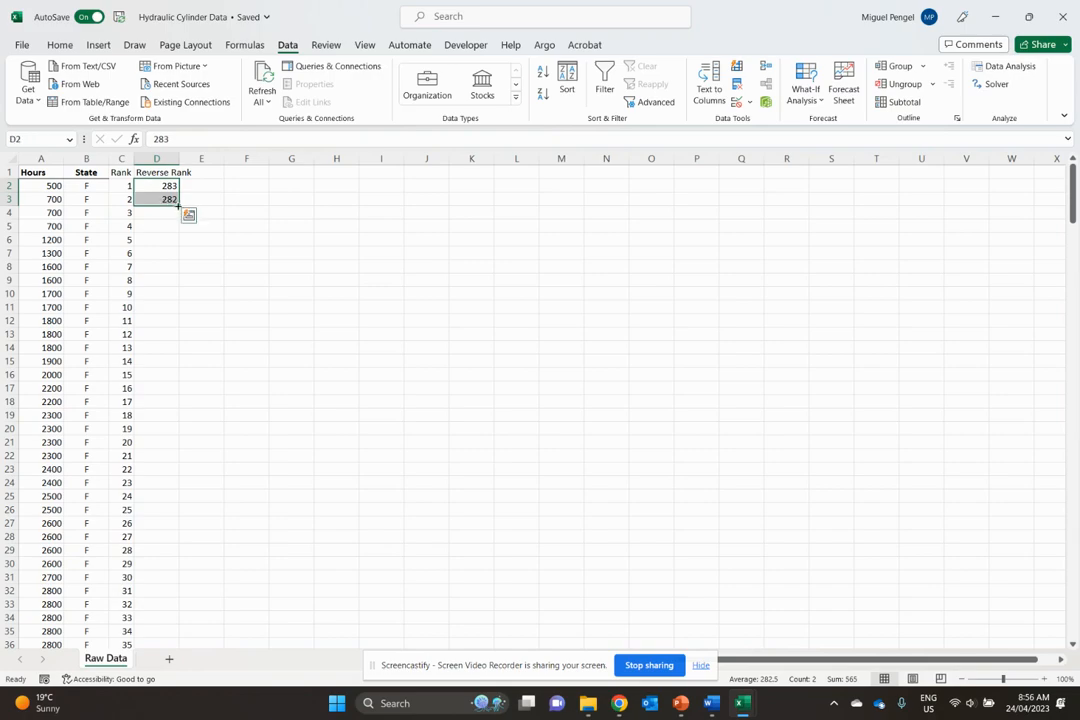
scroll("down", 3)
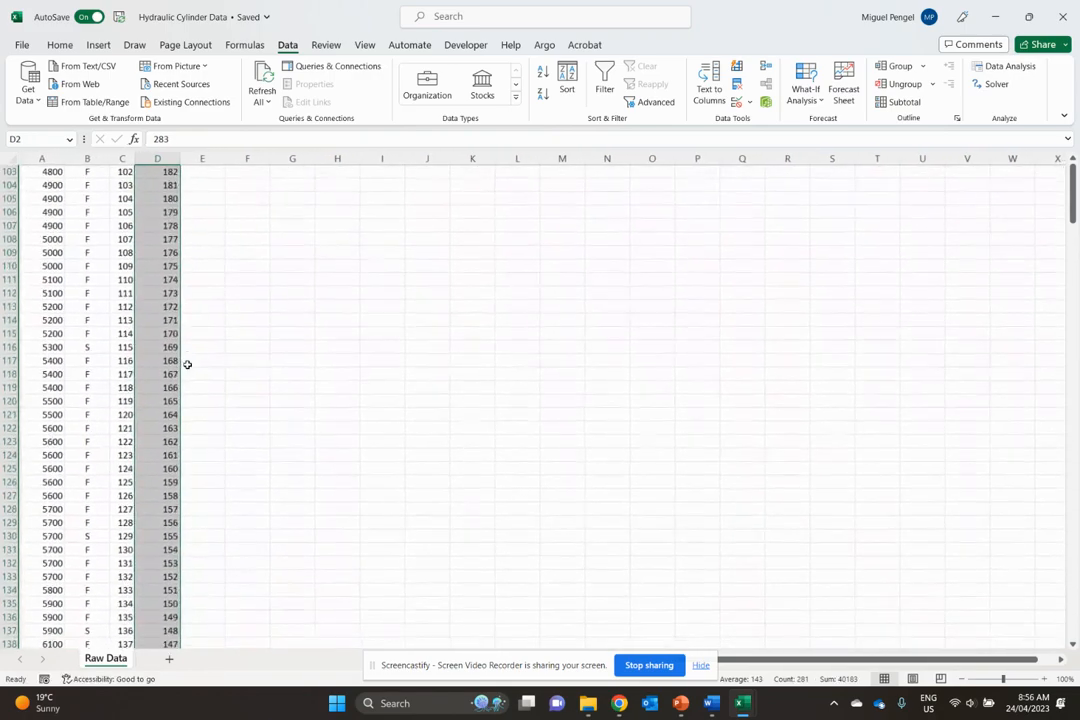
scroll("down", 3)
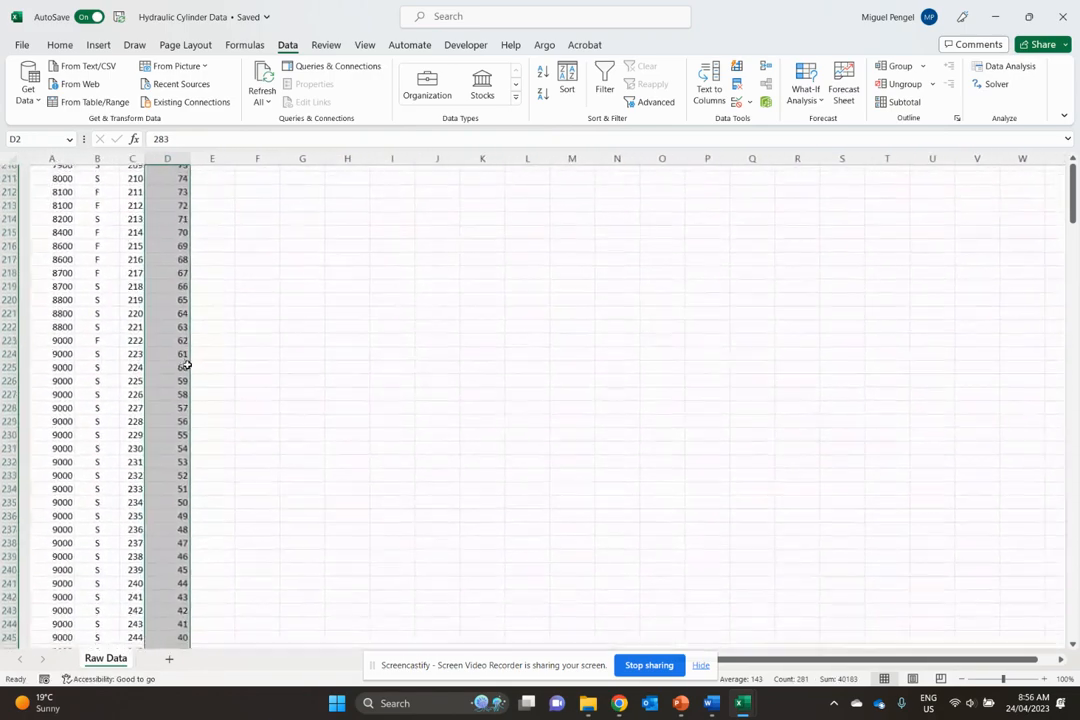
scroll("down", 3)
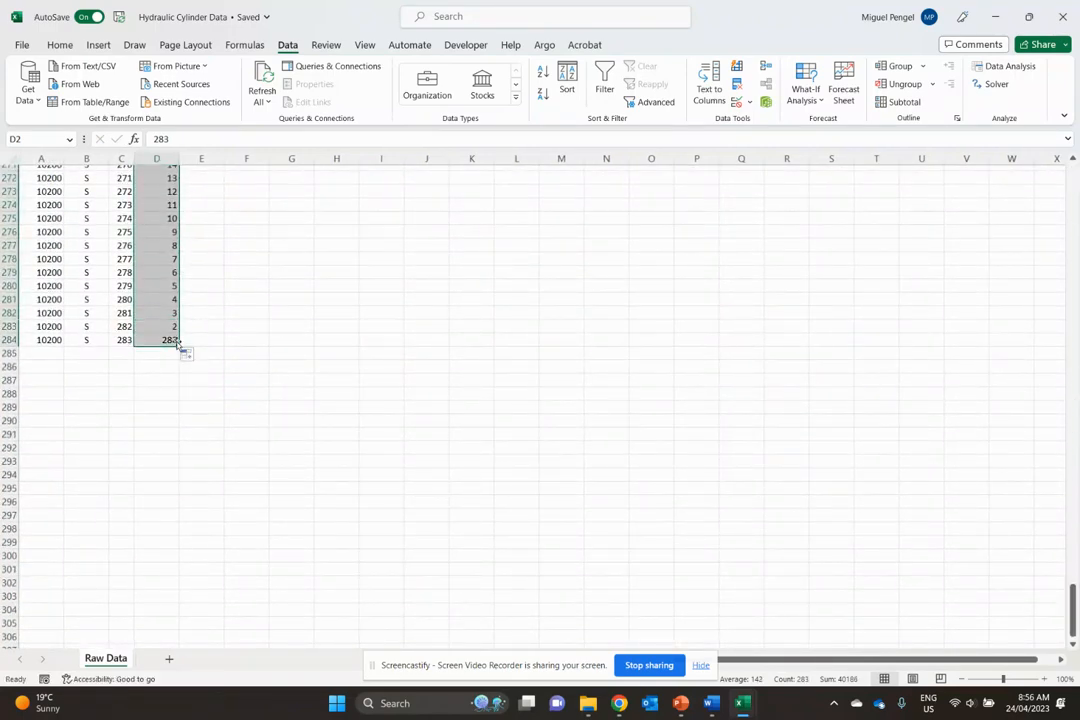
scroll("up", 3)
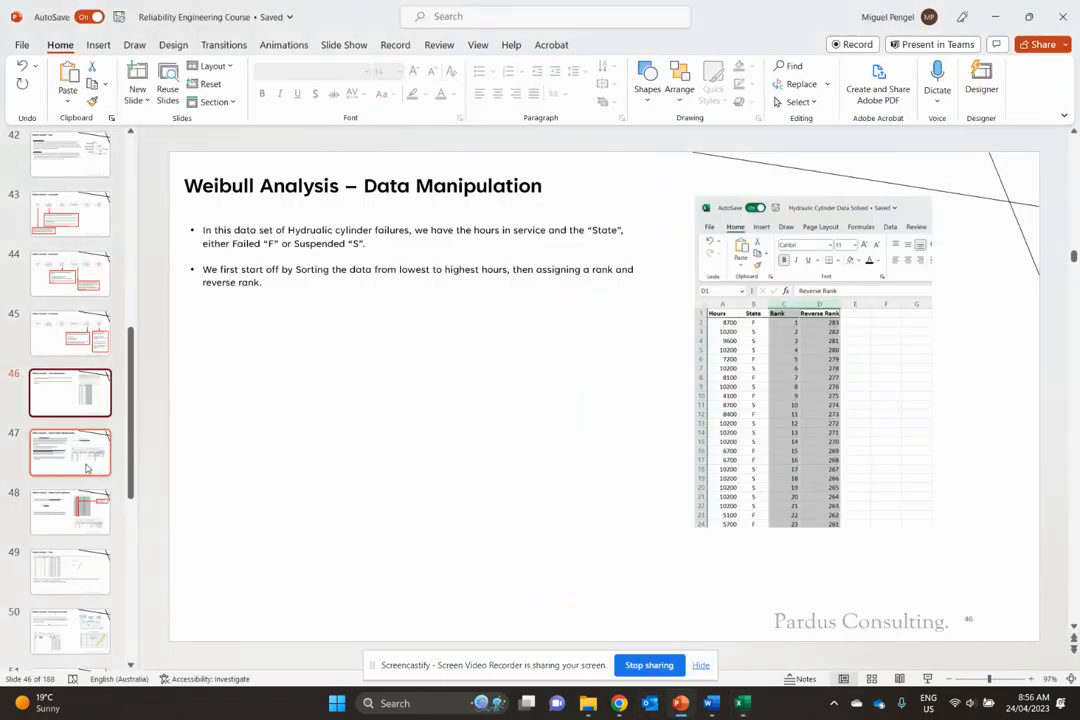
Step: View the Kaplan-Meier Adjusted Ranks slide, glance at the Weibull origin slide, then return
left_click(70, 453)
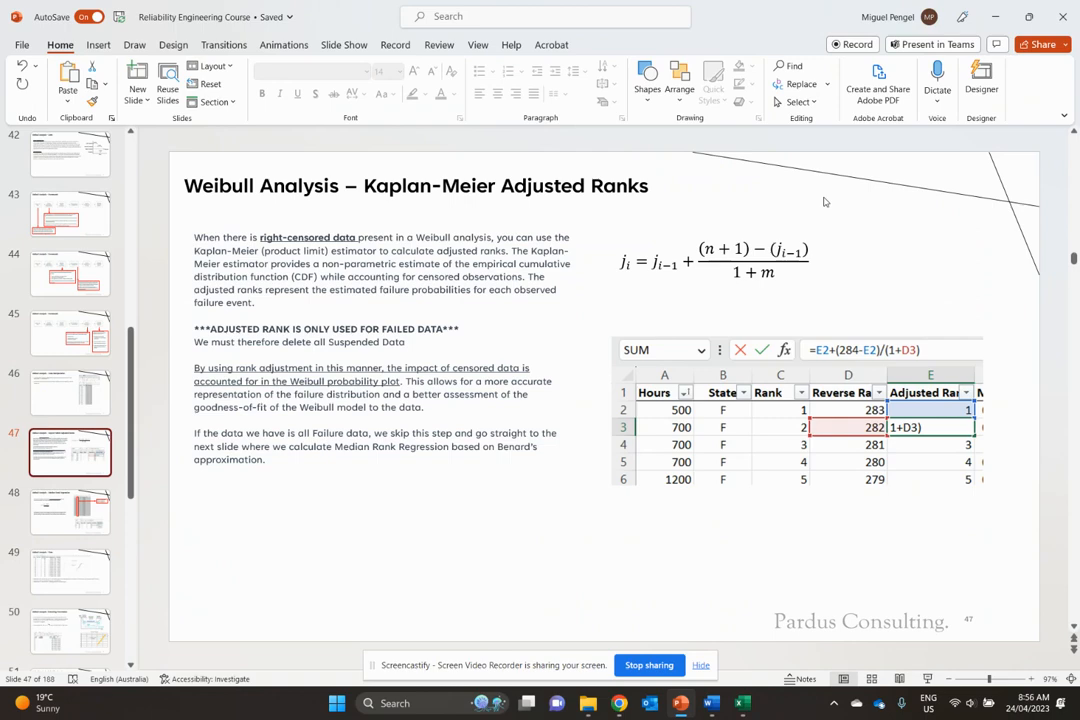
scroll("up", 3)
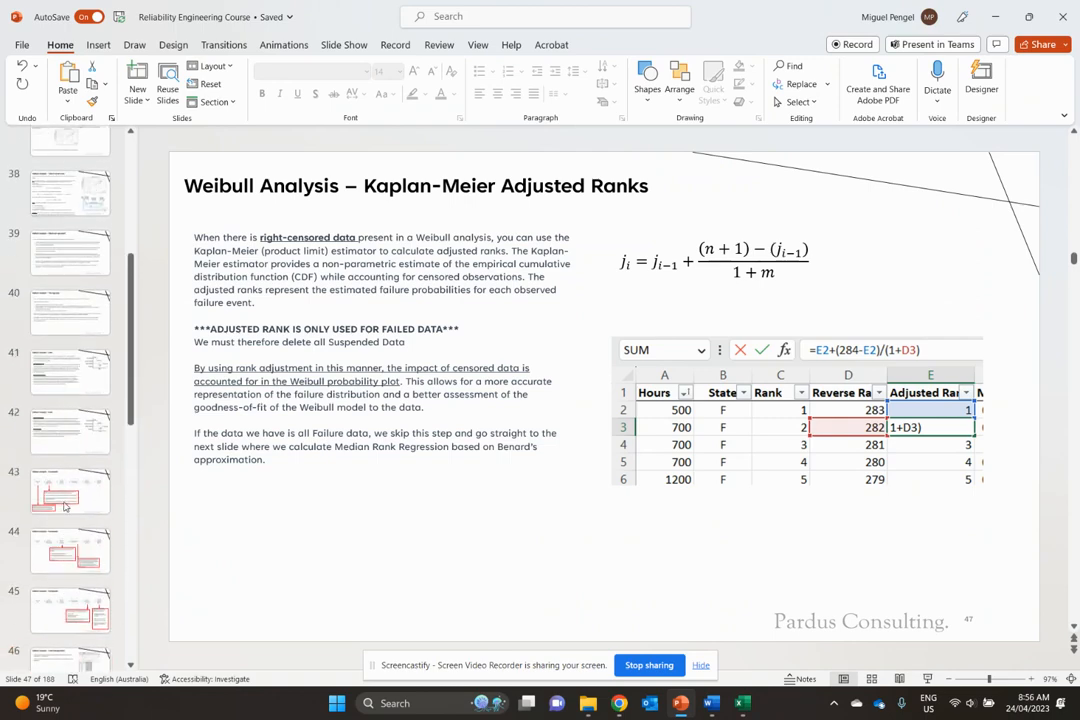
left_click(70, 234)
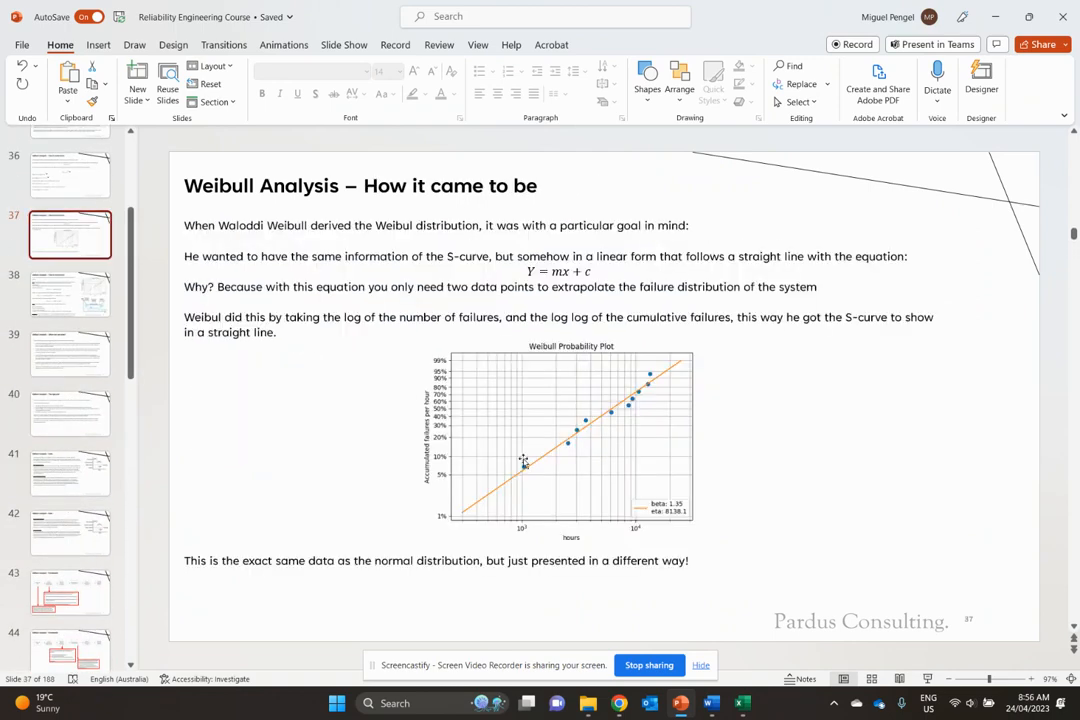
mouse_move(570, 430)
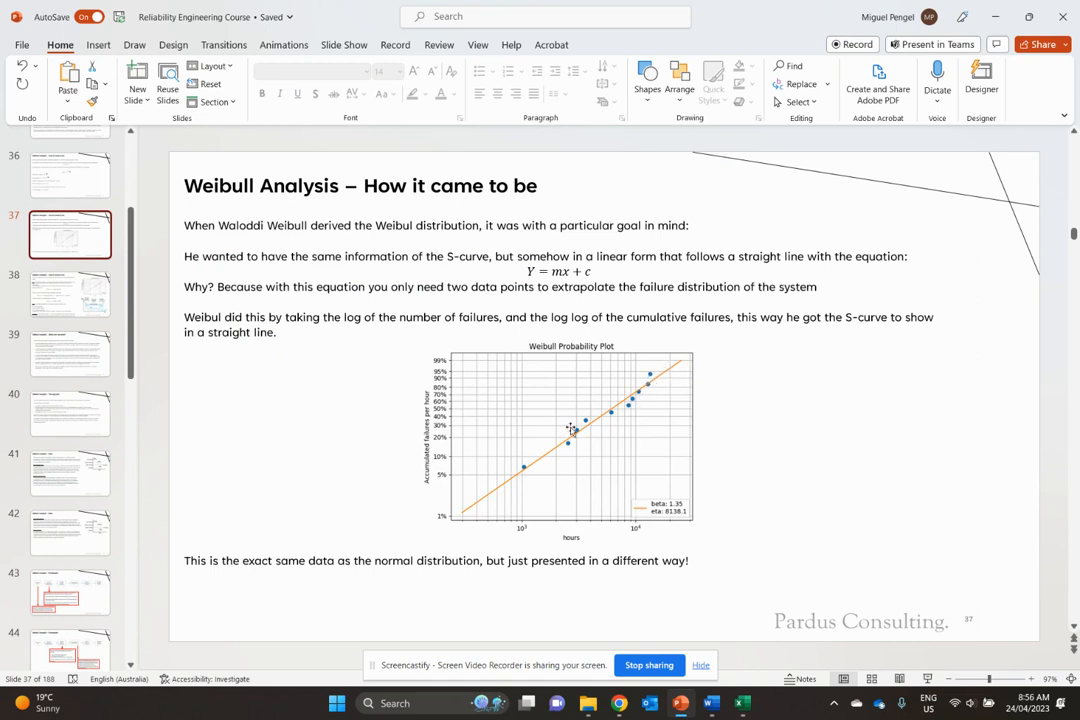
mouse_move(510, 468)
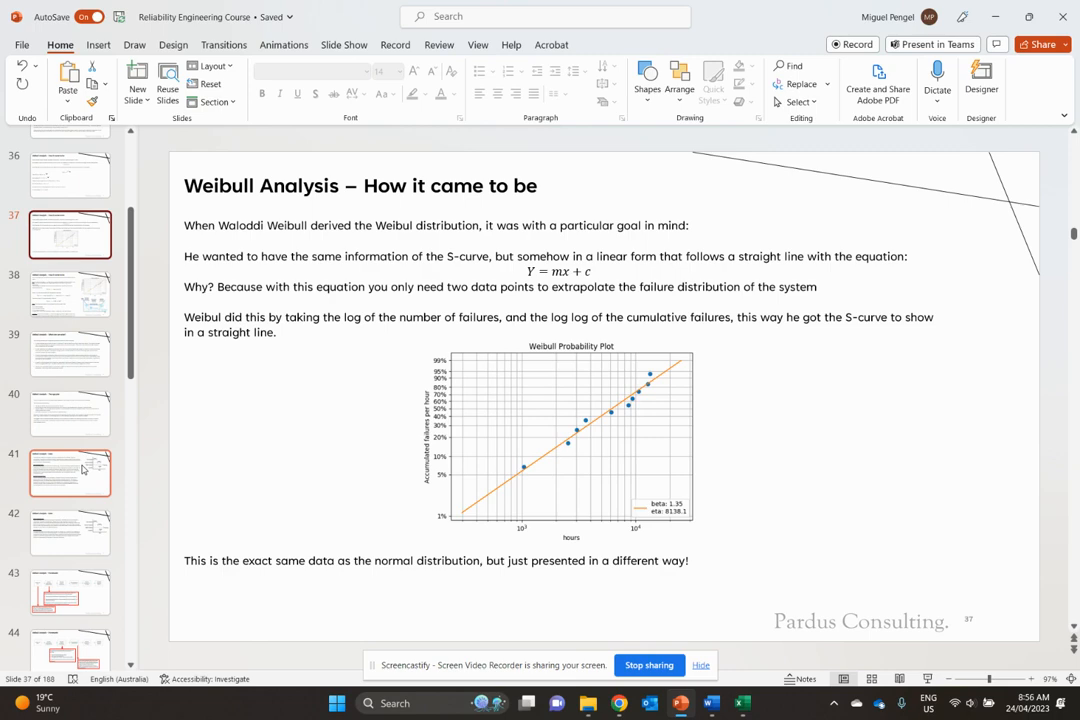
scroll("down", 3)
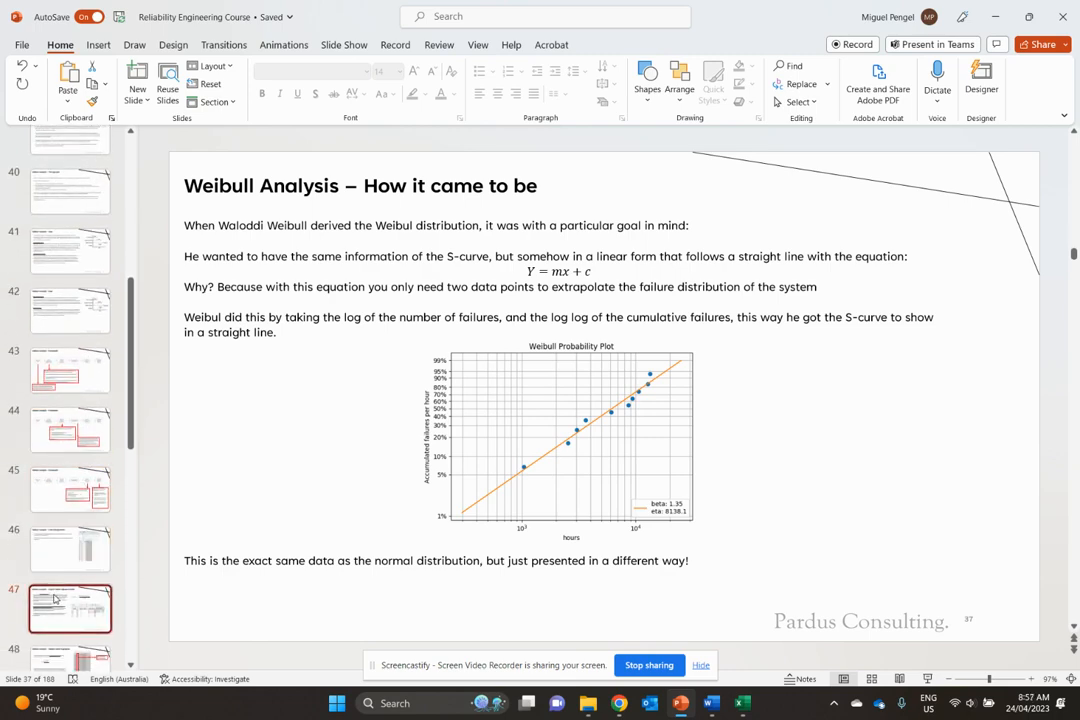
left_click(70, 608)
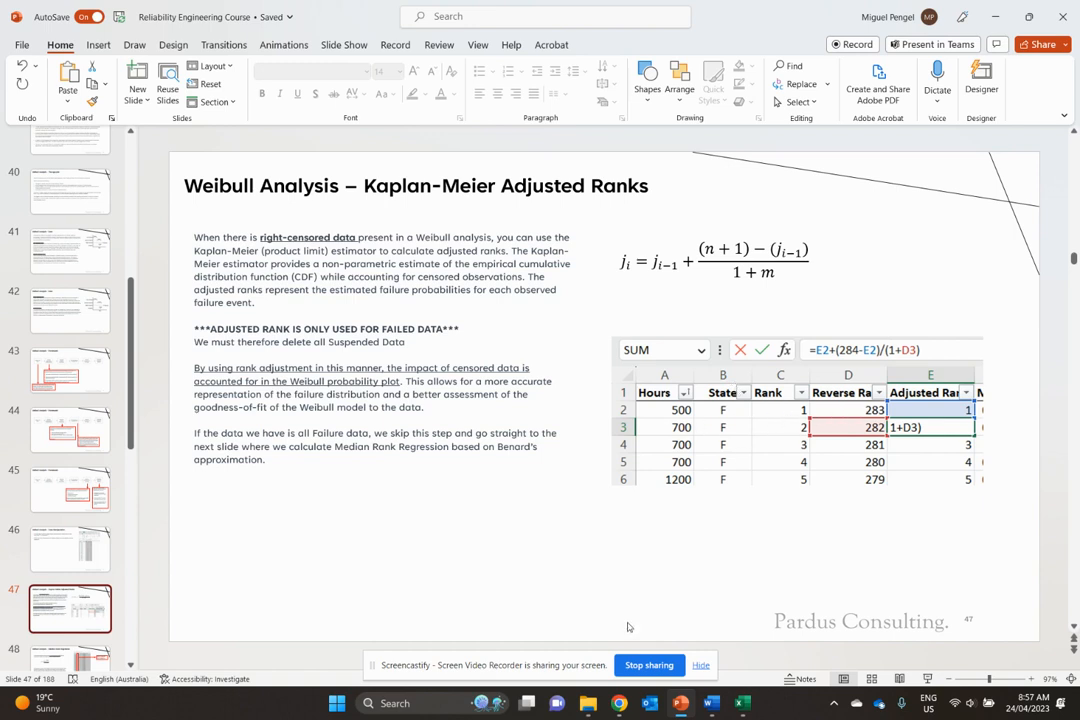
mouse_move(735, 435)
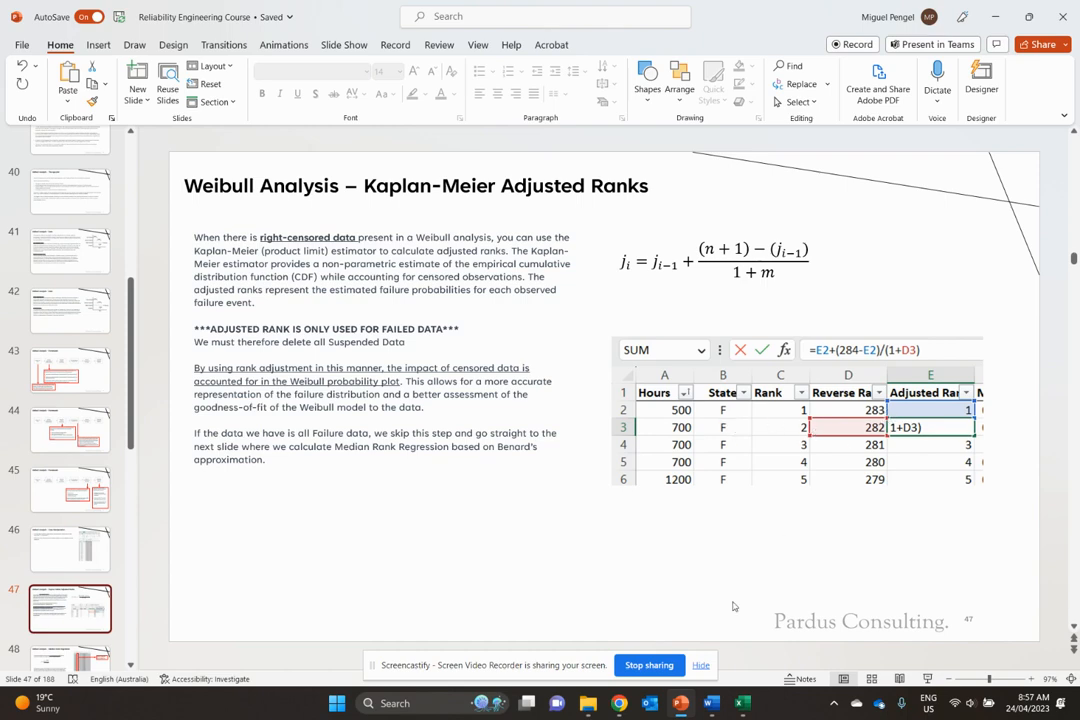
mouse_move(741, 702)
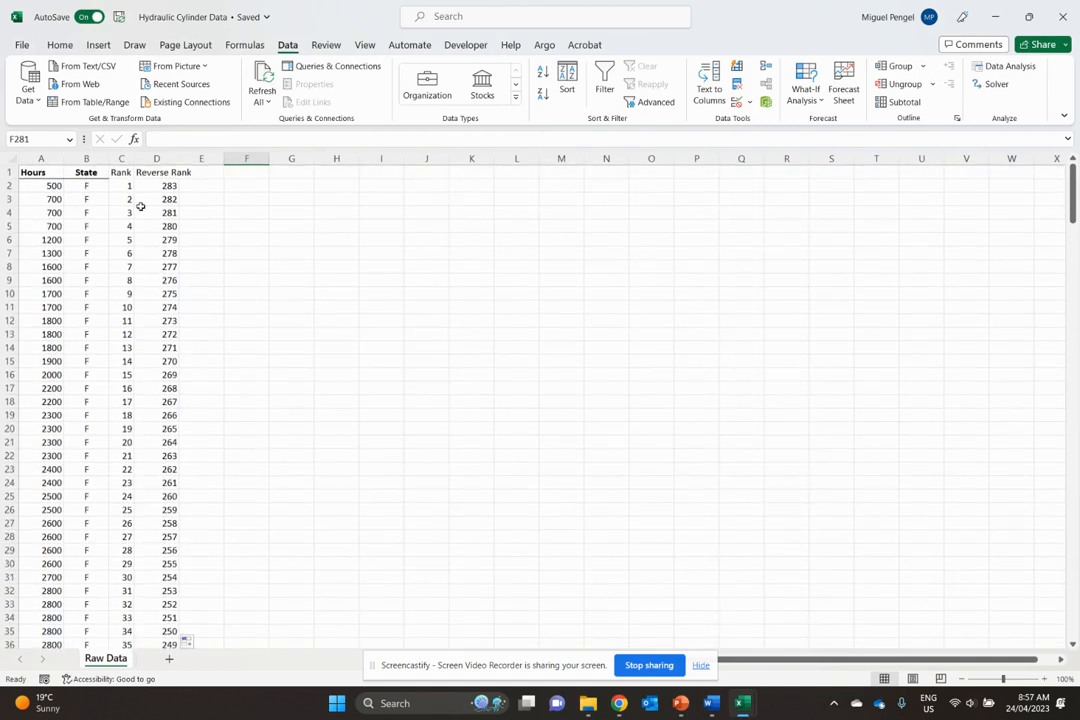
Step: Filter the State column to S and delete the 129 suspended rows
left_click(41, 172)
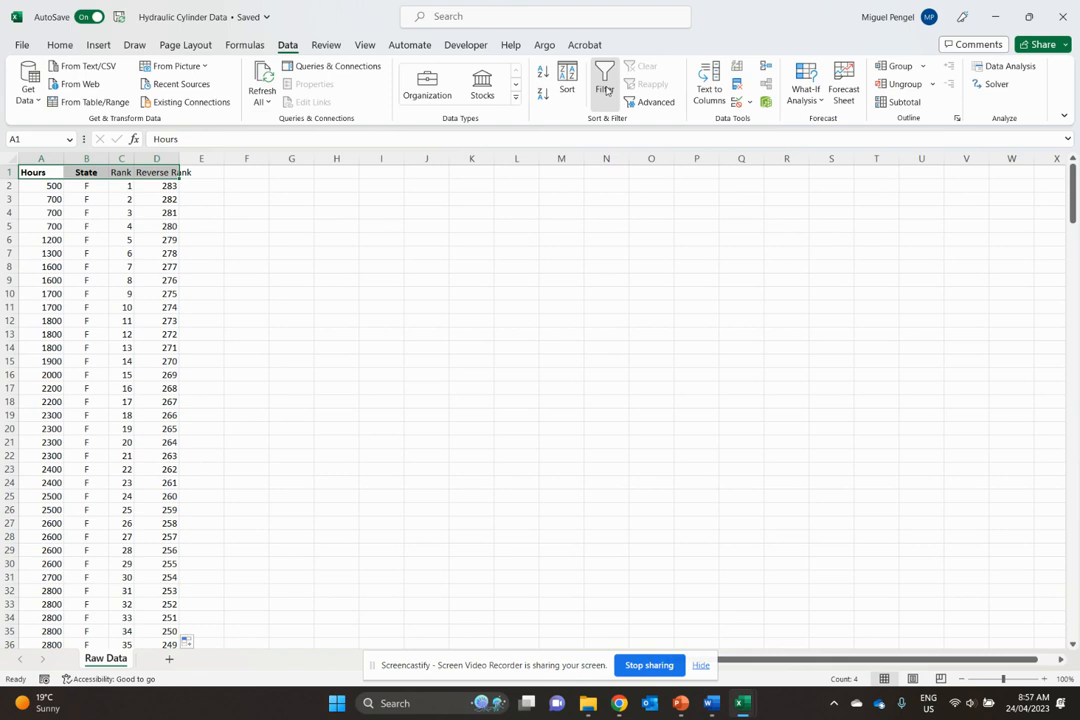
left_click(604, 83)
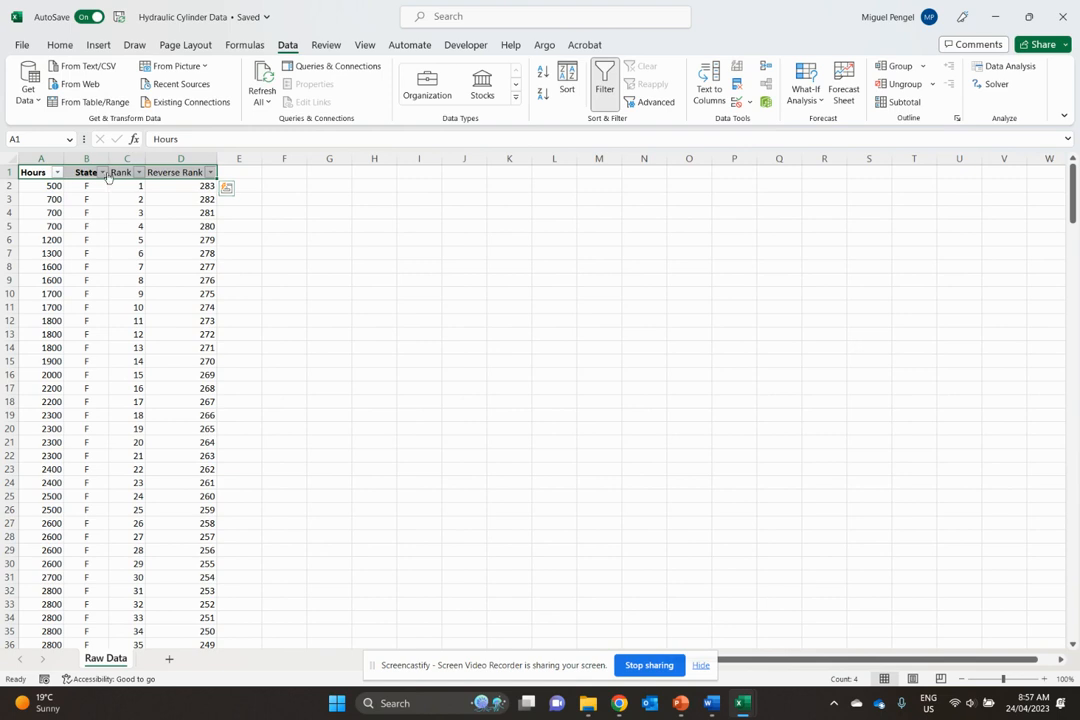
left_click(329, 239)
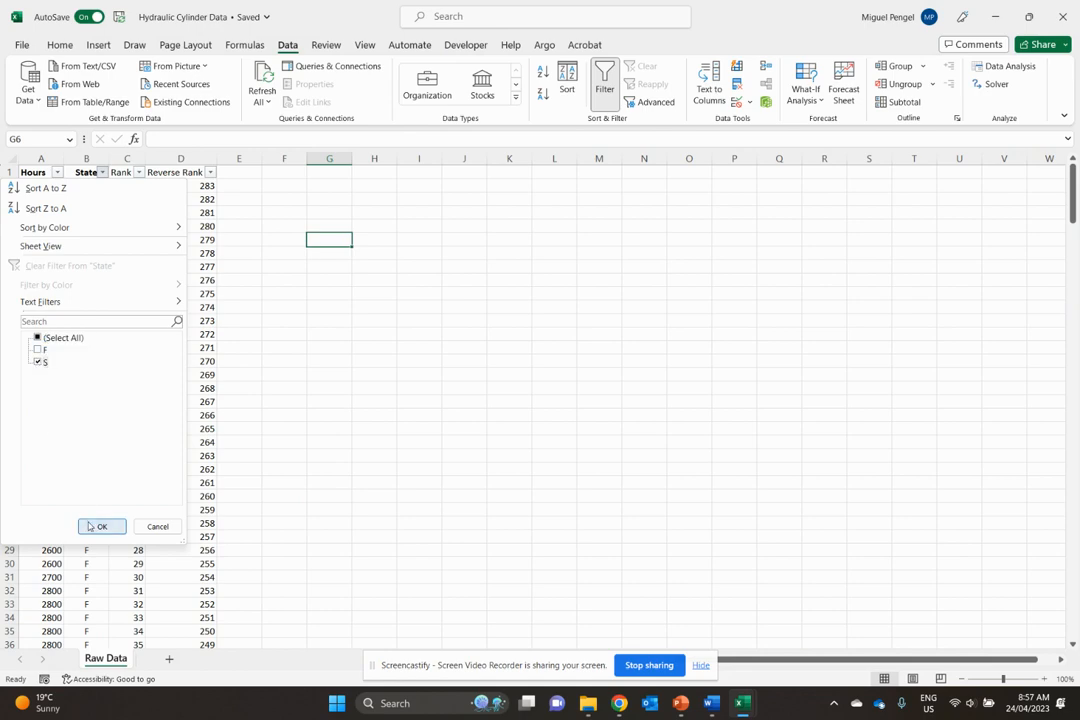
left_click(101, 526)
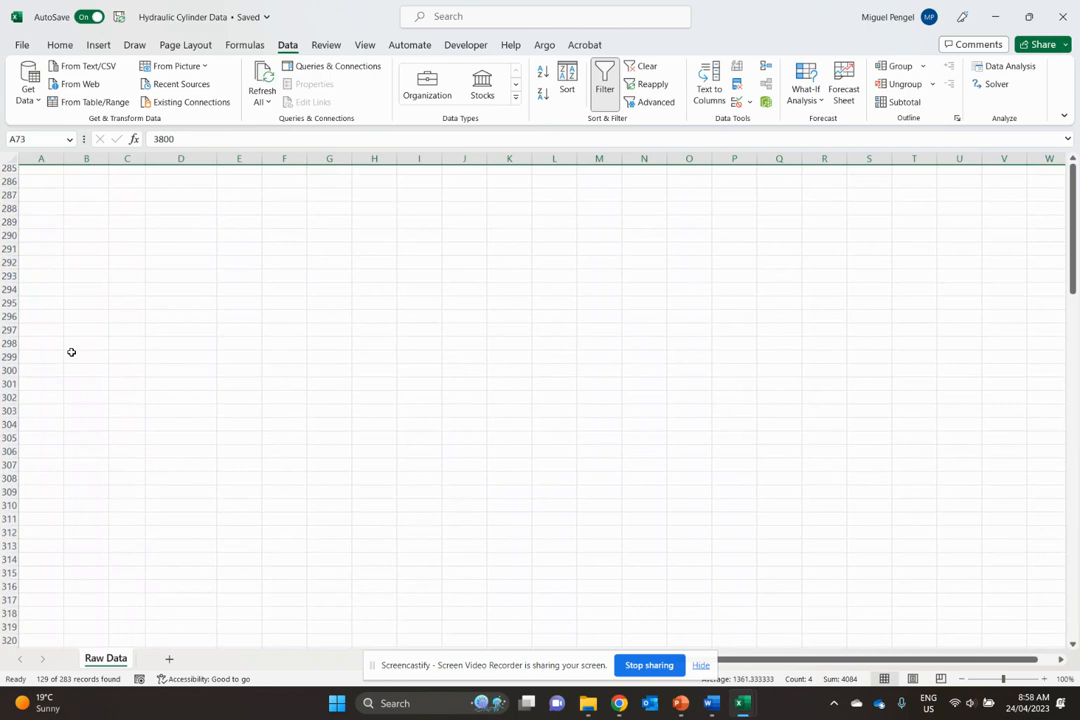
scroll("up", 3)
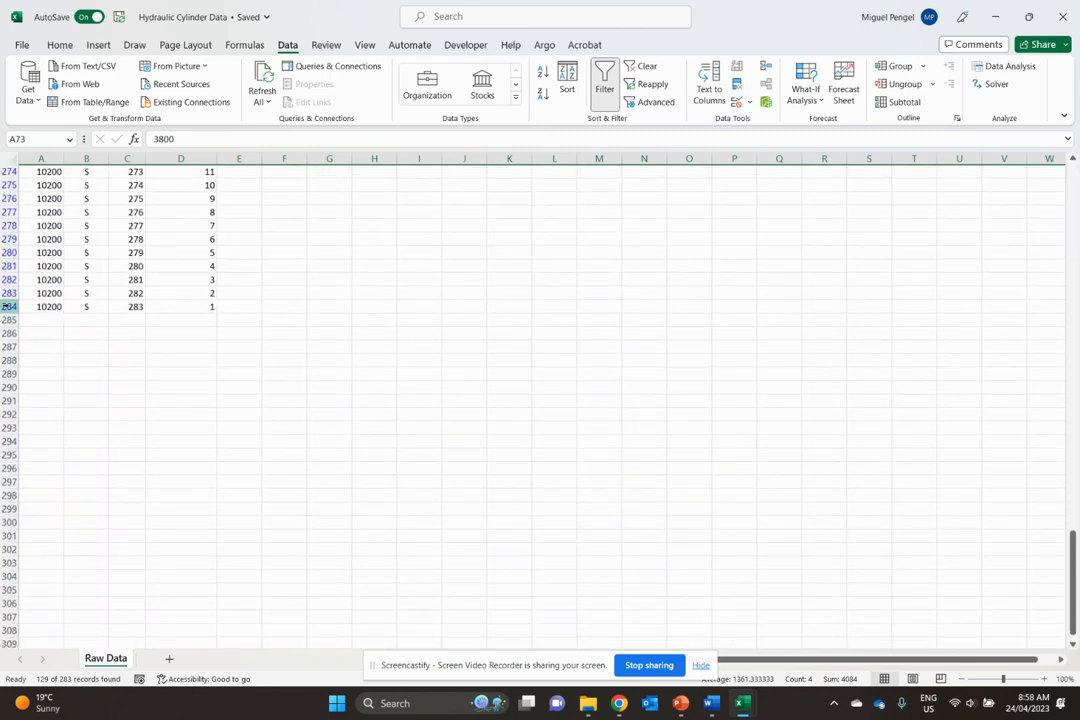
right_click(40, 306)
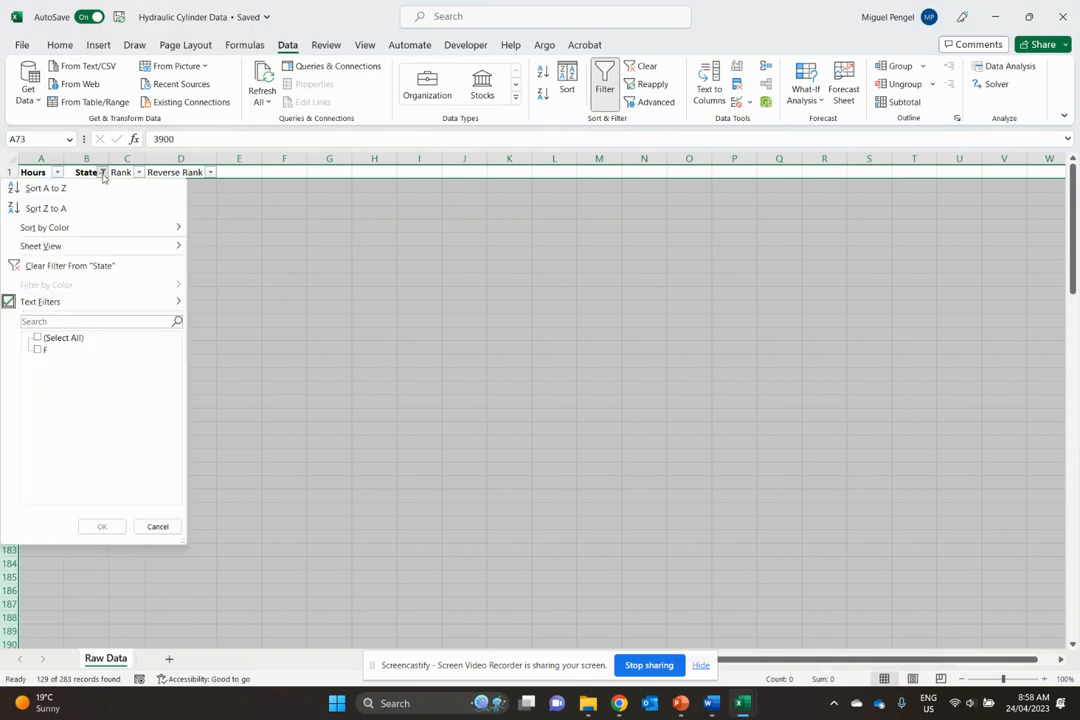
Step: Clear the State filter and scroll the F-only records to check the skipped Rank values
left_click(38, 337)
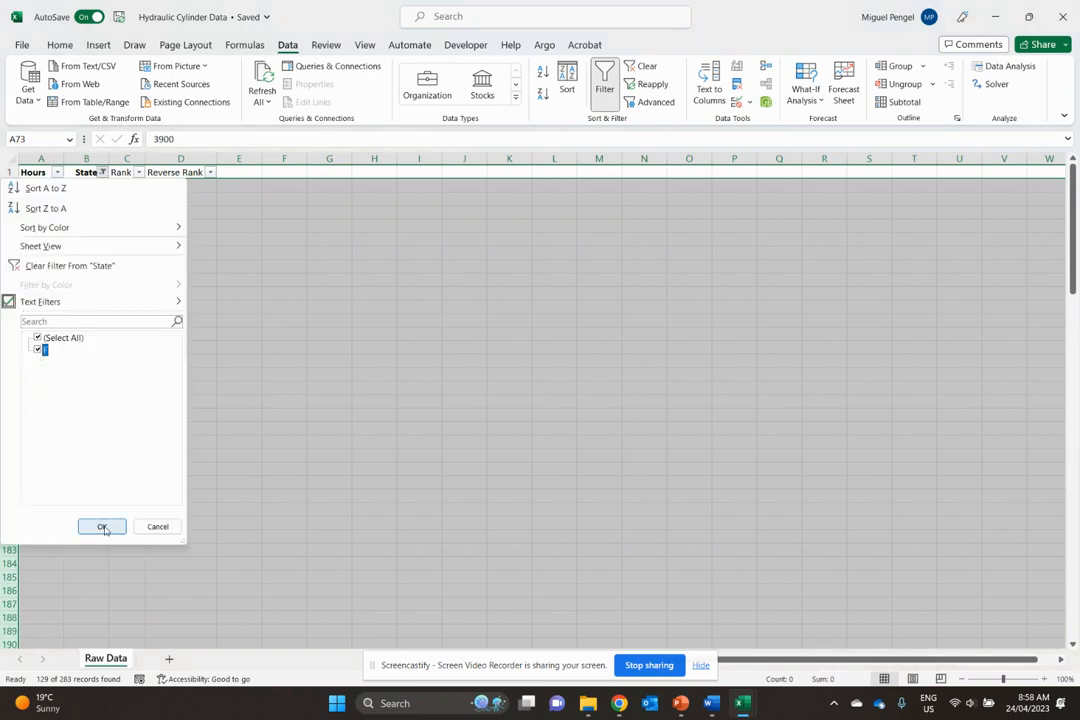
left_click(102, 527)
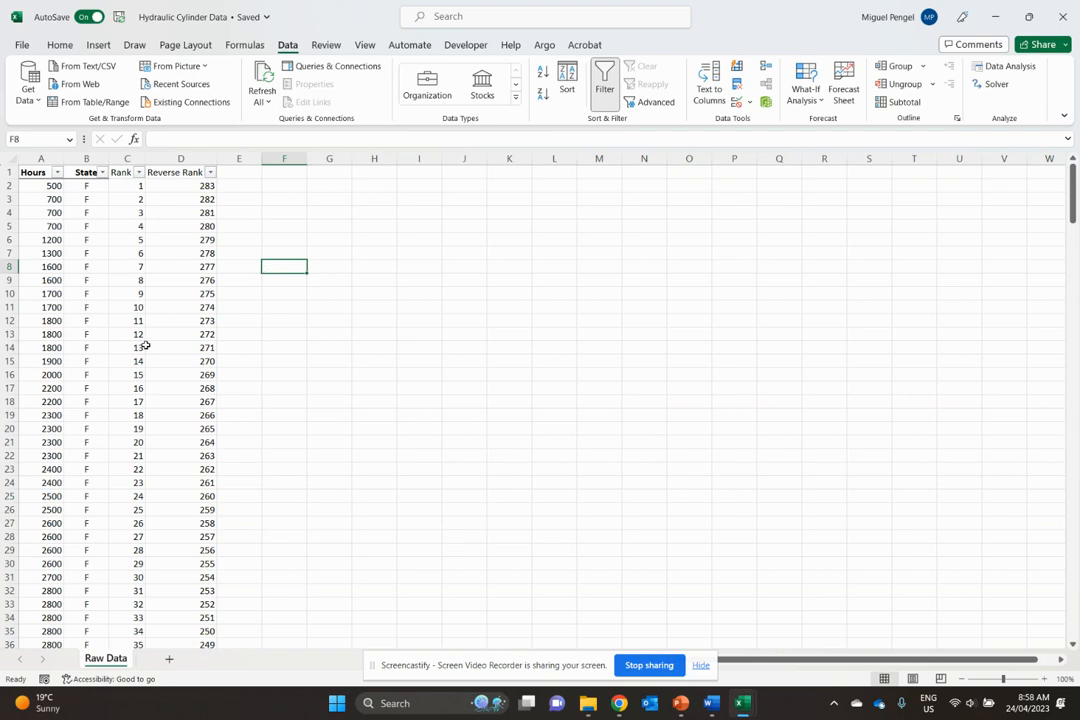
scroll("down", 3)
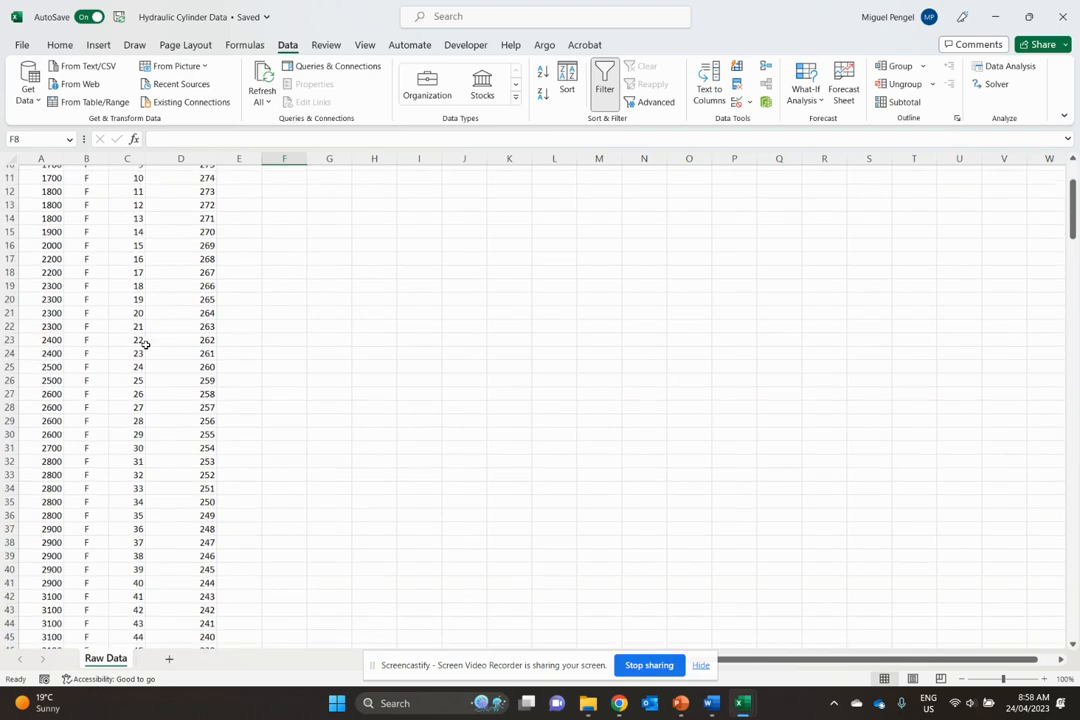
scroll("up", 3)
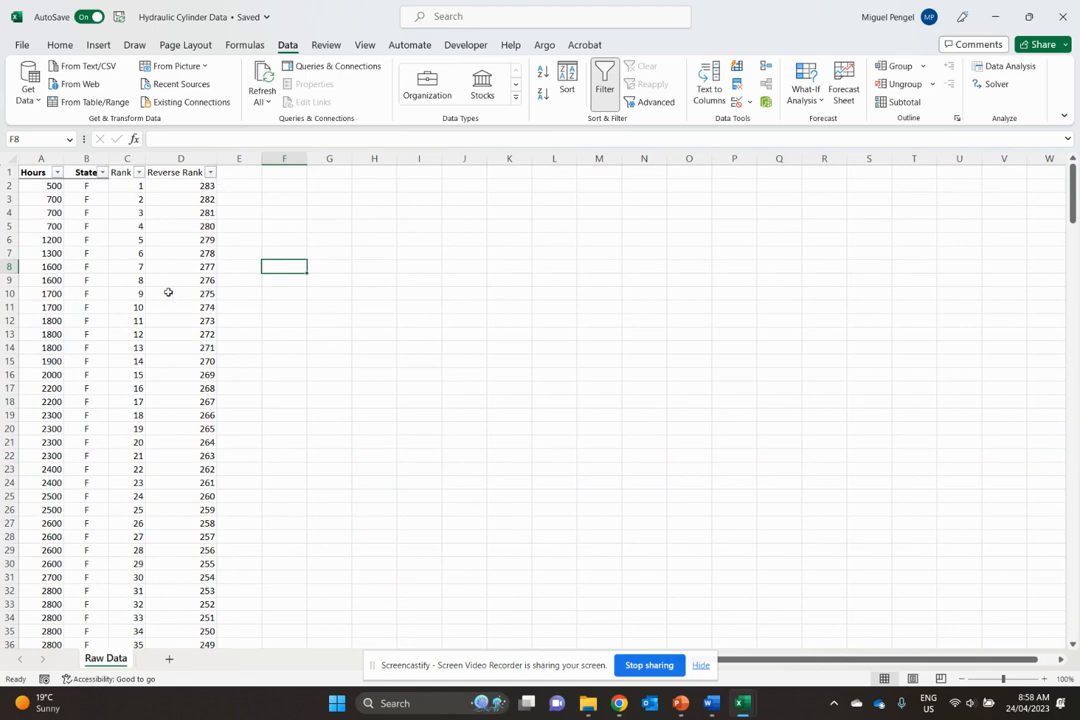
scroll("down", 3)
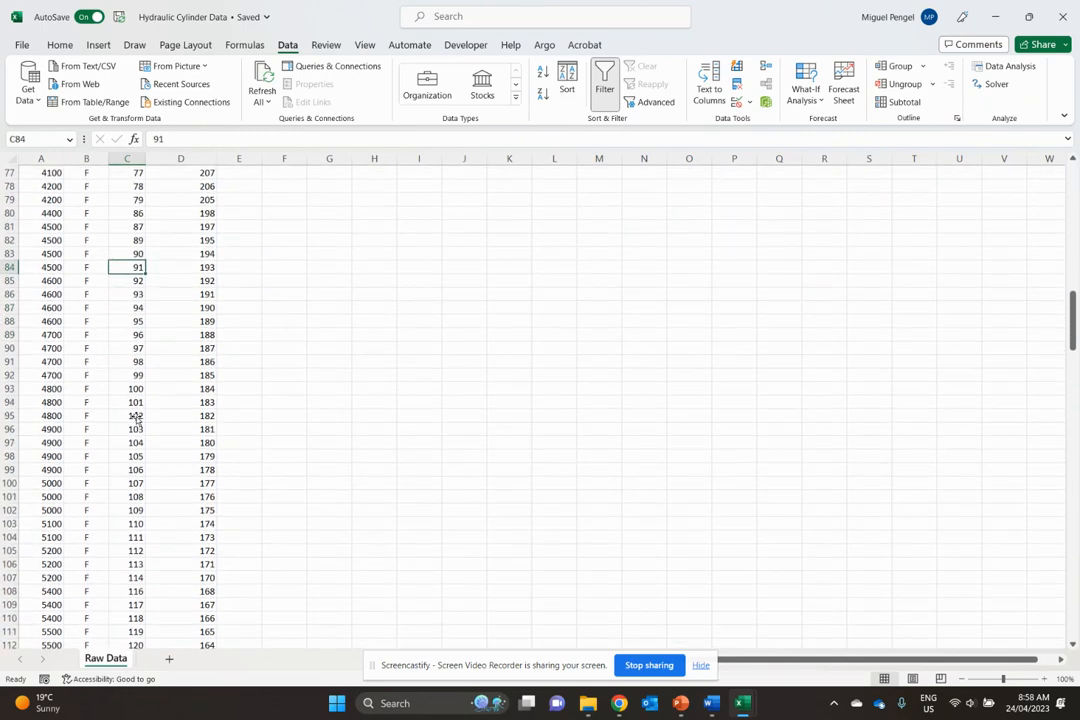
scroll("down", 3)
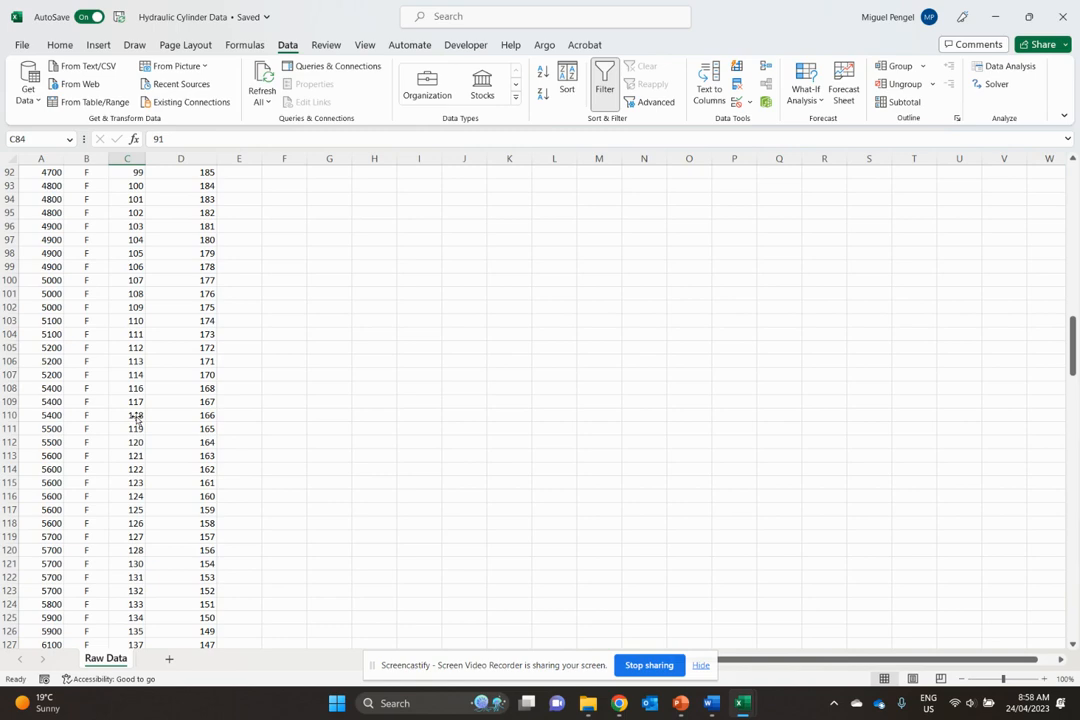
scroll("down", 3)
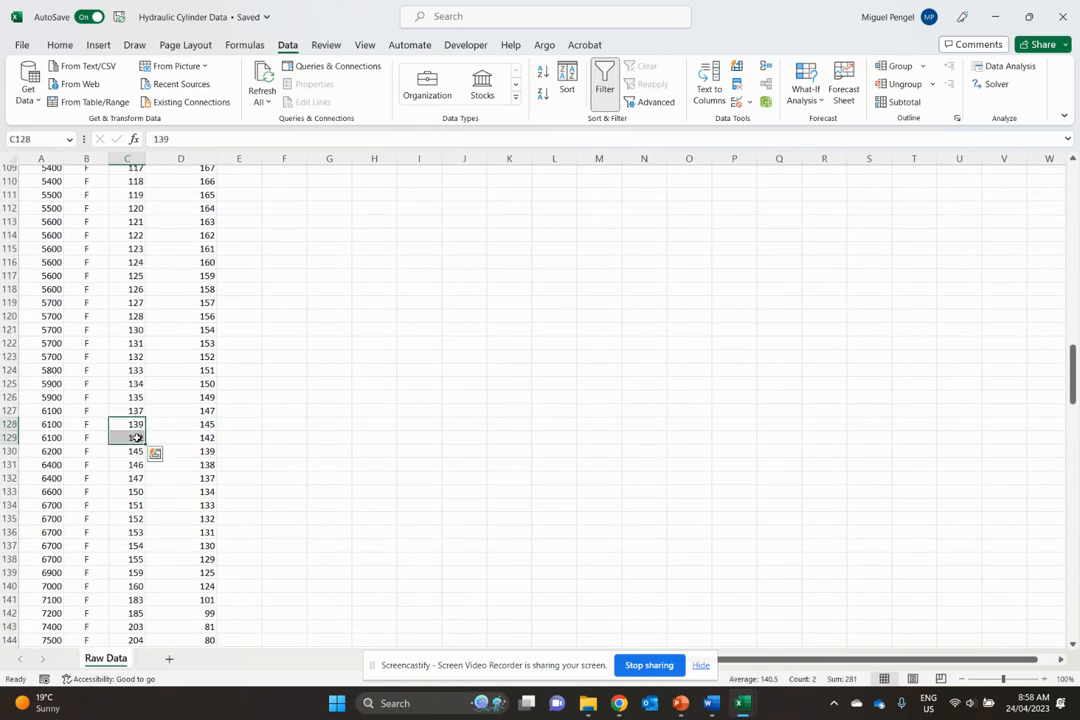
left_click(181, 423)
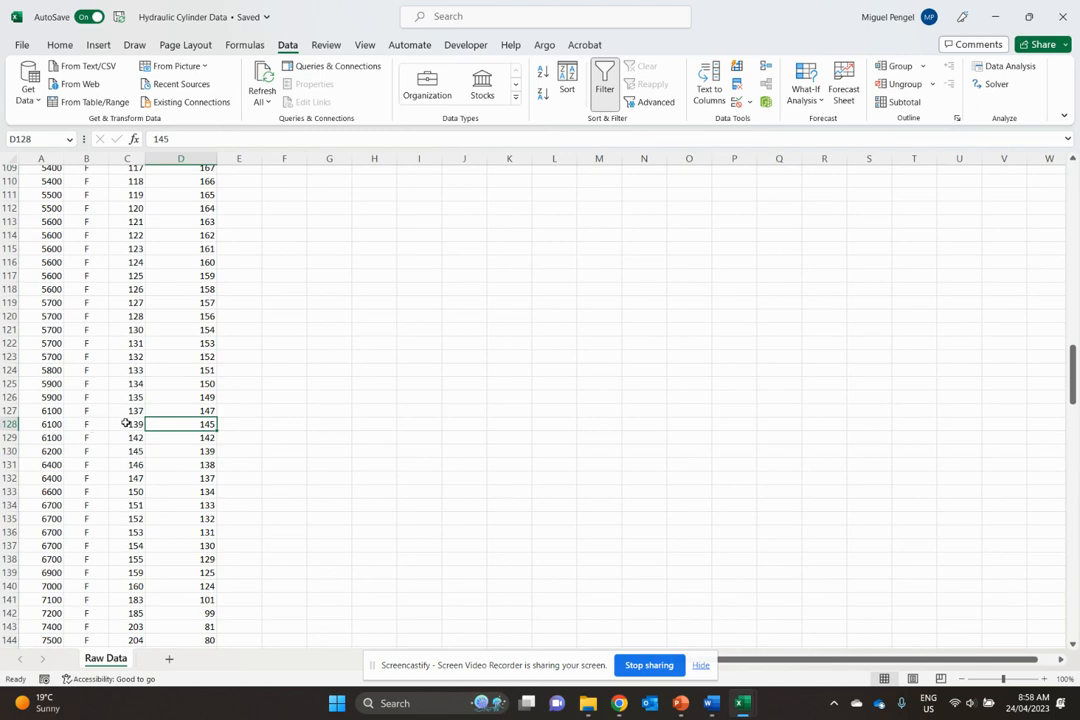
scroll("up", 3)
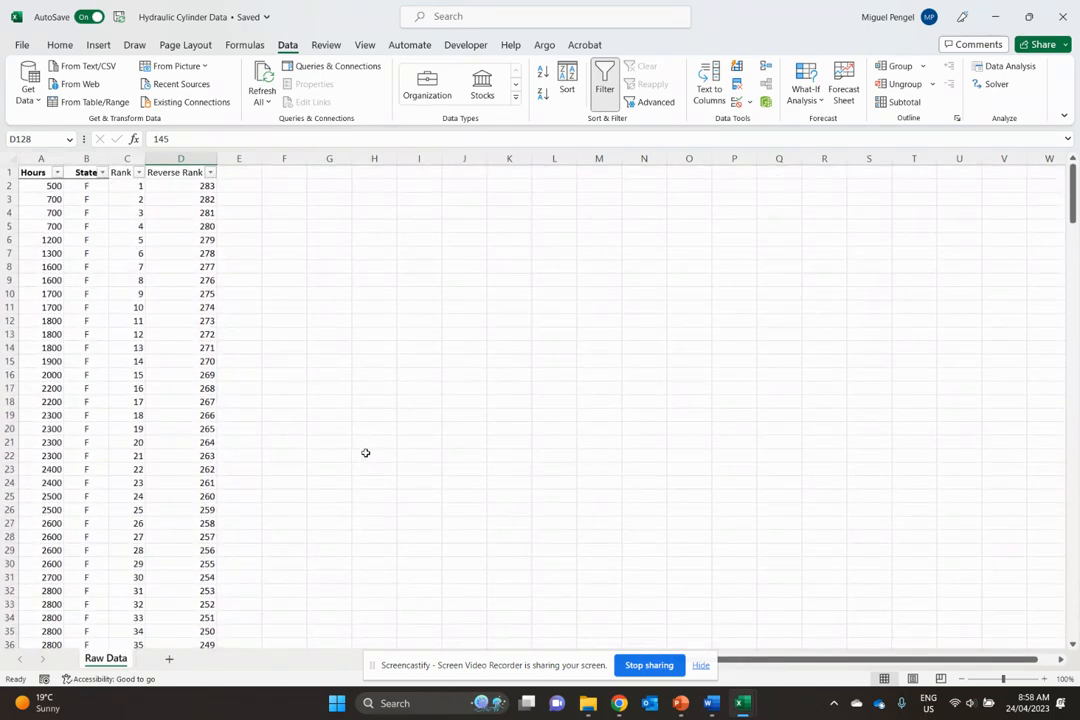
left_click(238, 172)
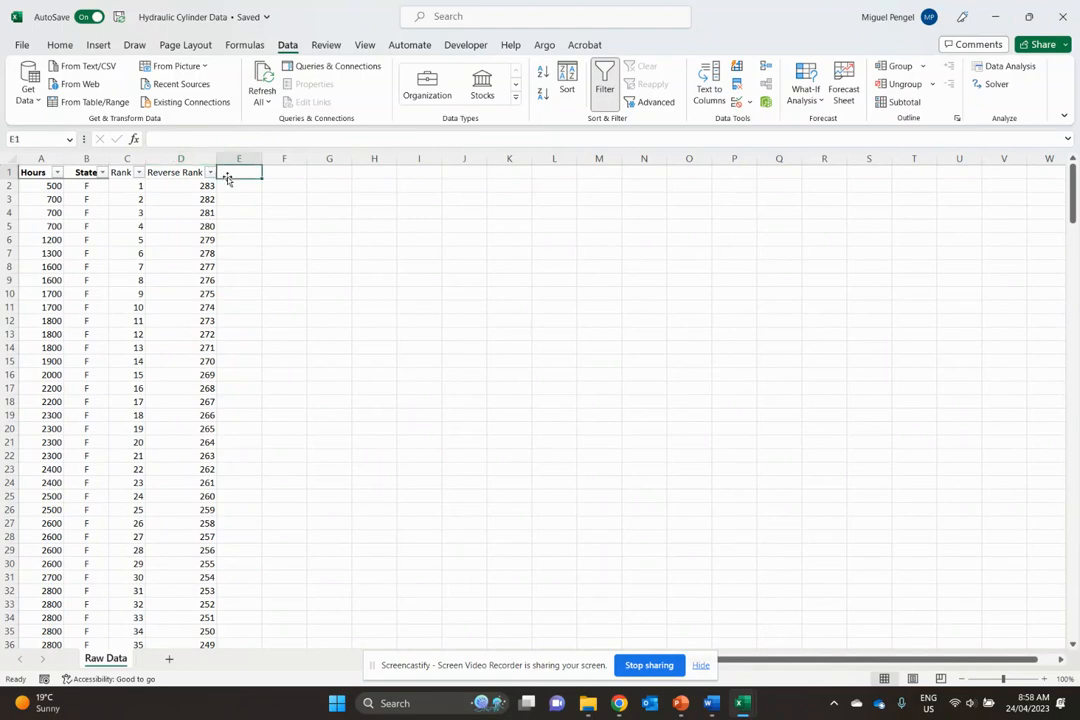
Step: Enter the 'Adjusted Rank' heading in E1 and 1 as its first value
type("Adjusted Rank")
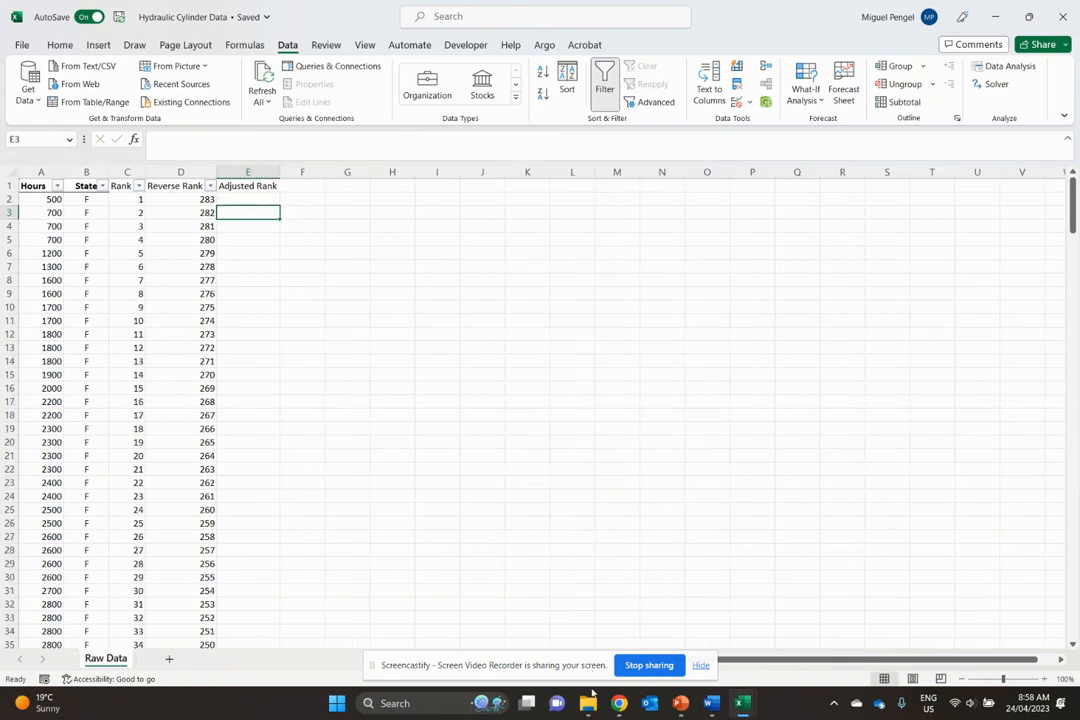
left_click(679, 703)
type("1")
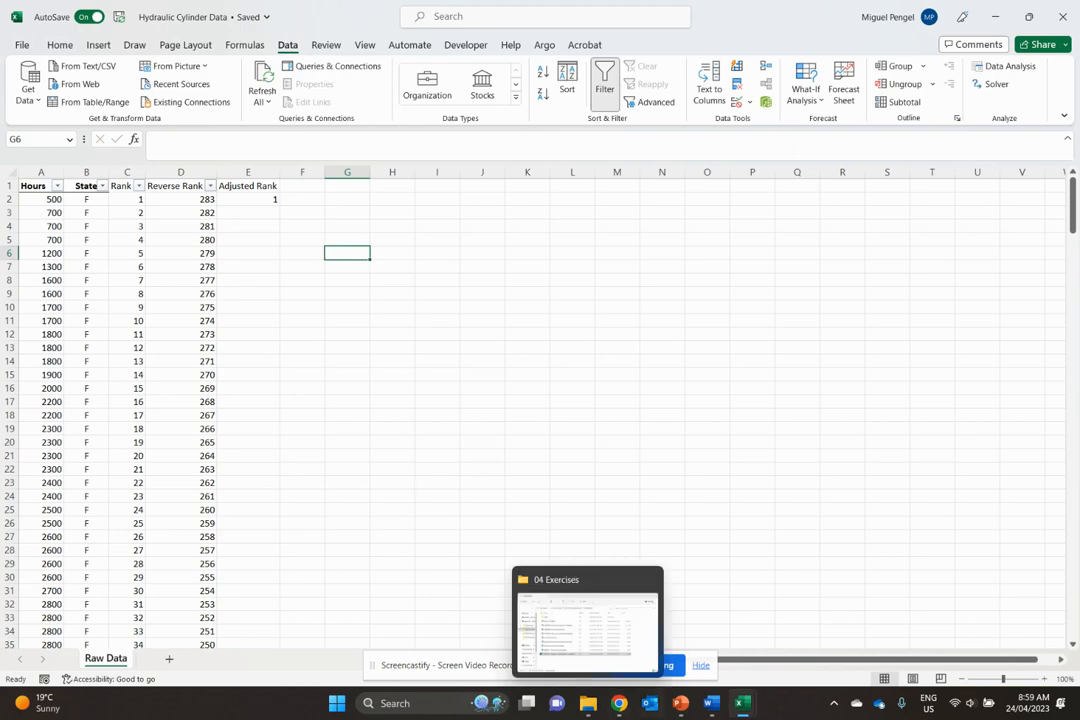
left_click(681, 703)
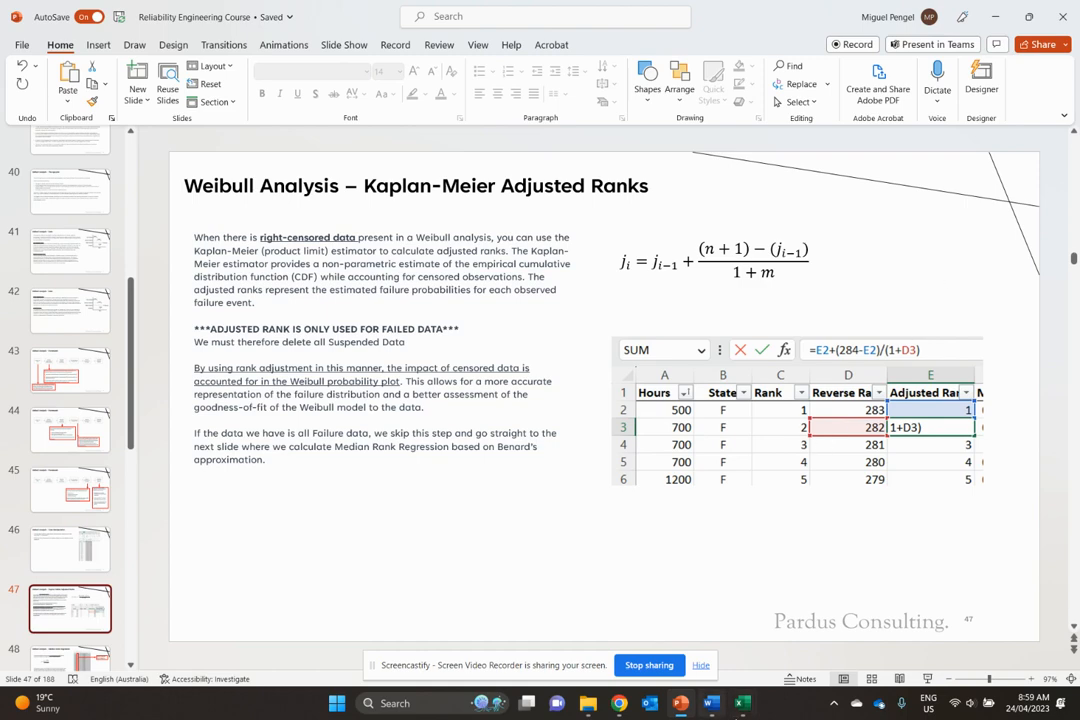
mouse_move(741, 703)
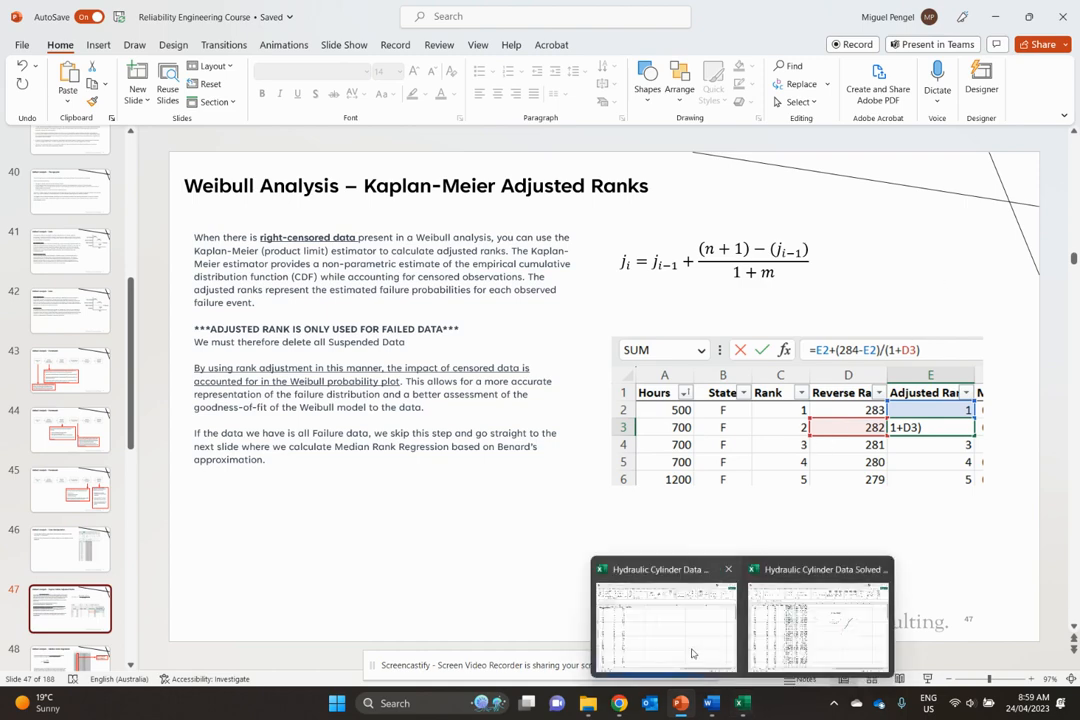
Step: Type the first part of the E3 adjusted-rank formula using E2 and 284, checking the slide midway
left_click(665, 615)
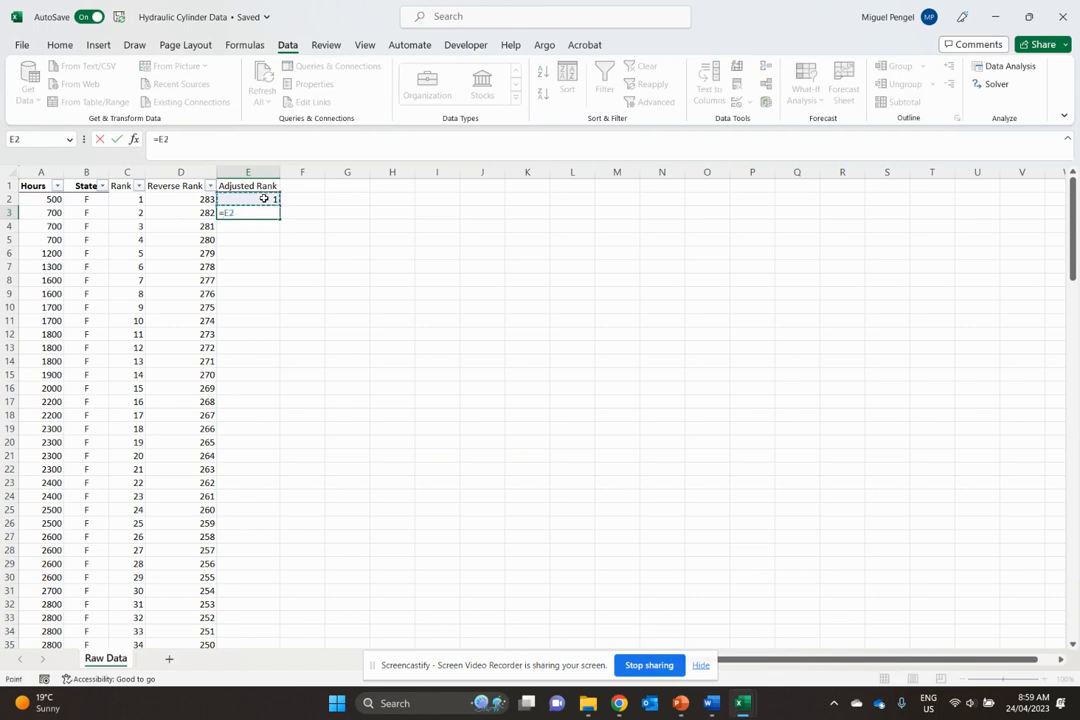
type("(")
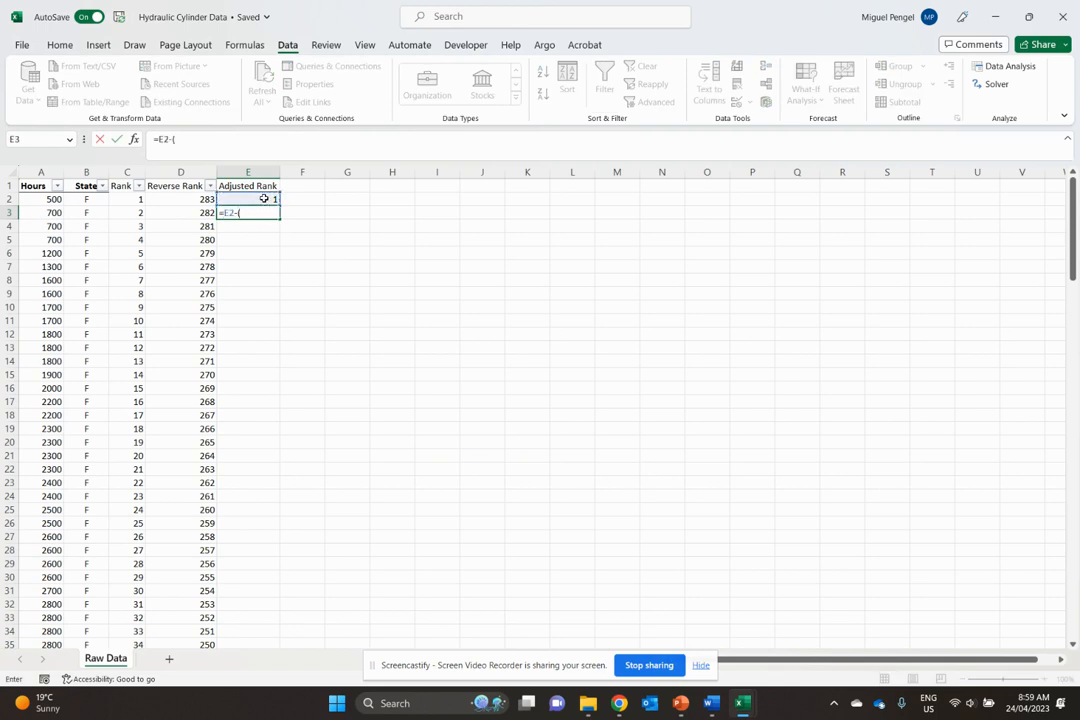
left_click(679, 703)
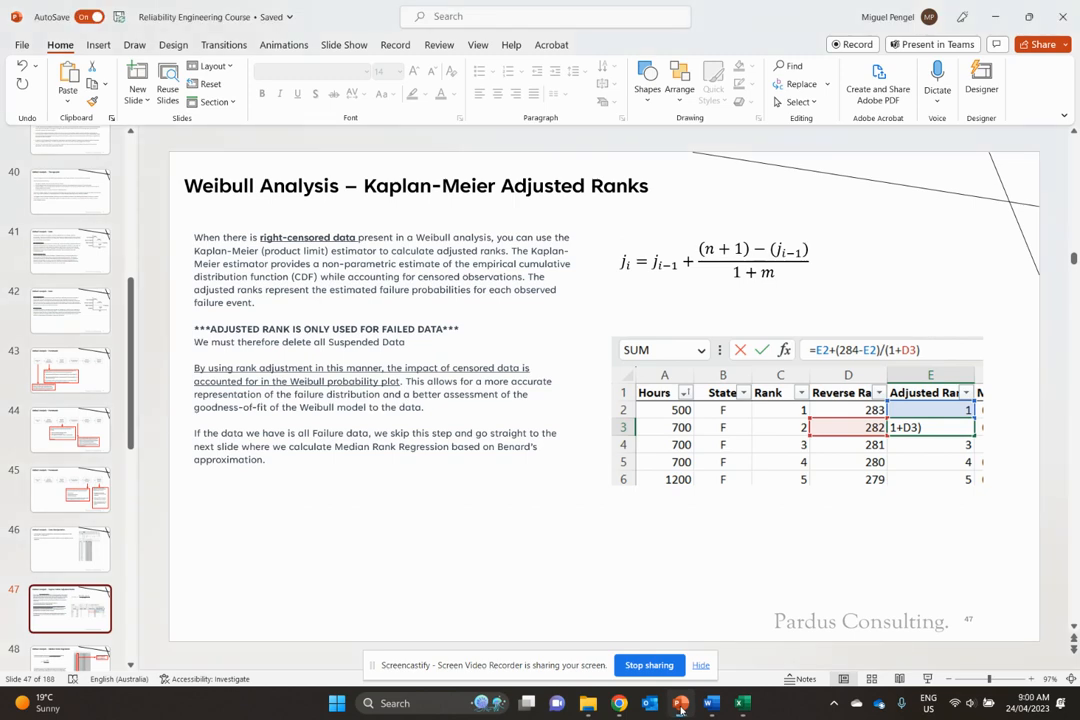
left_click(741, 703)
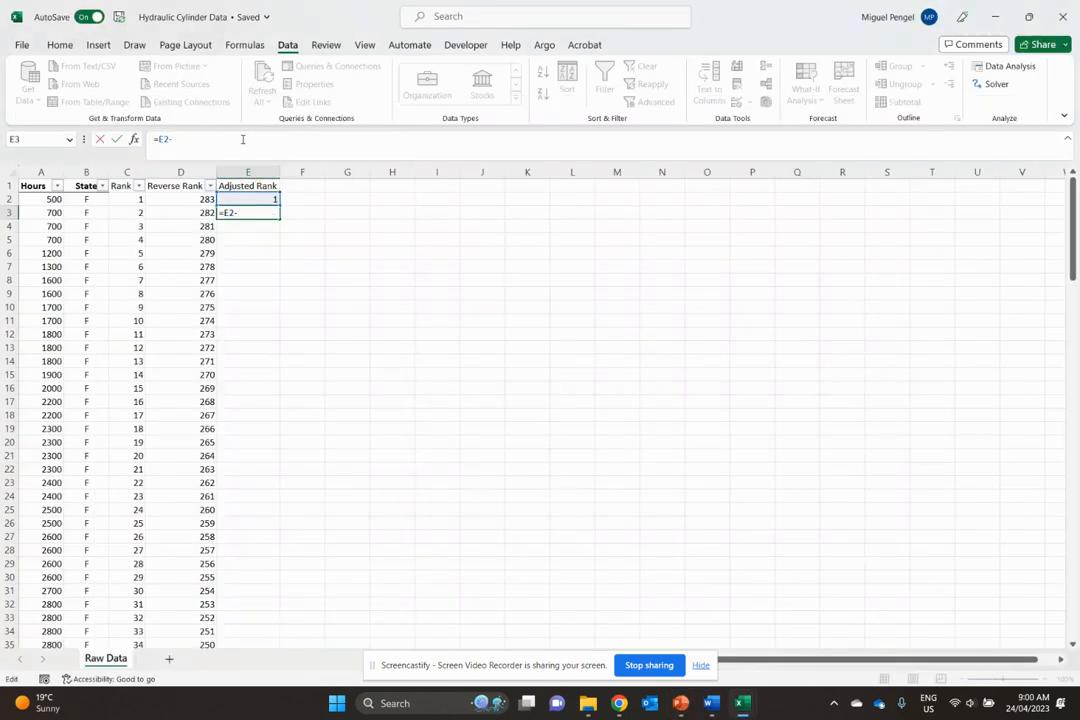
type("+(")
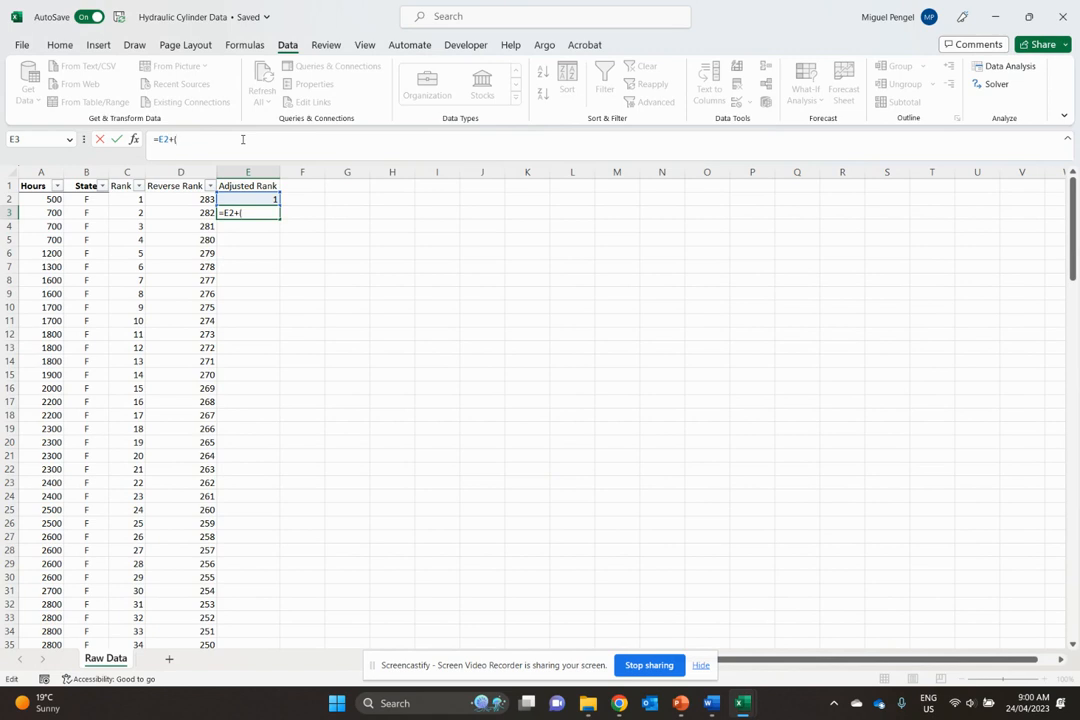
type("284")
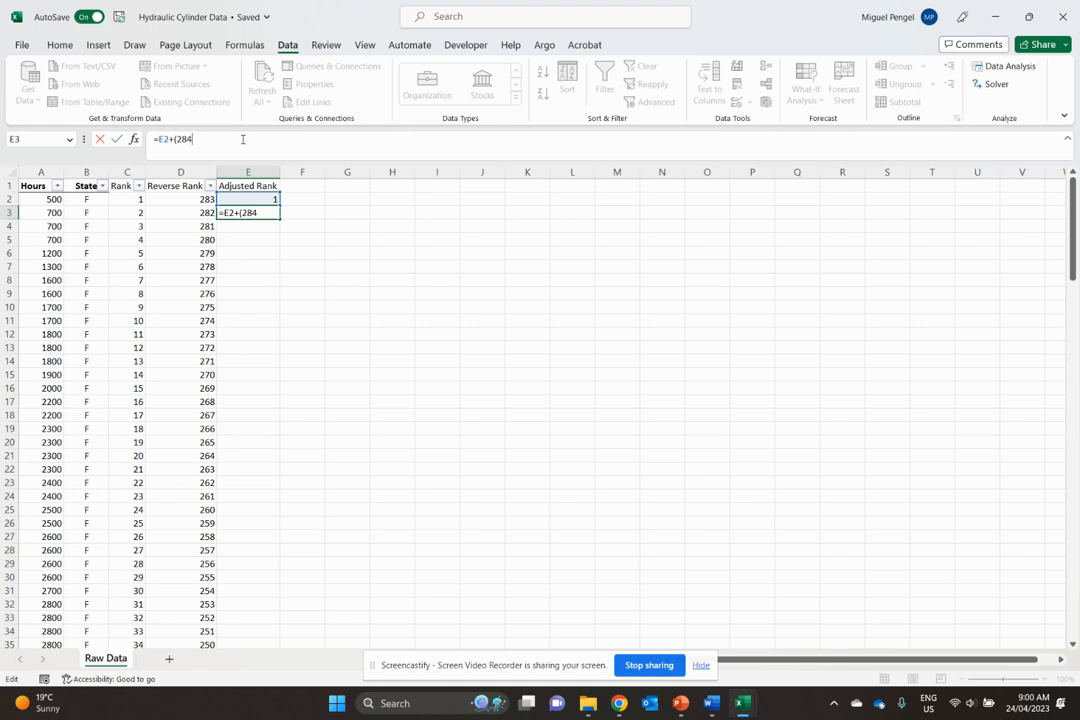
type("-E2")
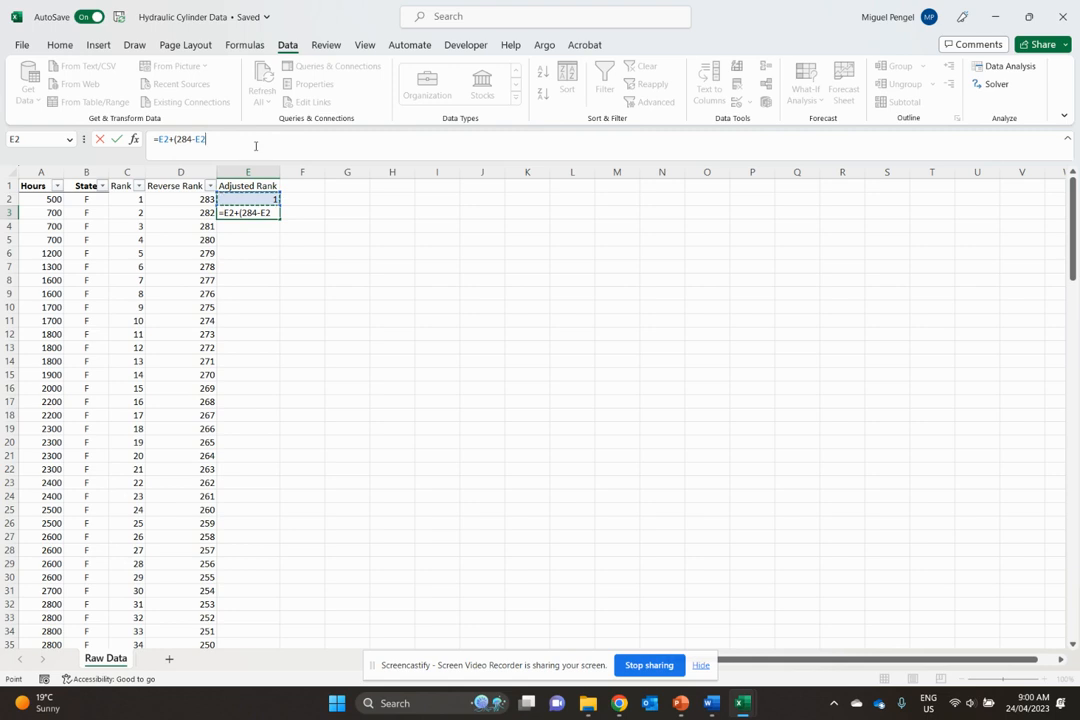
type(")/(1")
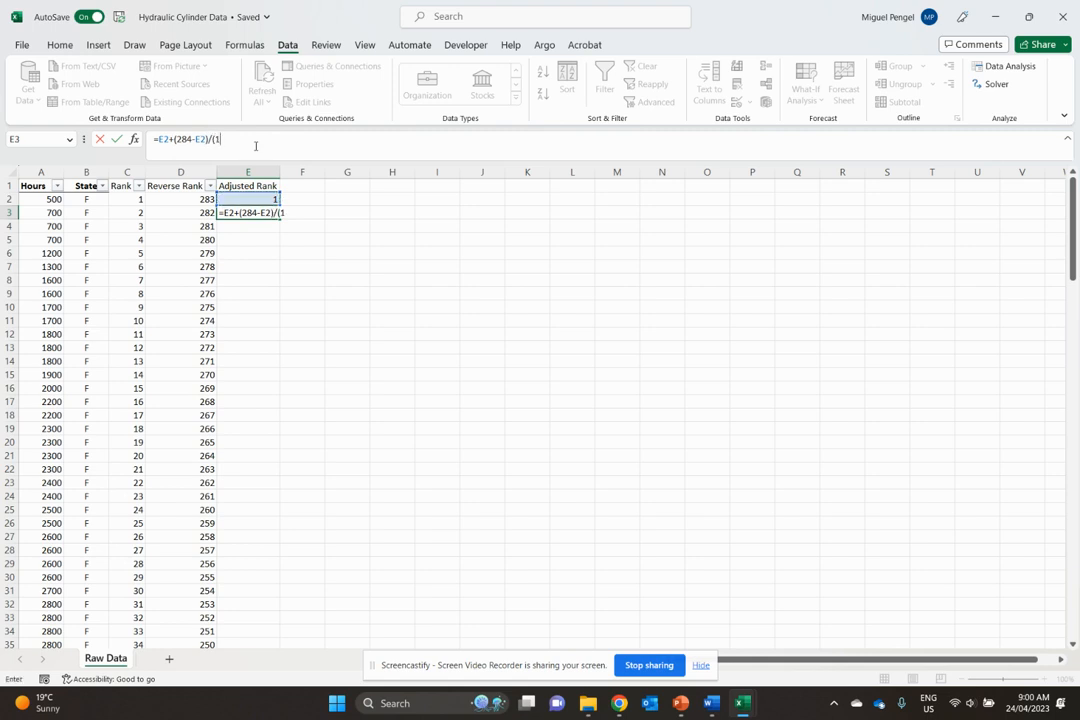
type("+")
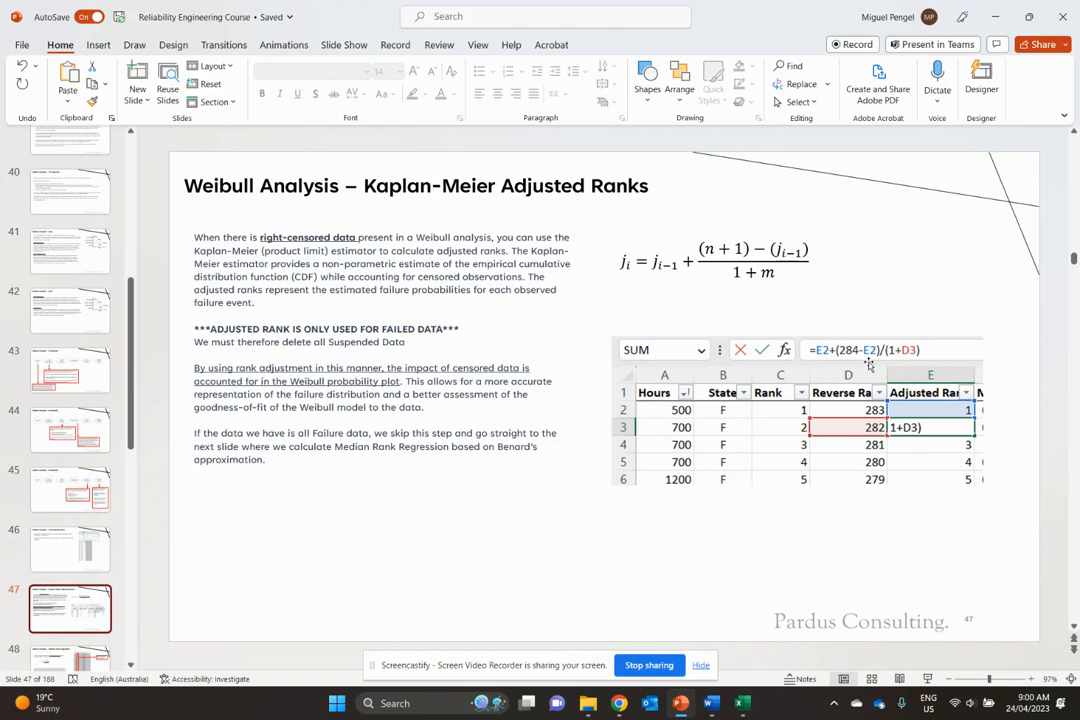
mouse_move(742, 702)
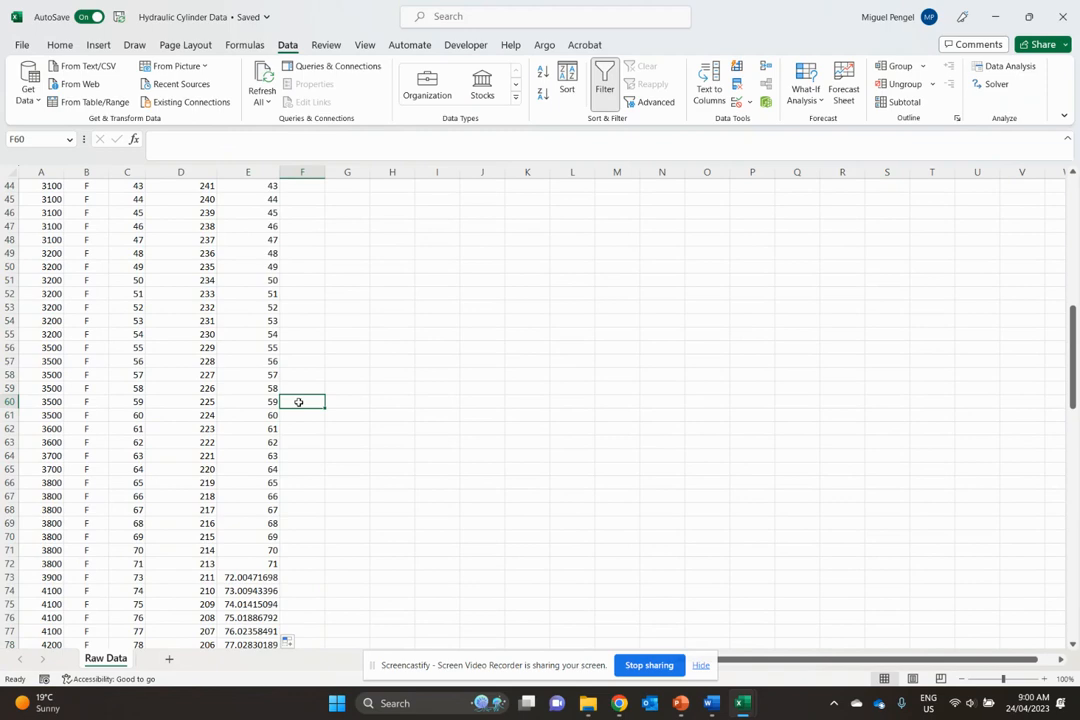
scroll("up", 3)
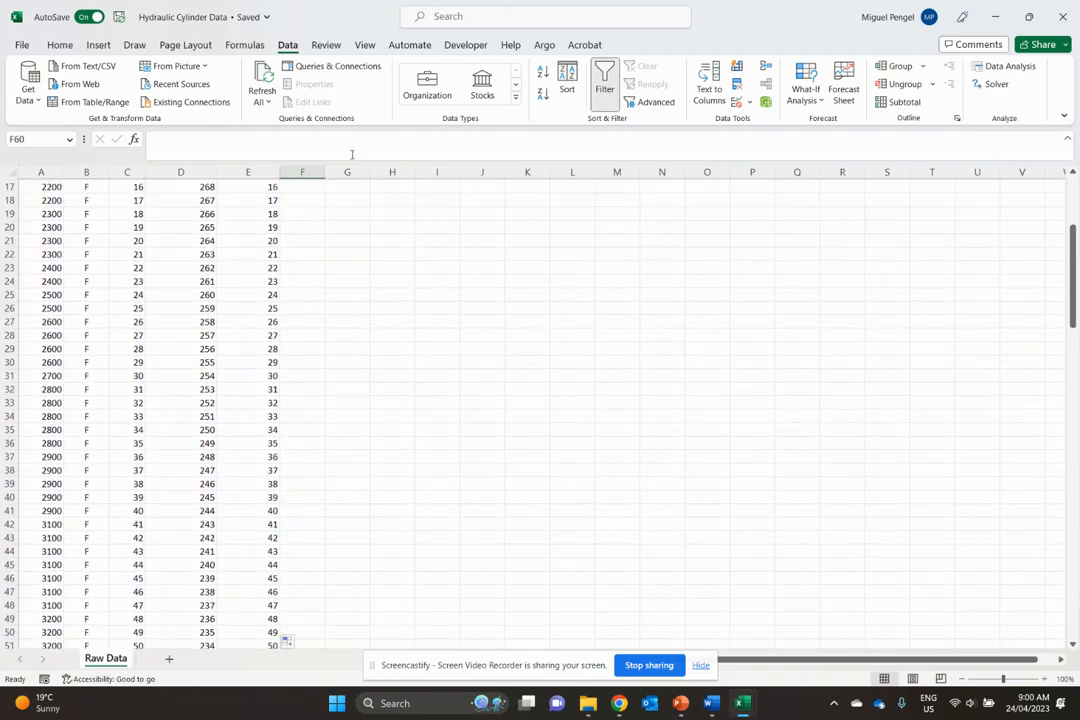
scroll("down", 3)
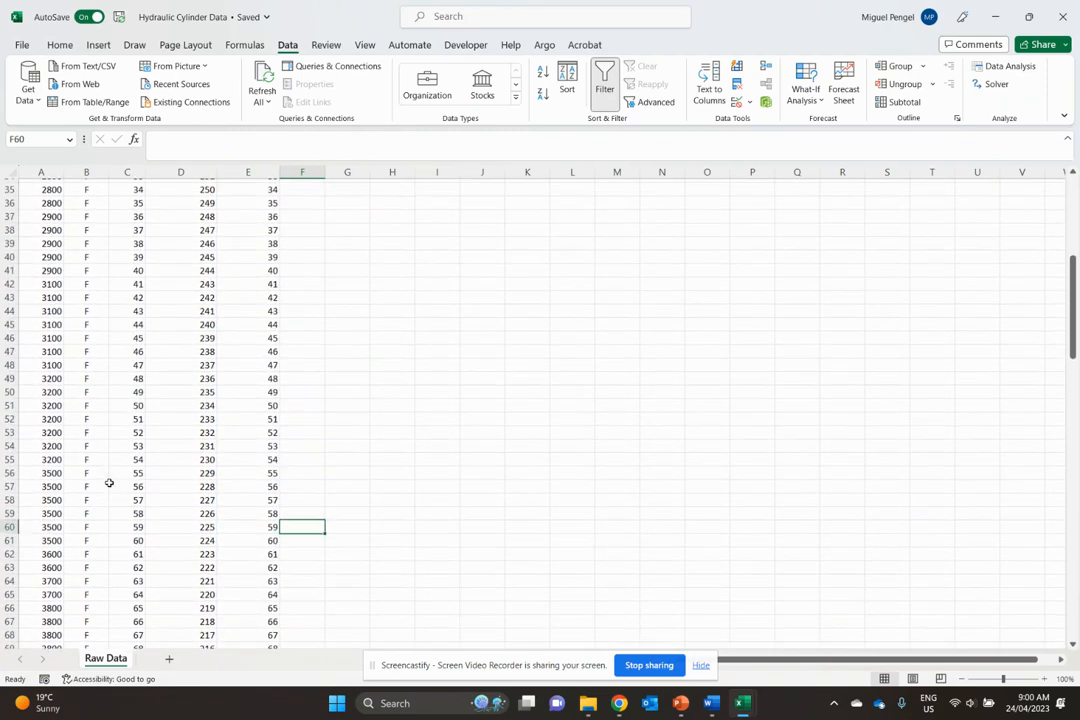
scroll("up", 3)
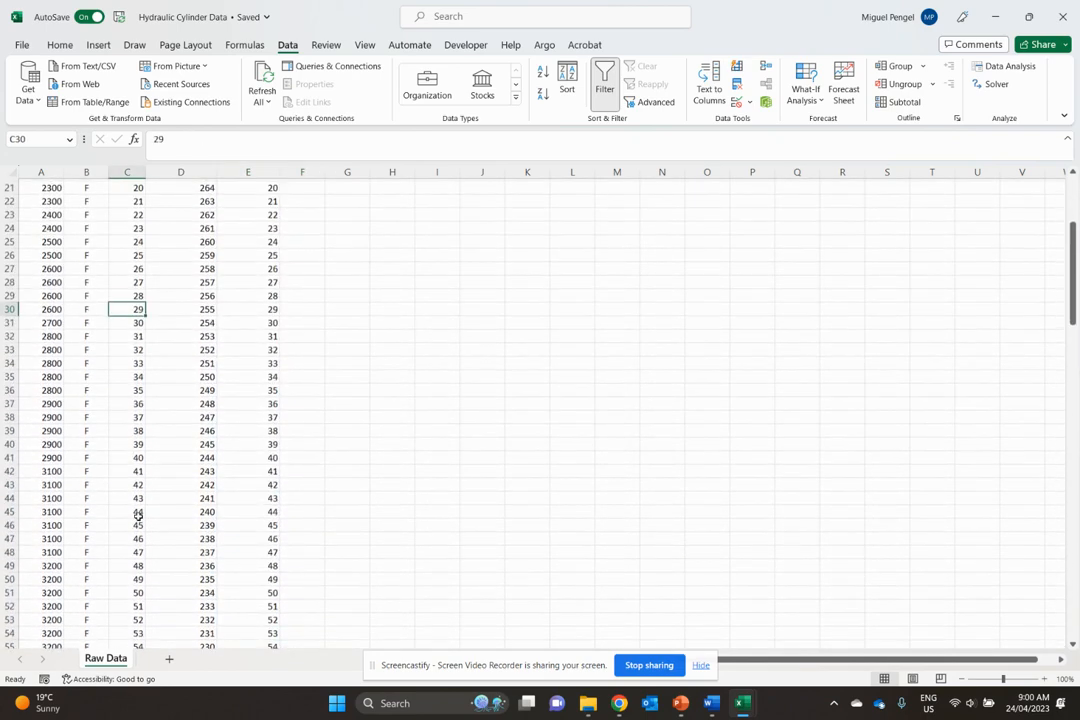
scroll("down", 3)
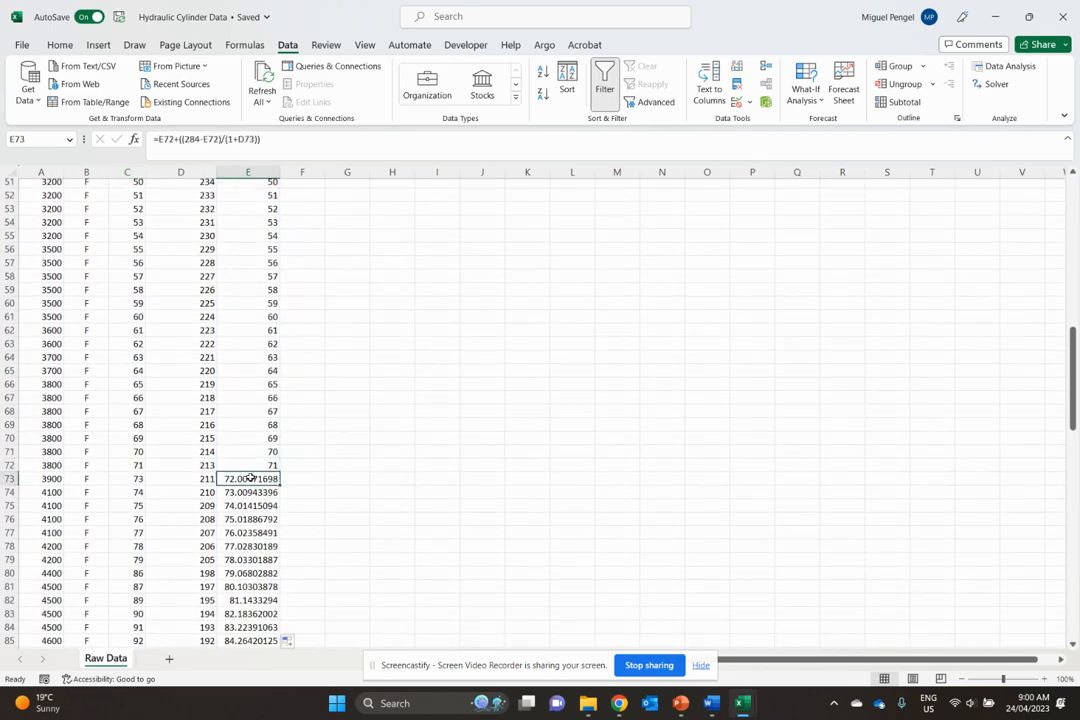
scroll("down", 3)
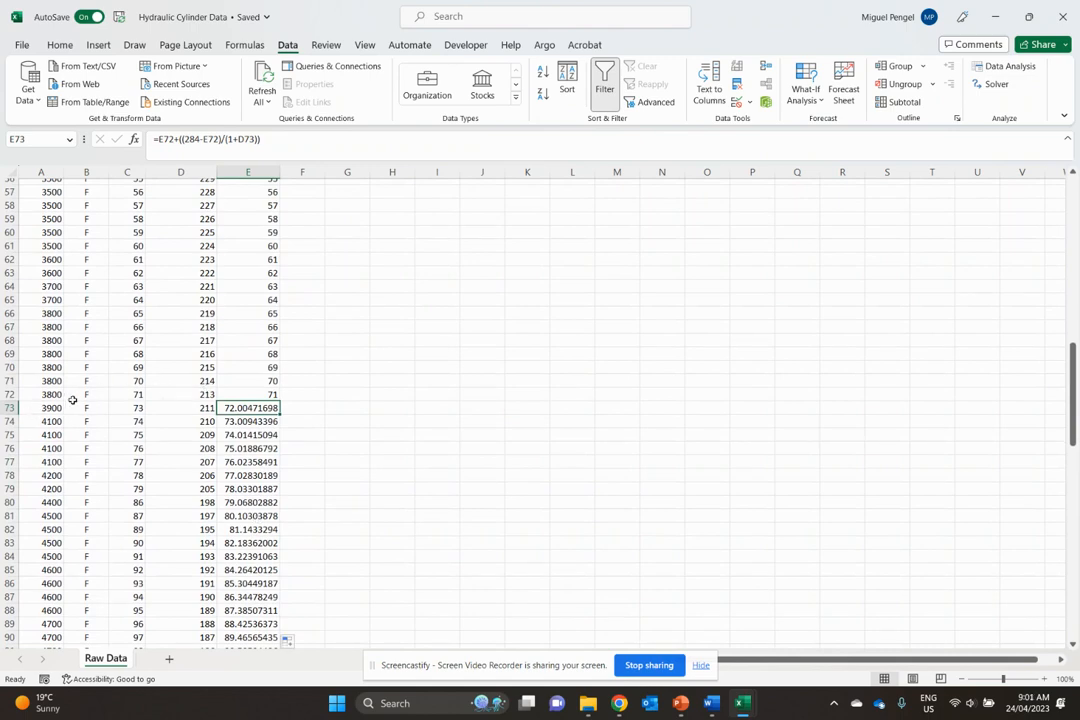
scroll("down", 3)
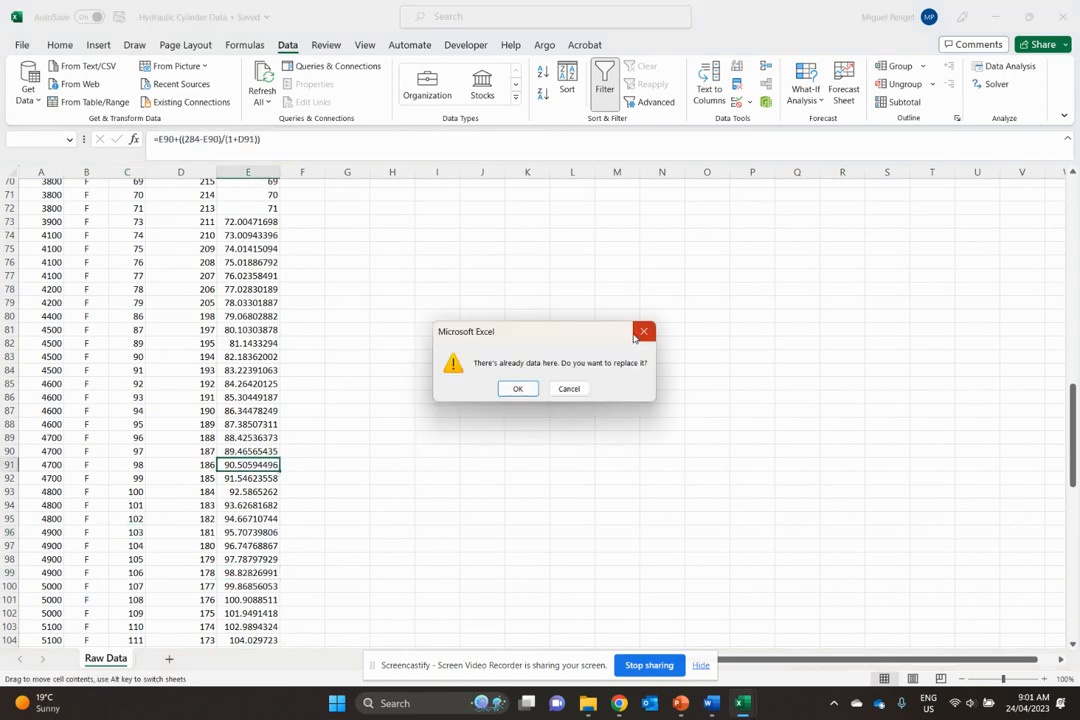
left_click(517, 388)
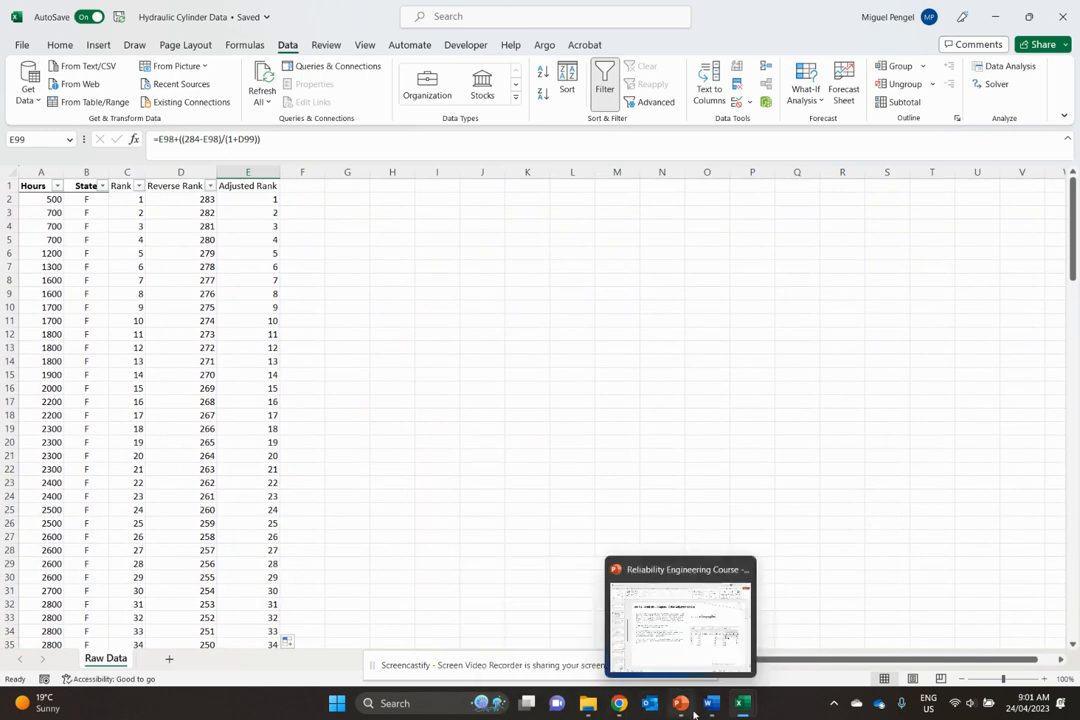
Step: Bring up PowerPoint on slide 48, Weibull Analysis – Median Rank Regression
left_click(680, 615)
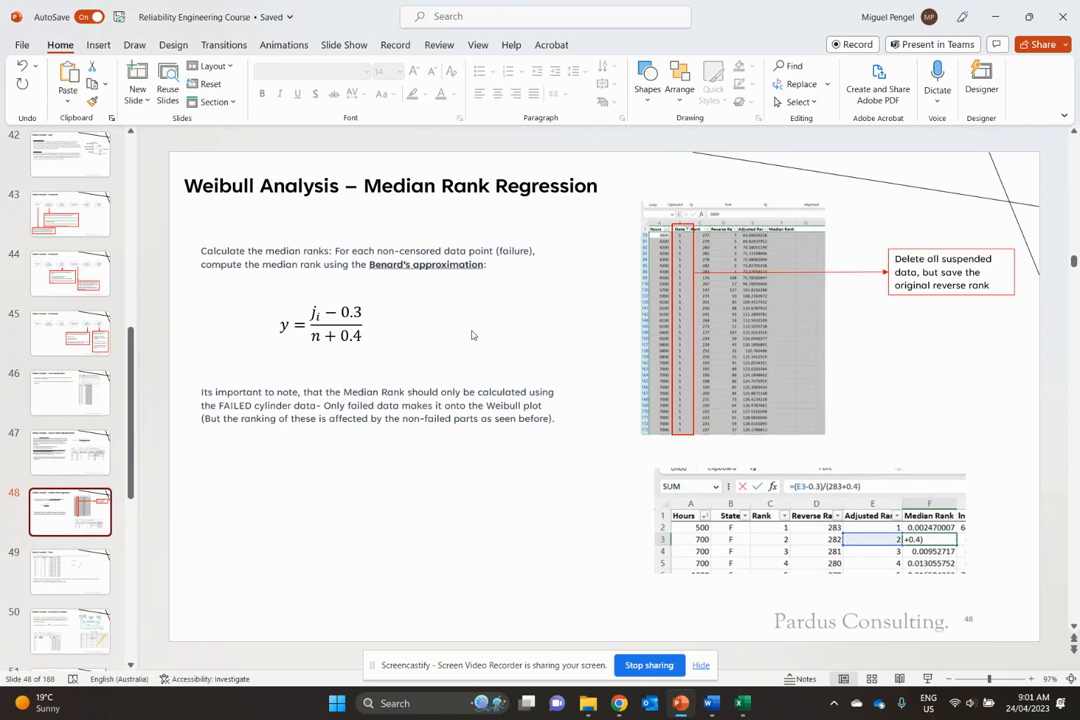
mouse_move(537, 237)
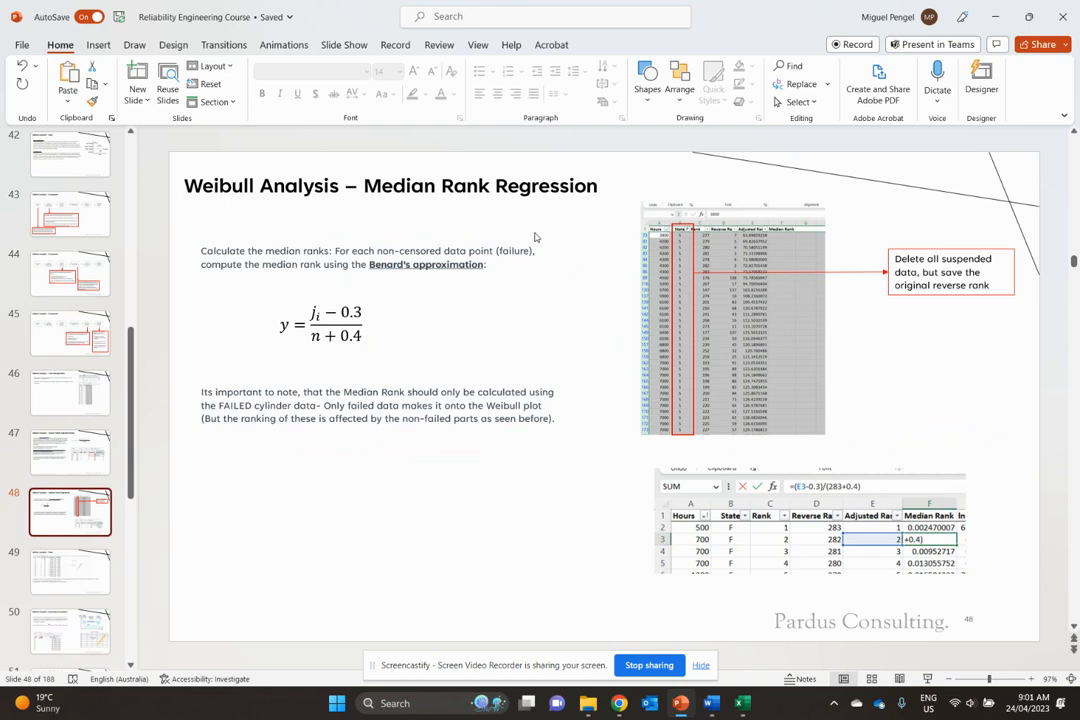
mouse_move(314, 353)
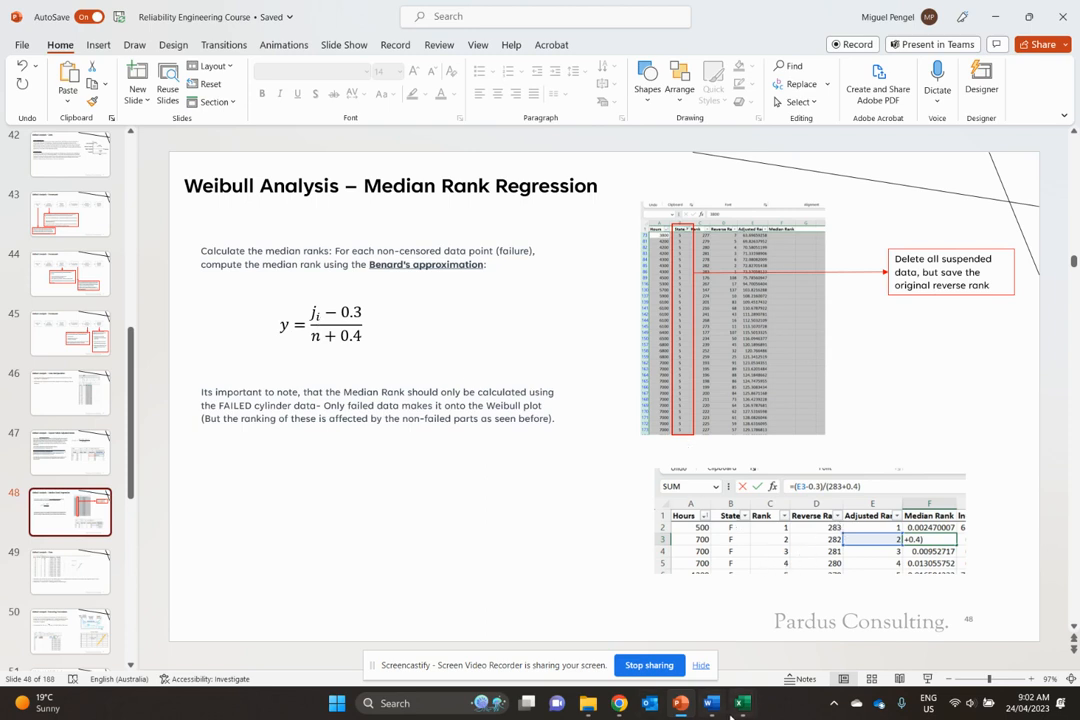
Step: Add a 'Median Rank' column in F filled with =(E2-0.3)/(283+0.4)
left_click(740, 703)
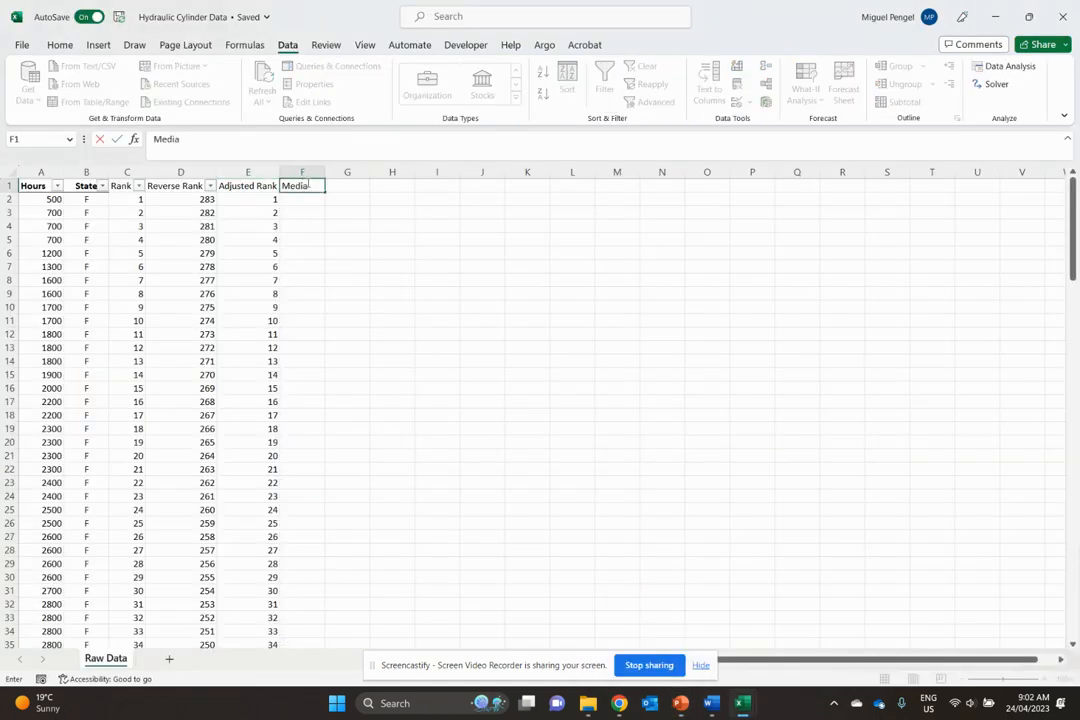
type("Median Rank")
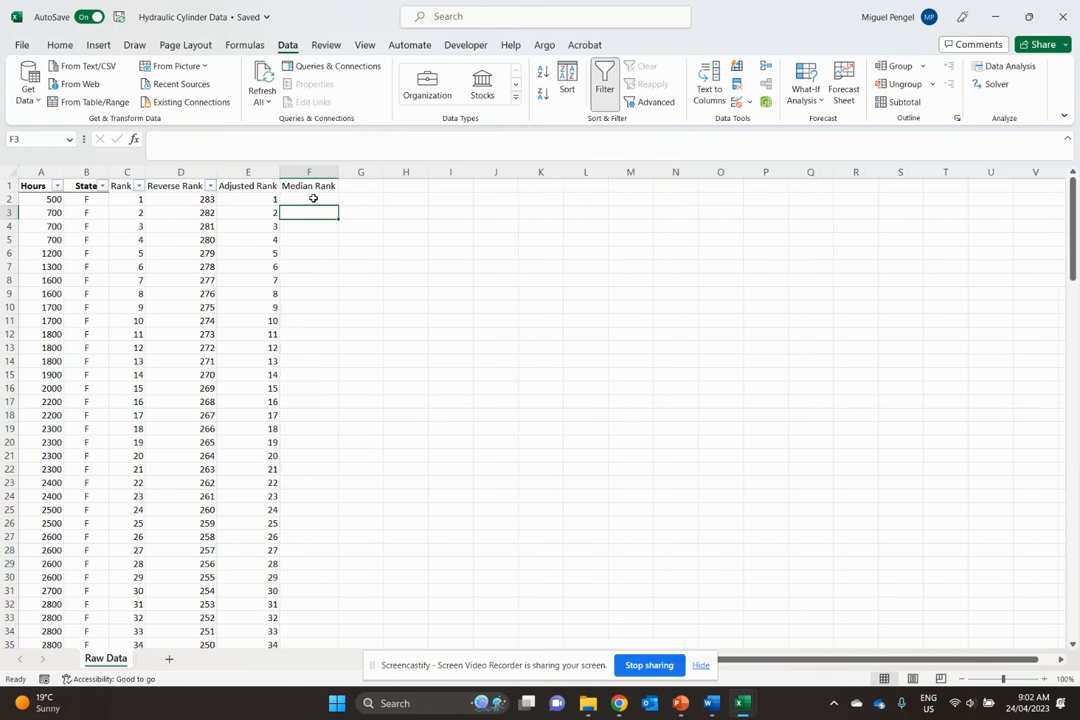
type("=(")
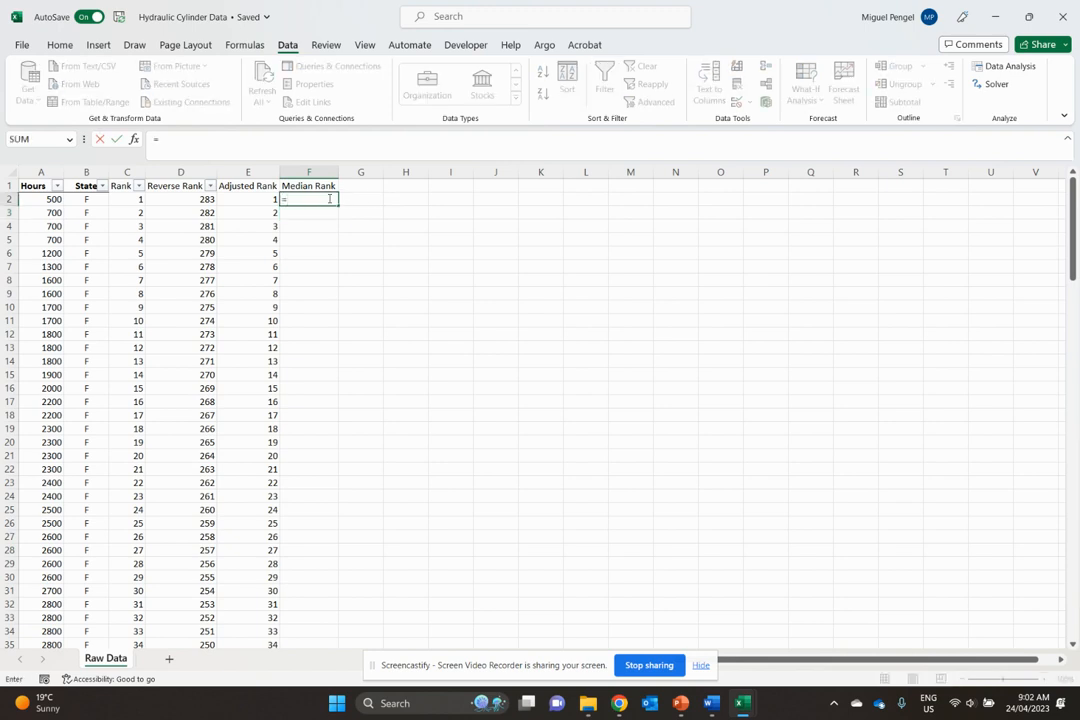
type("=E2-0.3)/(")
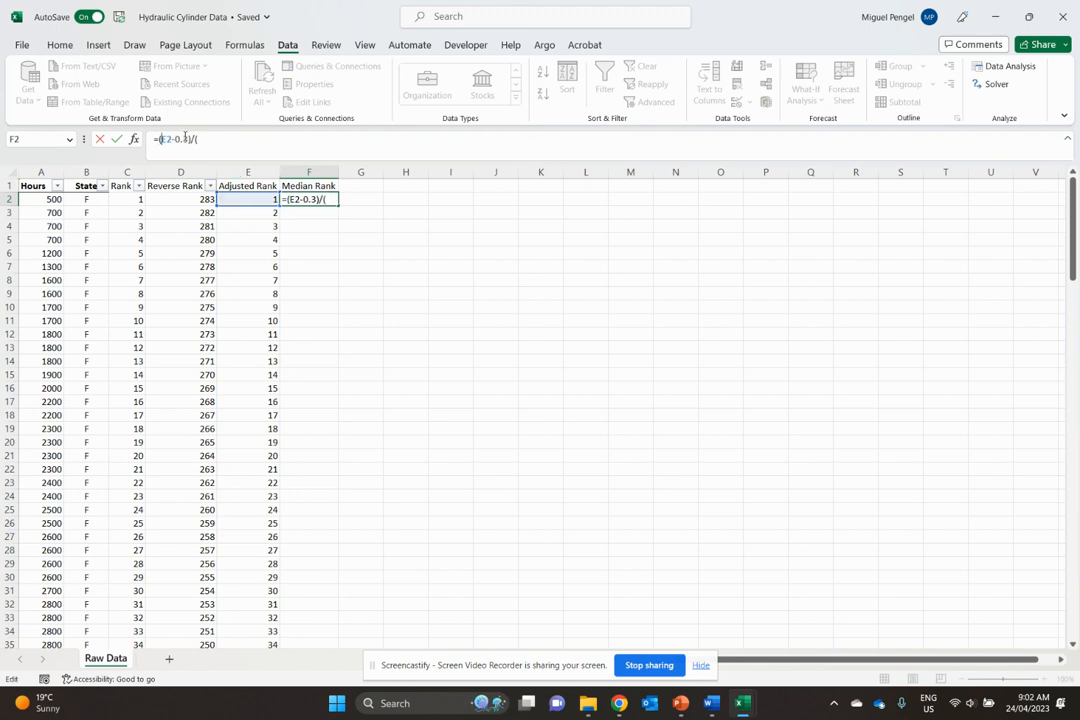
type("283")
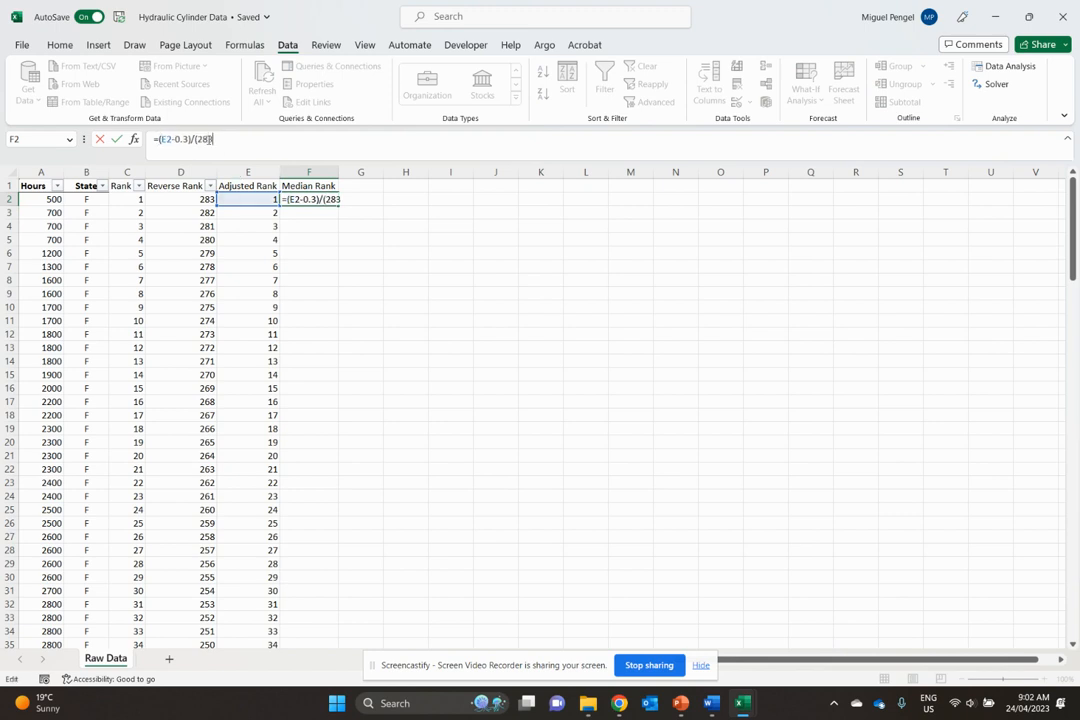
type("+0.4)")
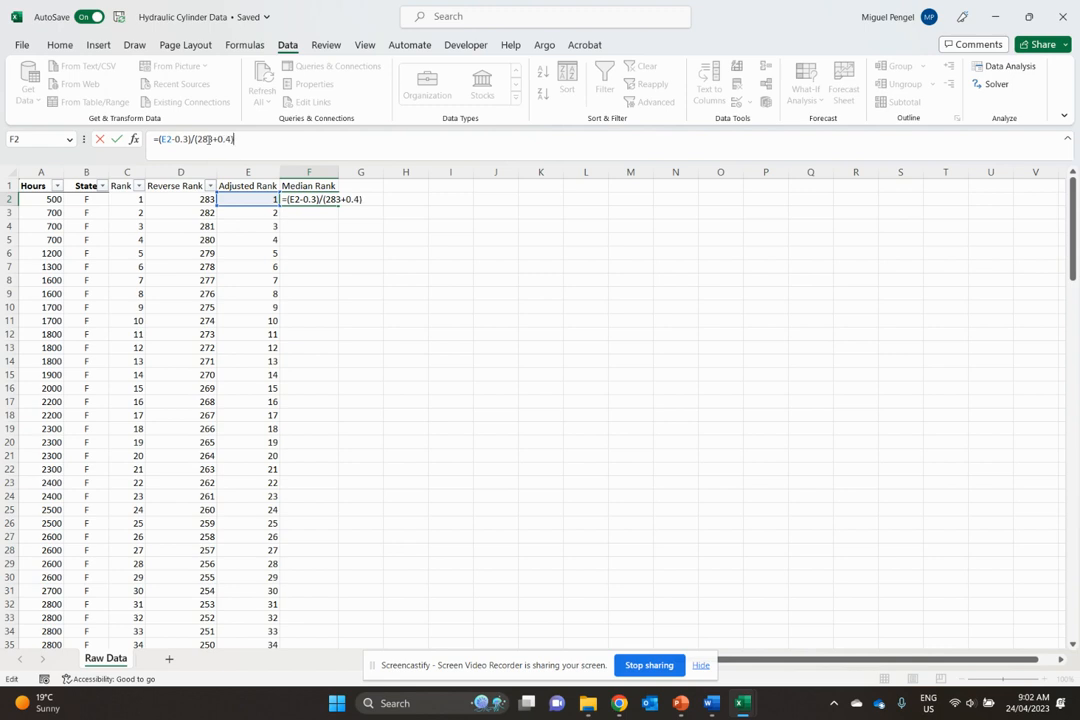
key("Return")
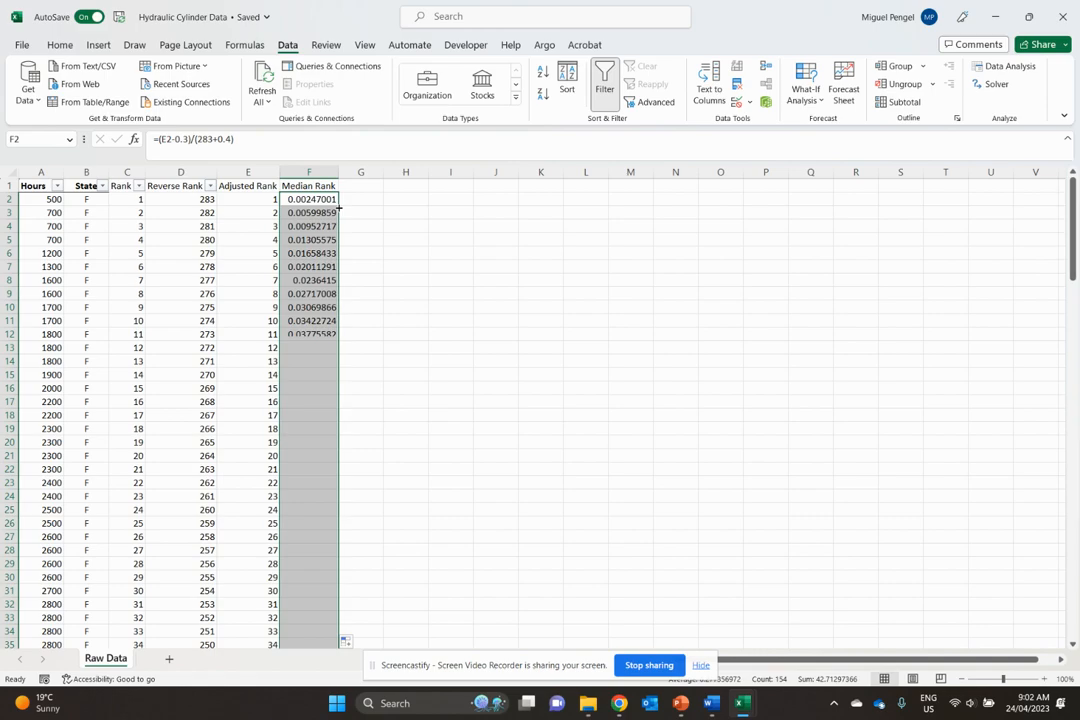
scroll("down", 3)
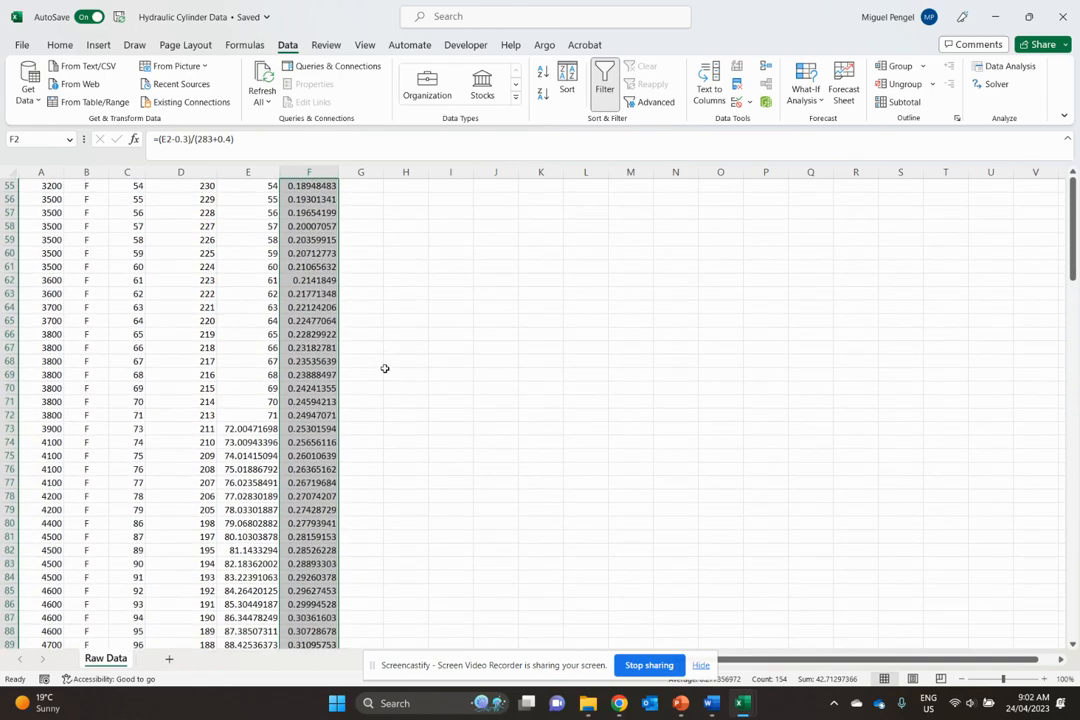
left_click(679, 703)
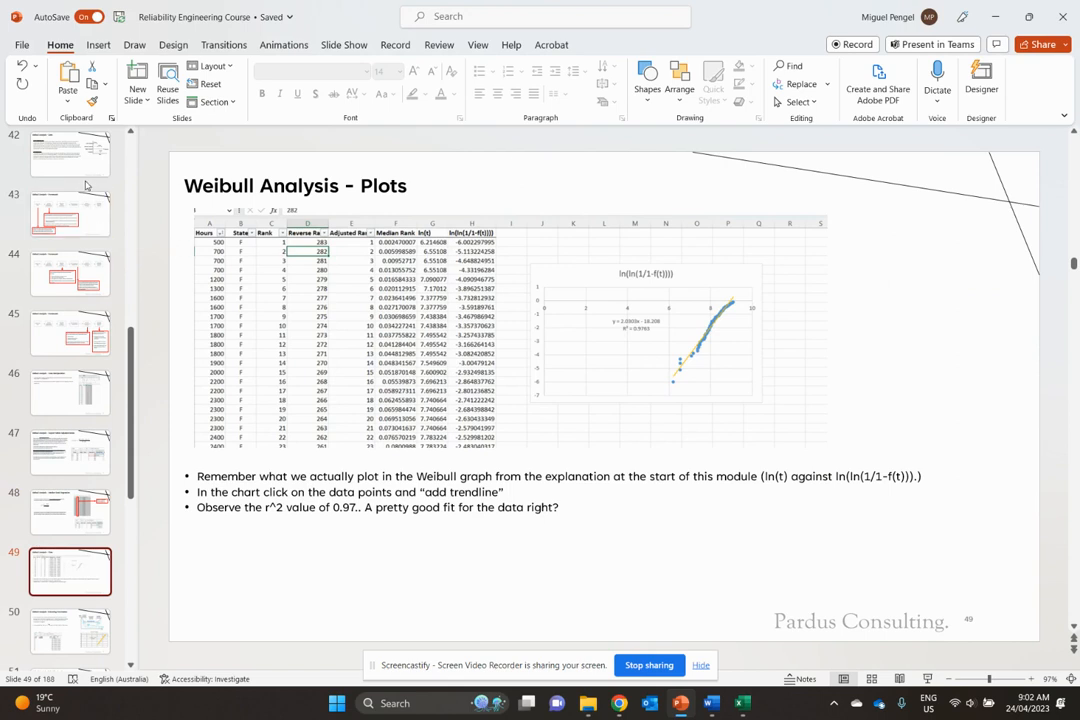
scroll("up", 3)
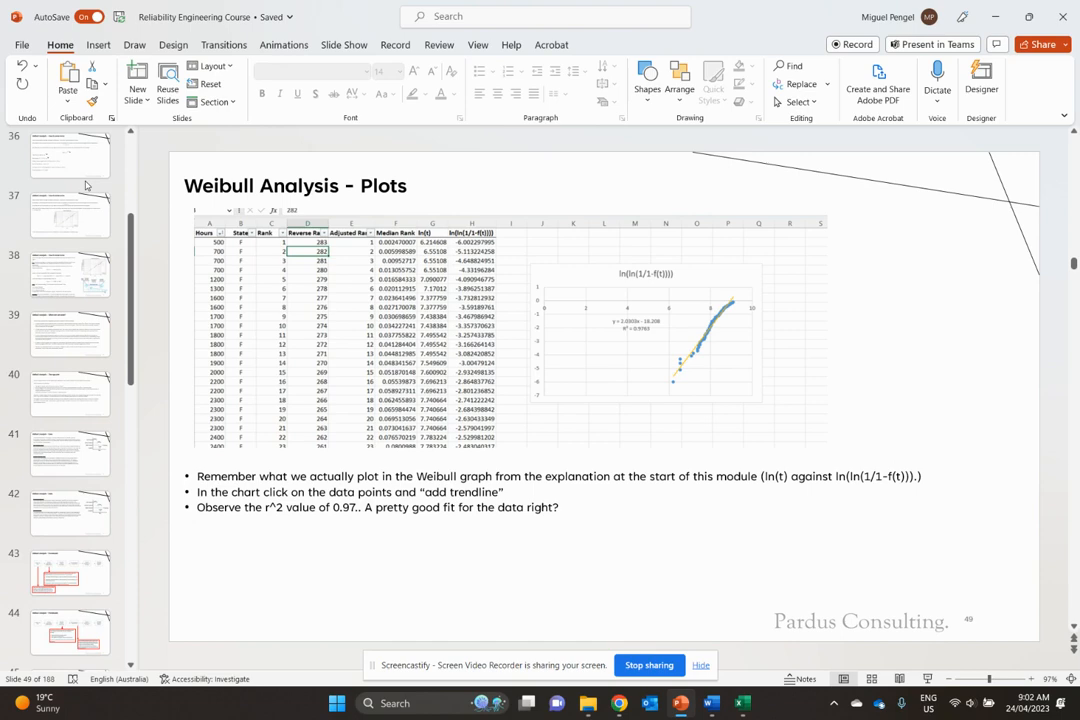
left_click(70, 405)
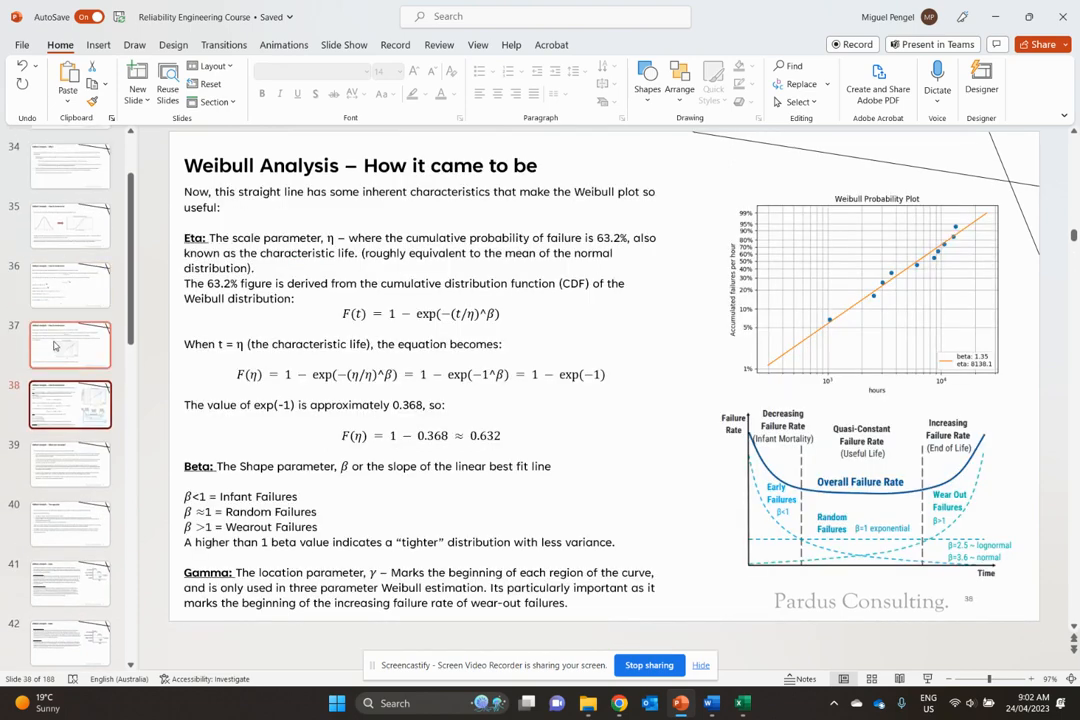
left_click(70, 284)
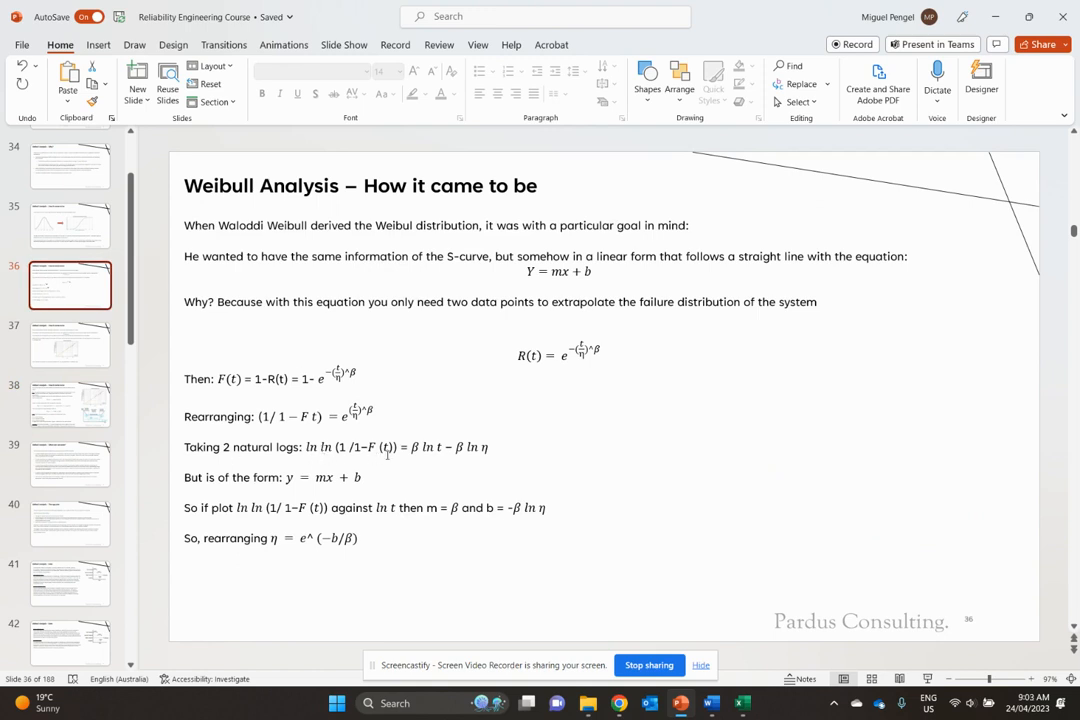
left_click(70, 343)
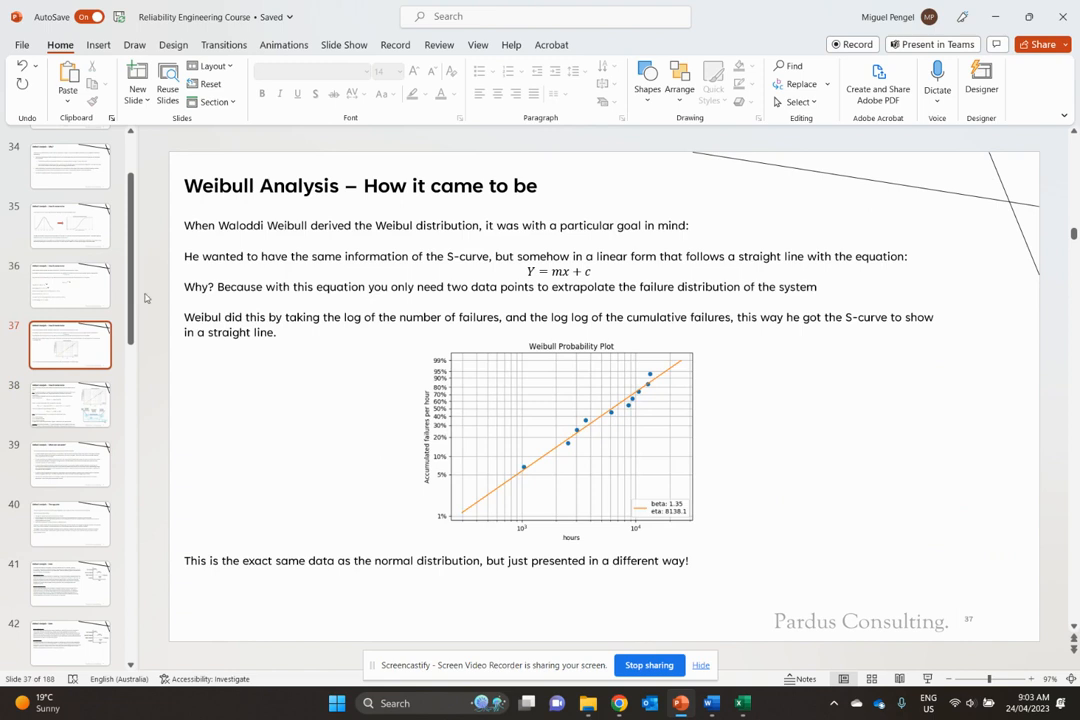
left_click(69, 285)
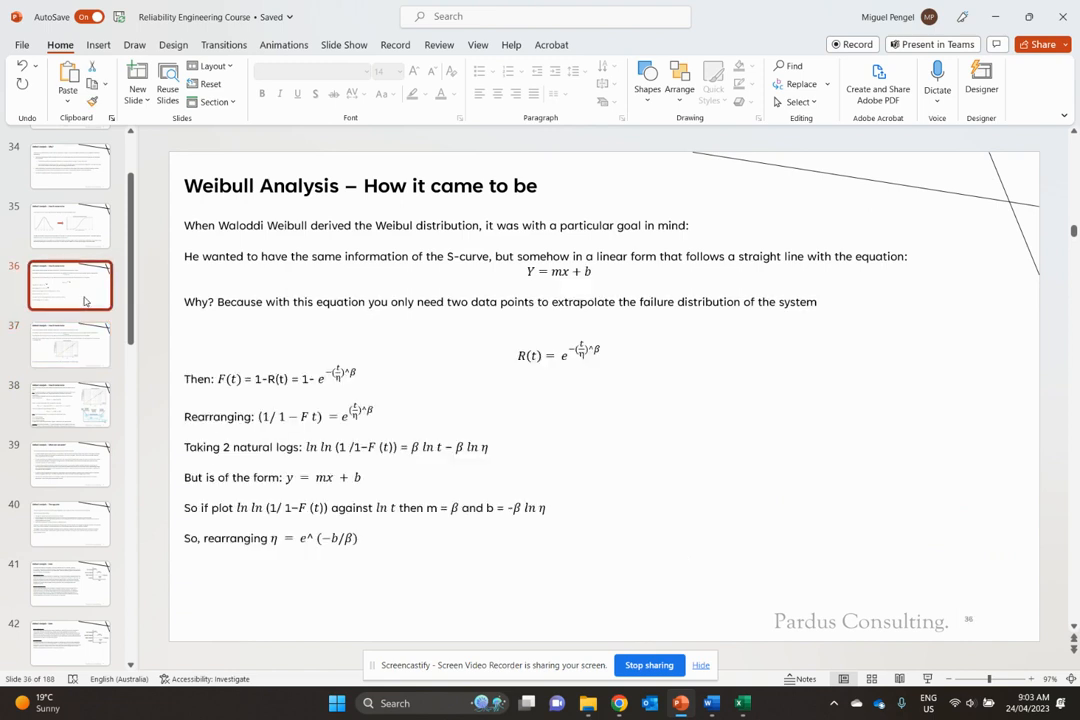
left_click(69, 343)
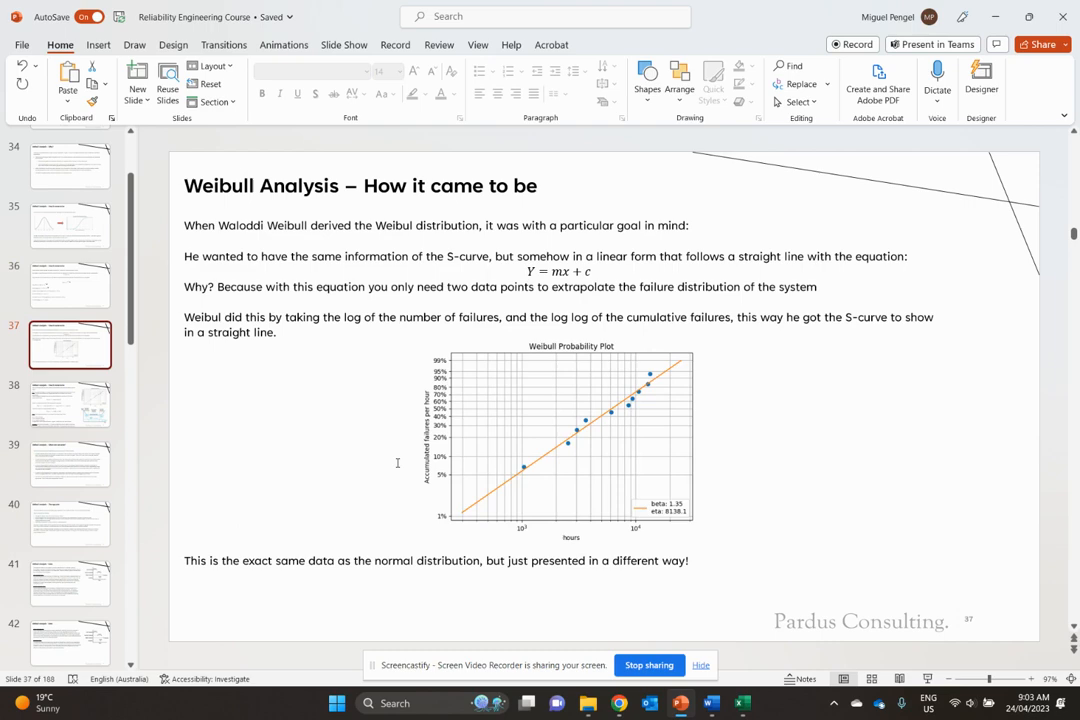
scroll("down", 3)
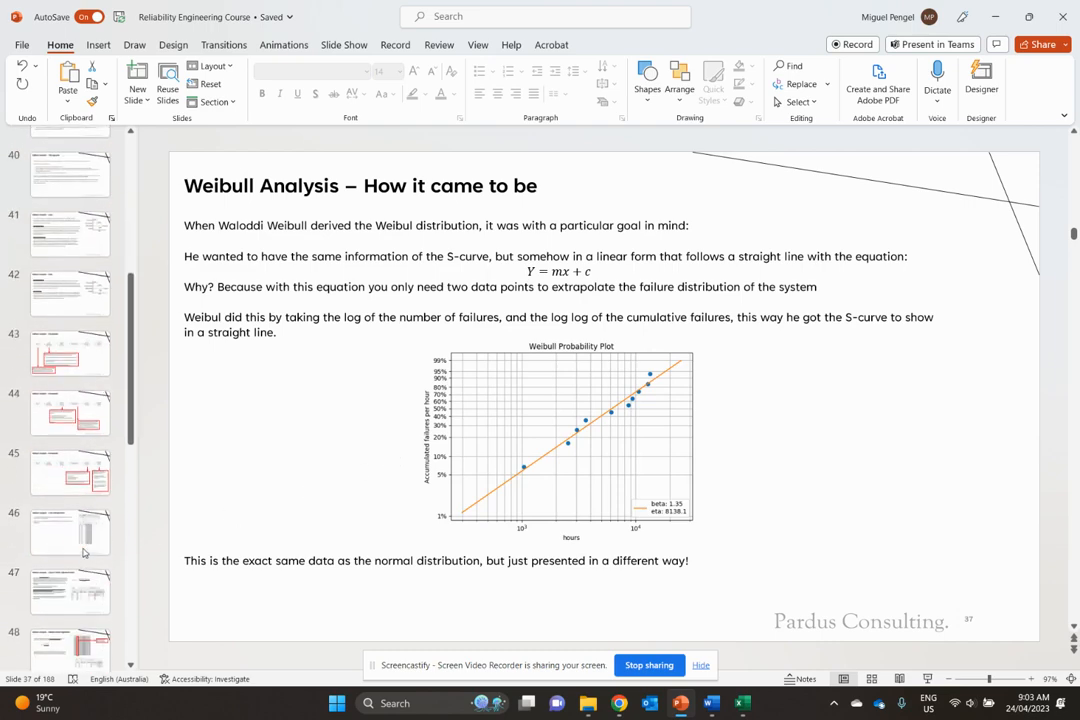
scroll("down", 3)
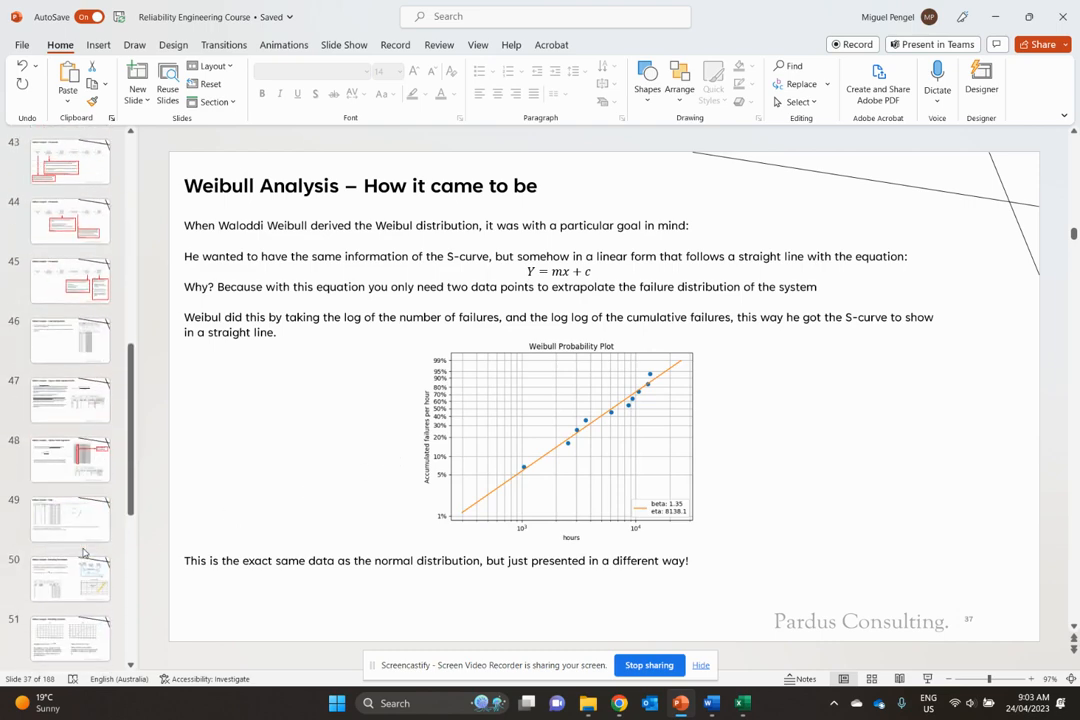
left_click(70, 518)
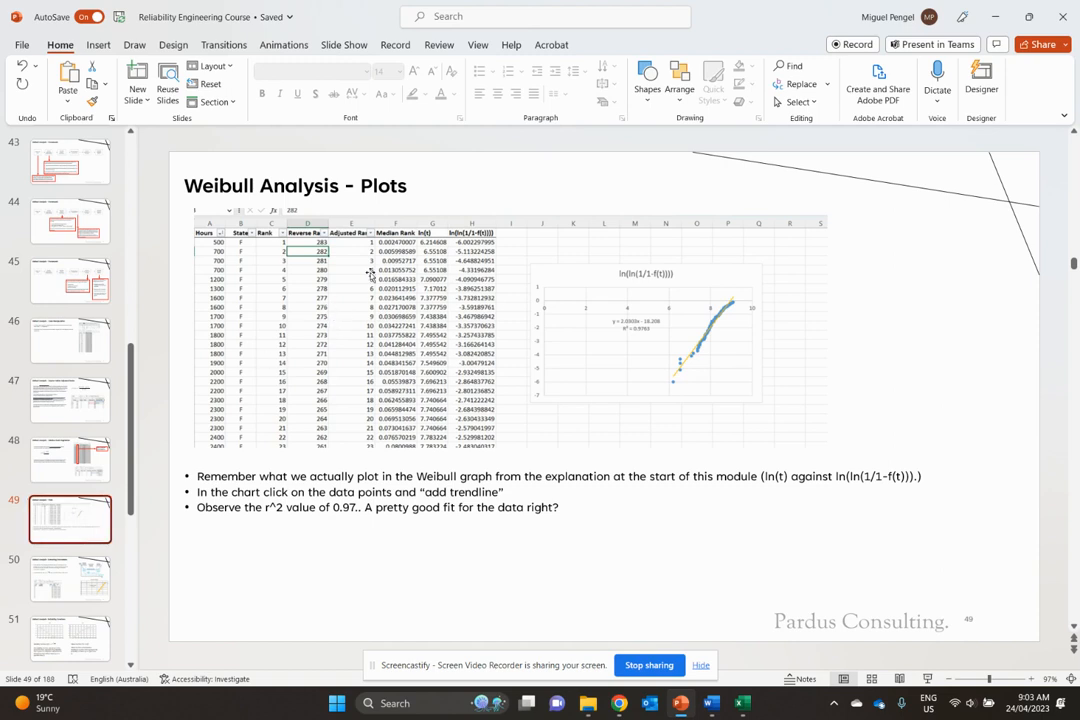
mouse_move(560, 172)
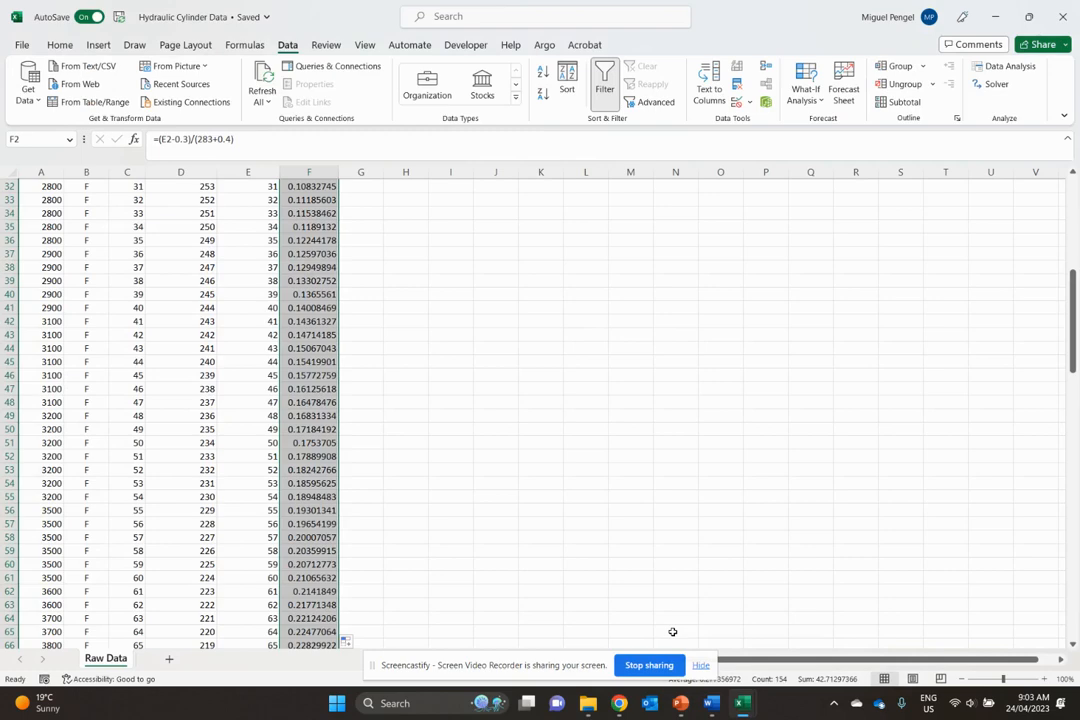
Step: Head column G 'ln(t)' and fill it with =LN(A2) for every Hours value
scroll("up", 3)
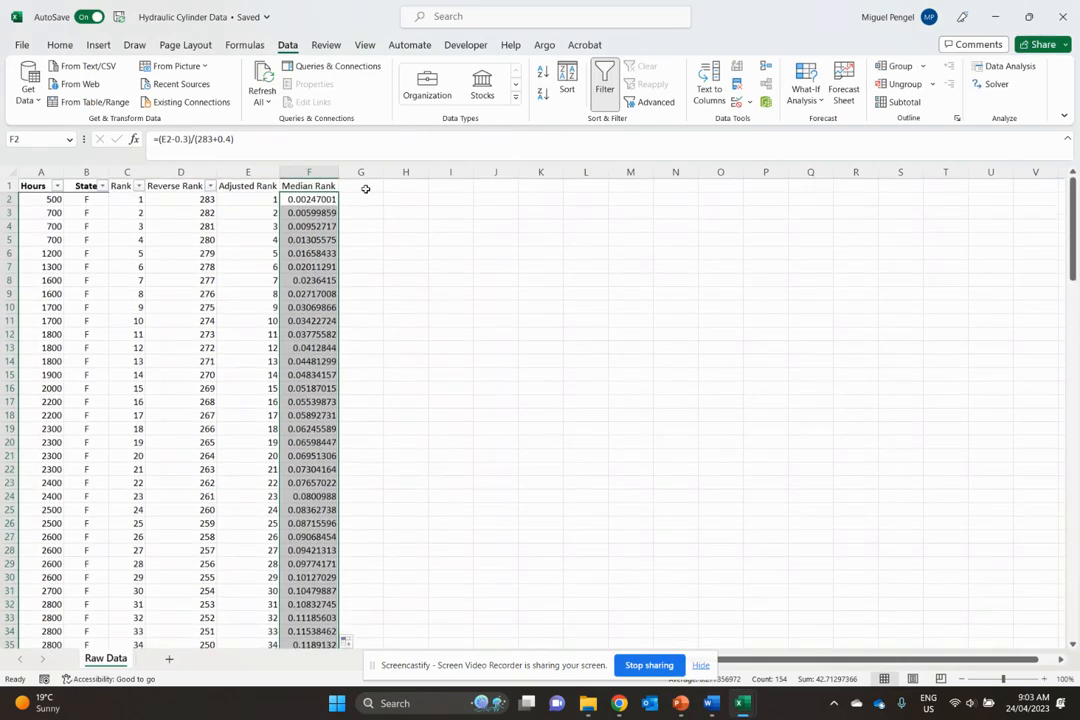
type("ln(t)")
left_click(361, 199)
type("=ln(")
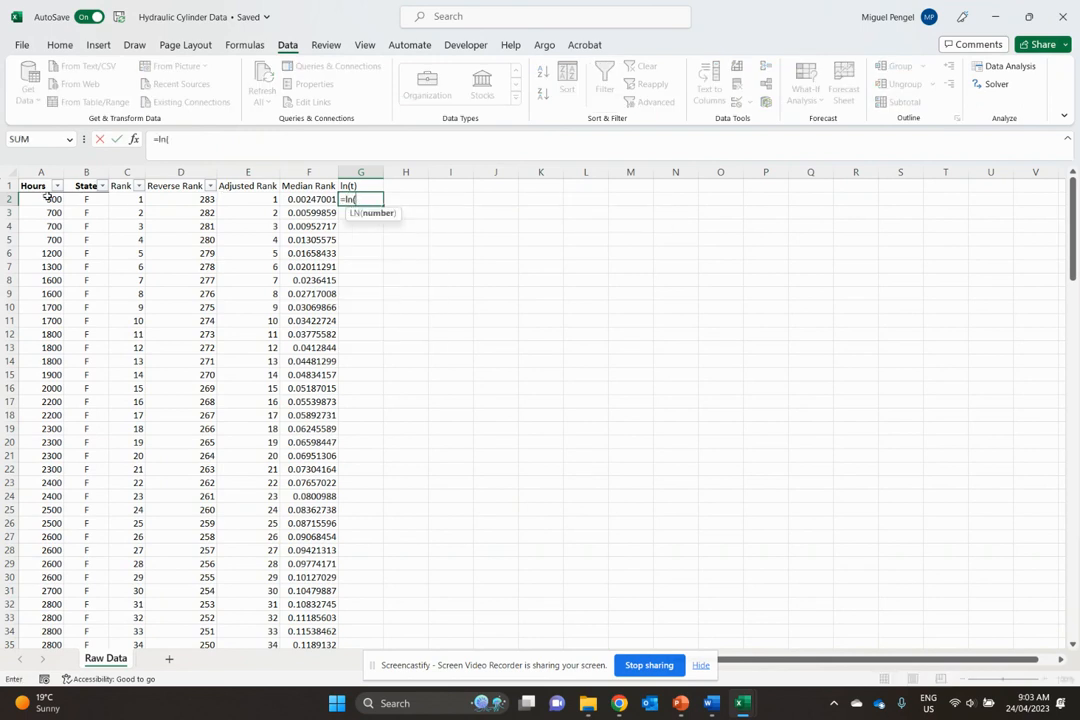
key("Return")
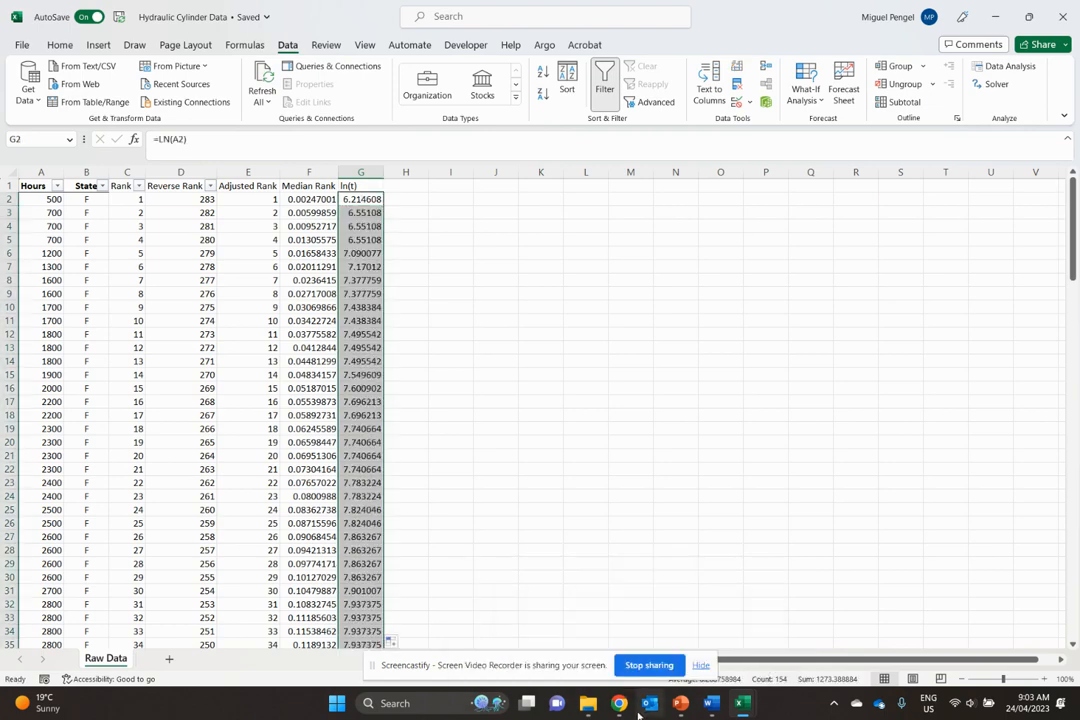
left_click(680, 703)
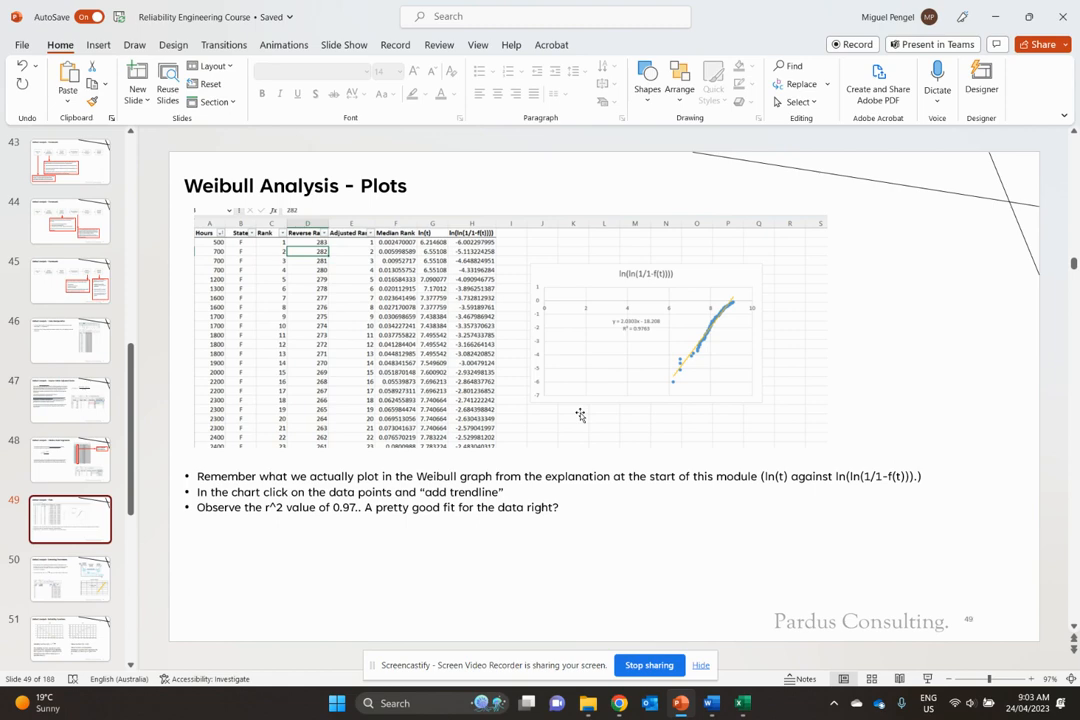
mouse_move(741, 703)
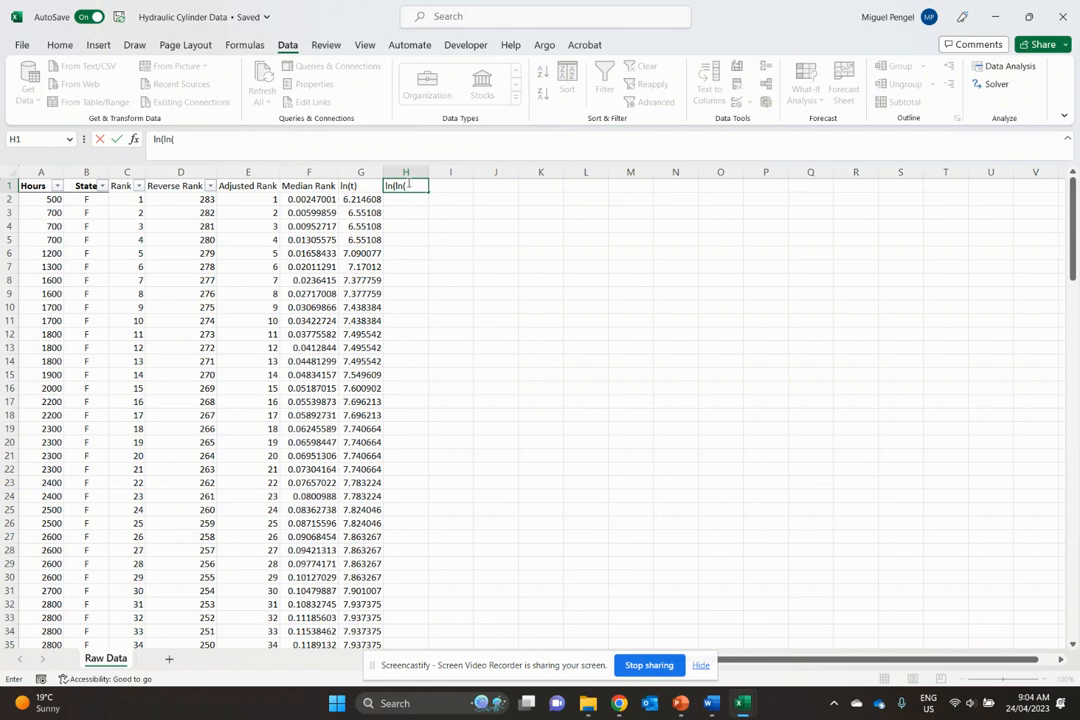
Step: Finish the ln(ln(1/1-f(t))) heading in H1
type("1/")
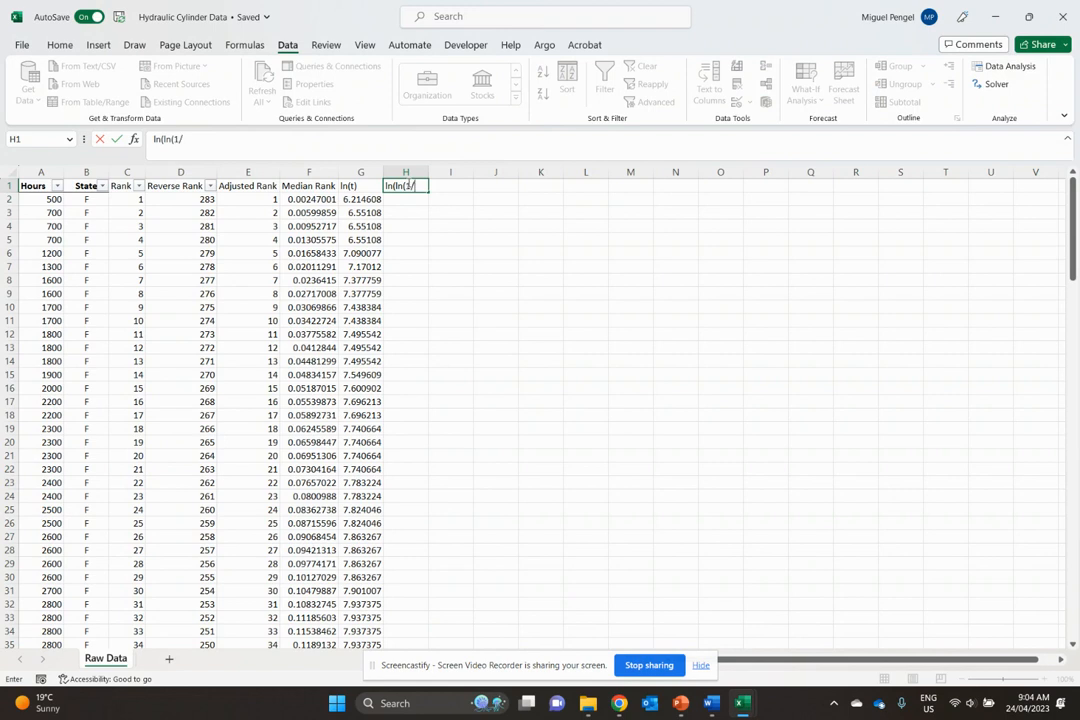
type("1-f(t)))")
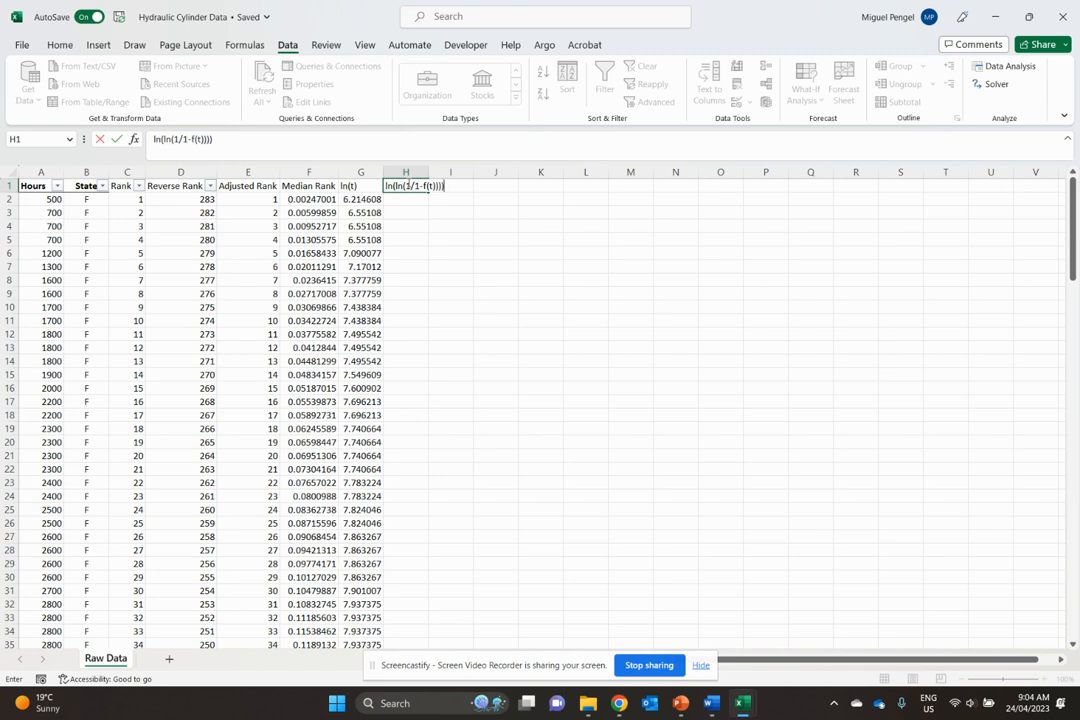
left_click(469, 252)
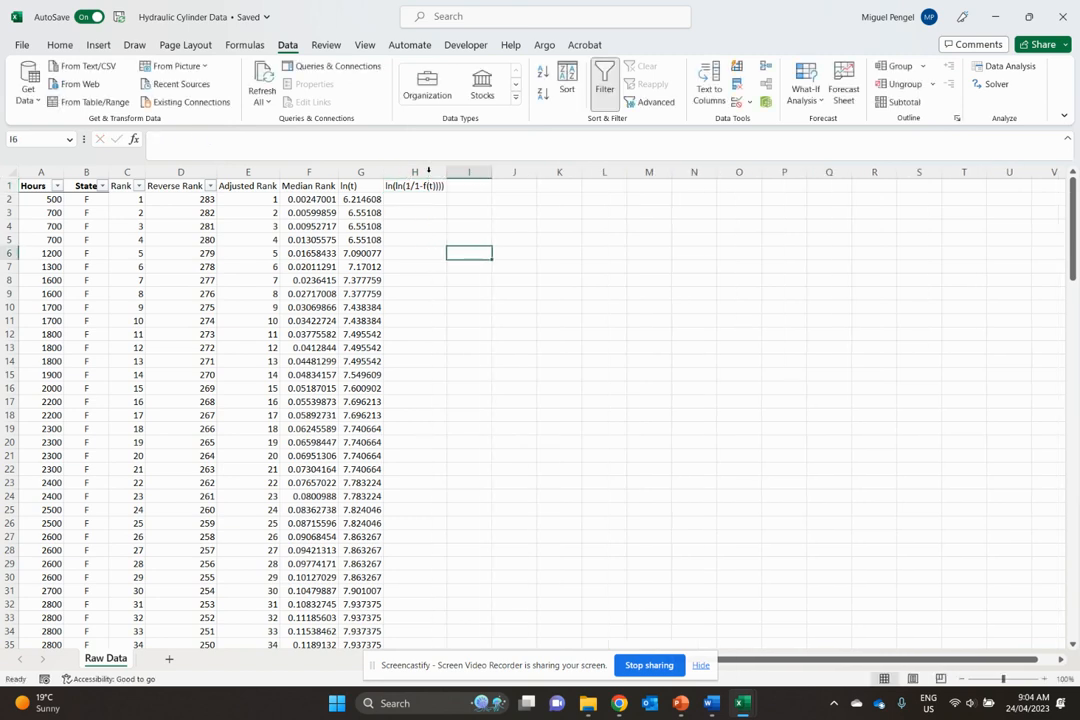
Step: Enter =LN(LN(1/(1-F2))) in H2 and fill it down column H
left_click(414, 199)
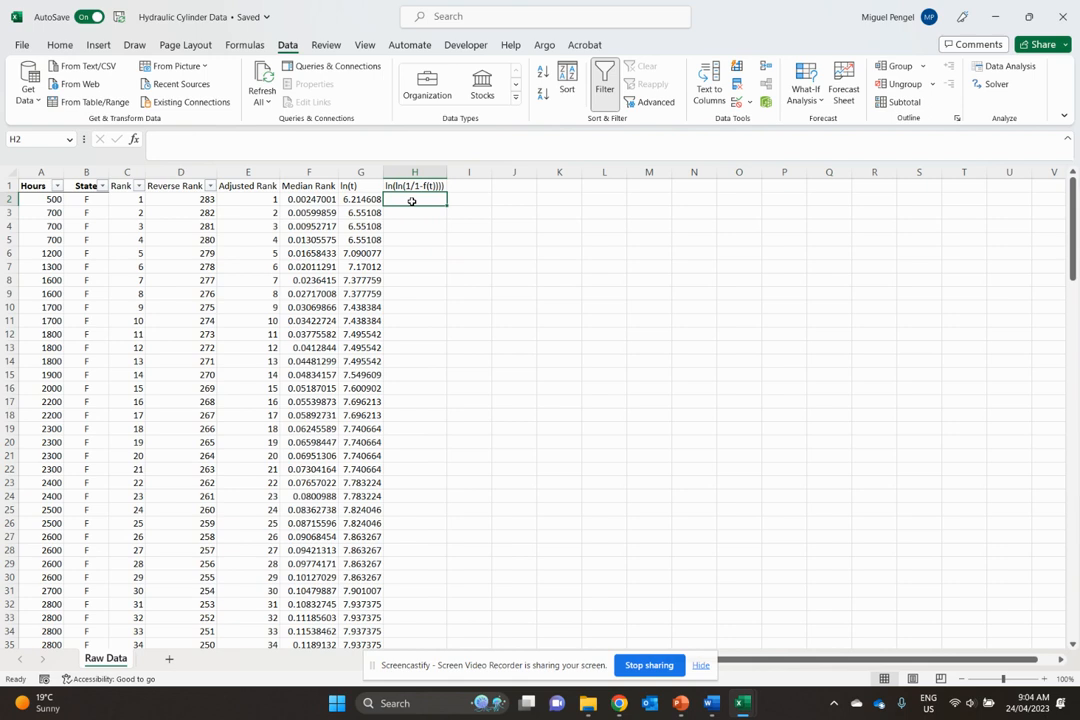
mouse_move(601, 315)
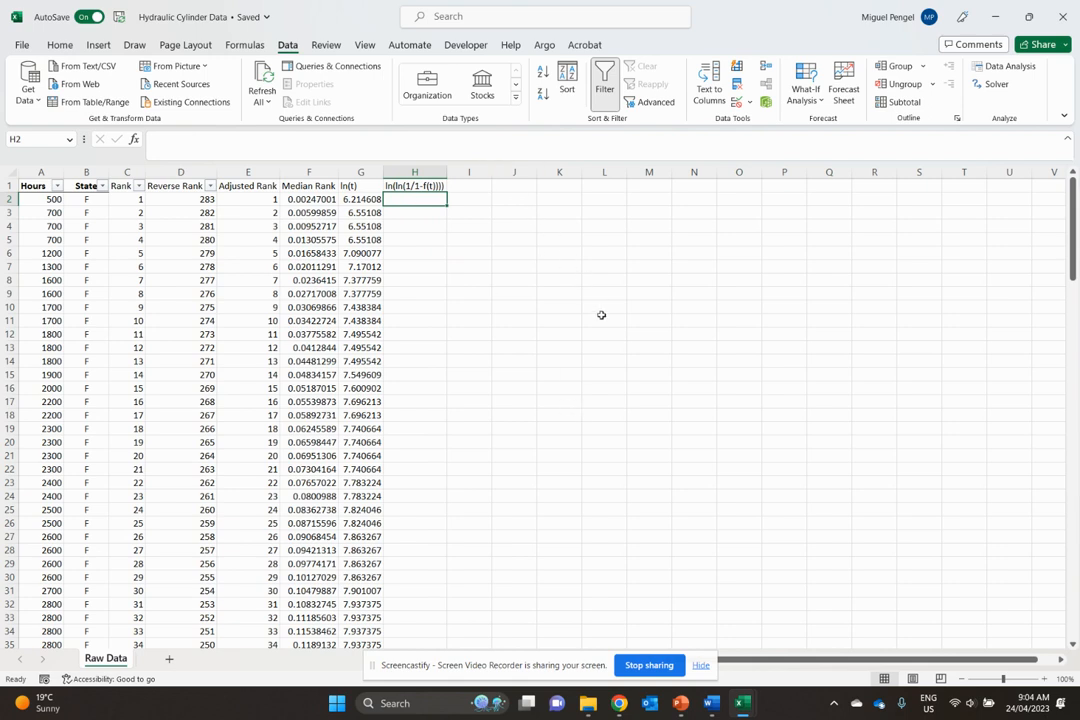
mouse_move(373, 672)
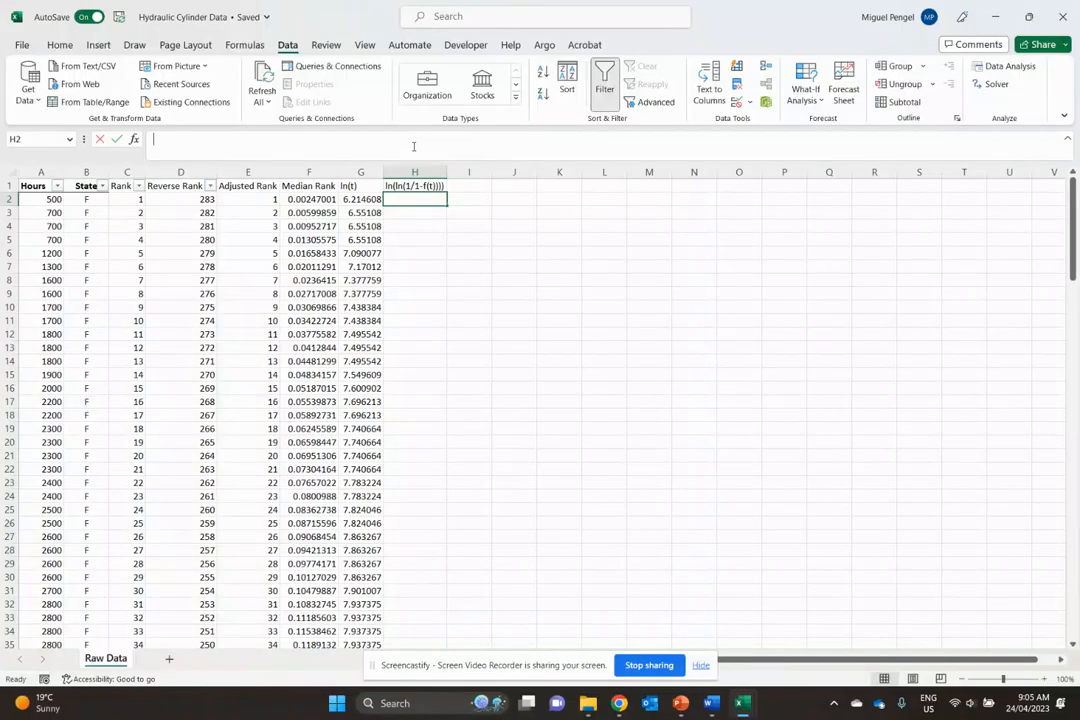
type("=ln(")
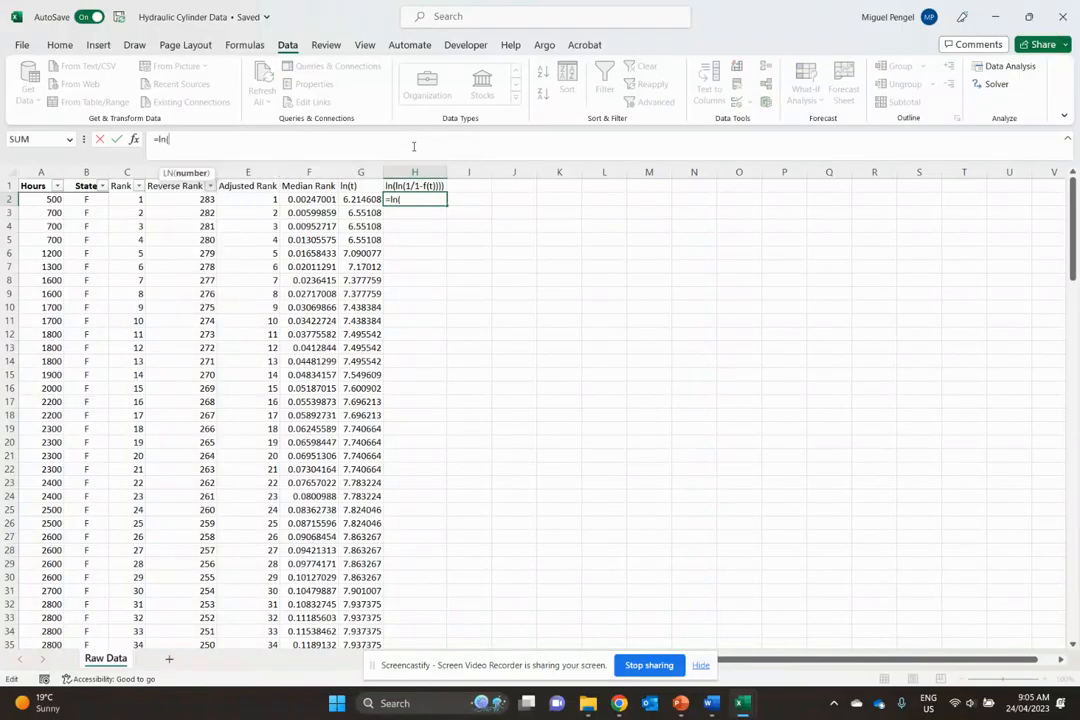
type("ln(1/")
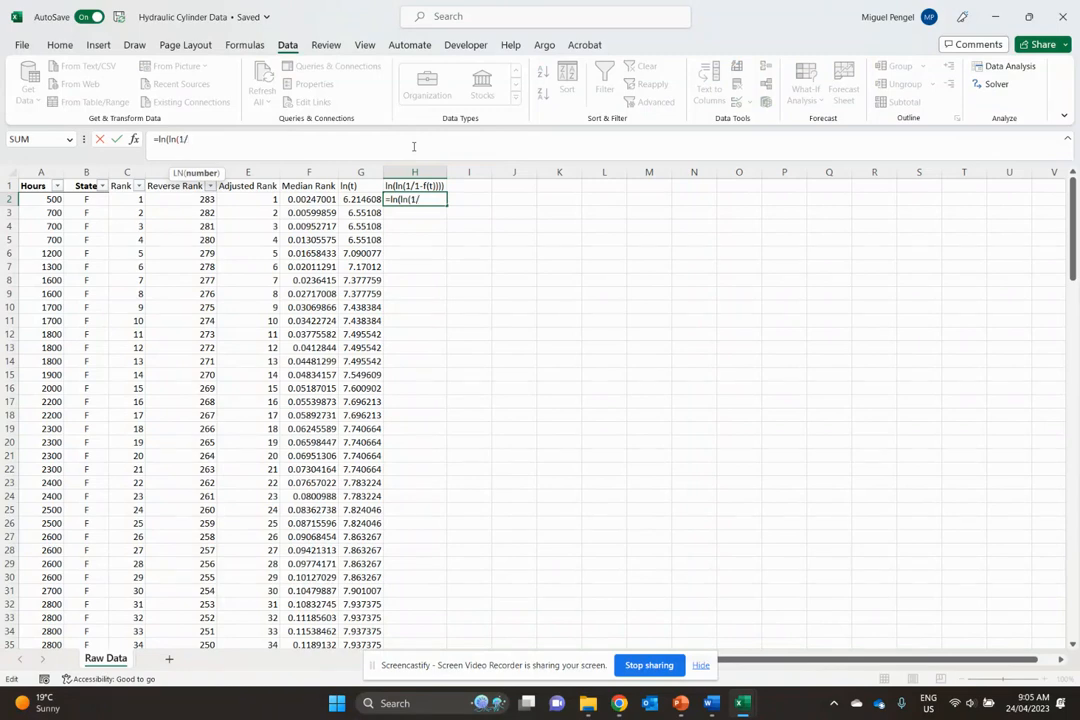
type("(1-F2")
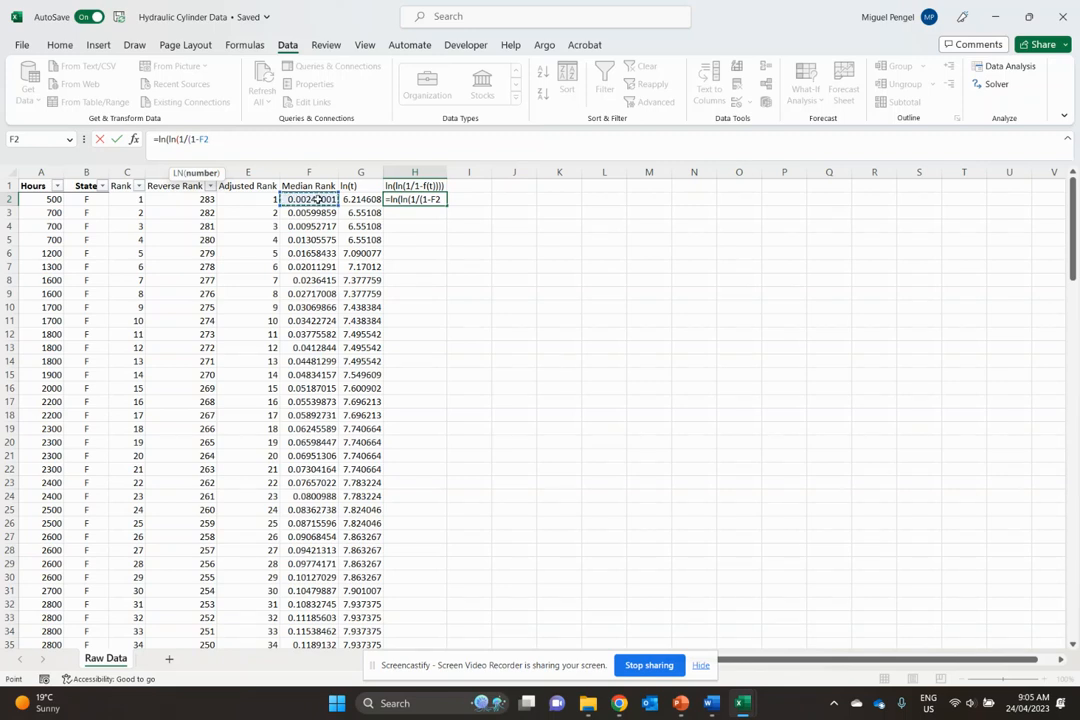
type(")))")
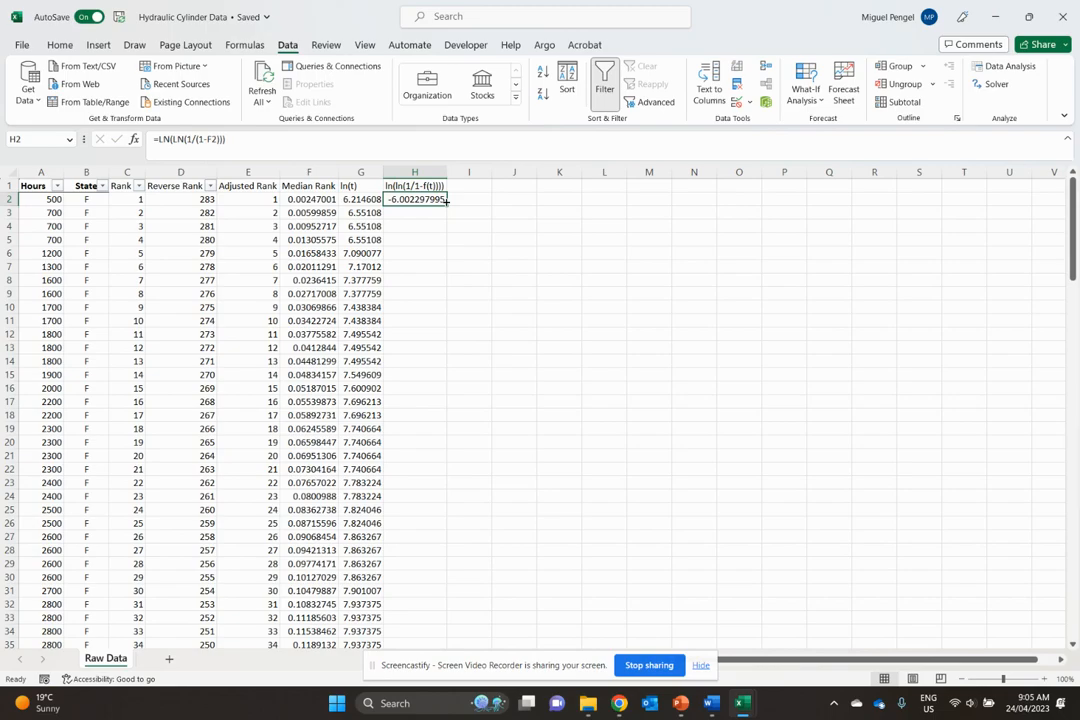
left_click_drag(449, 205, 449, 644)
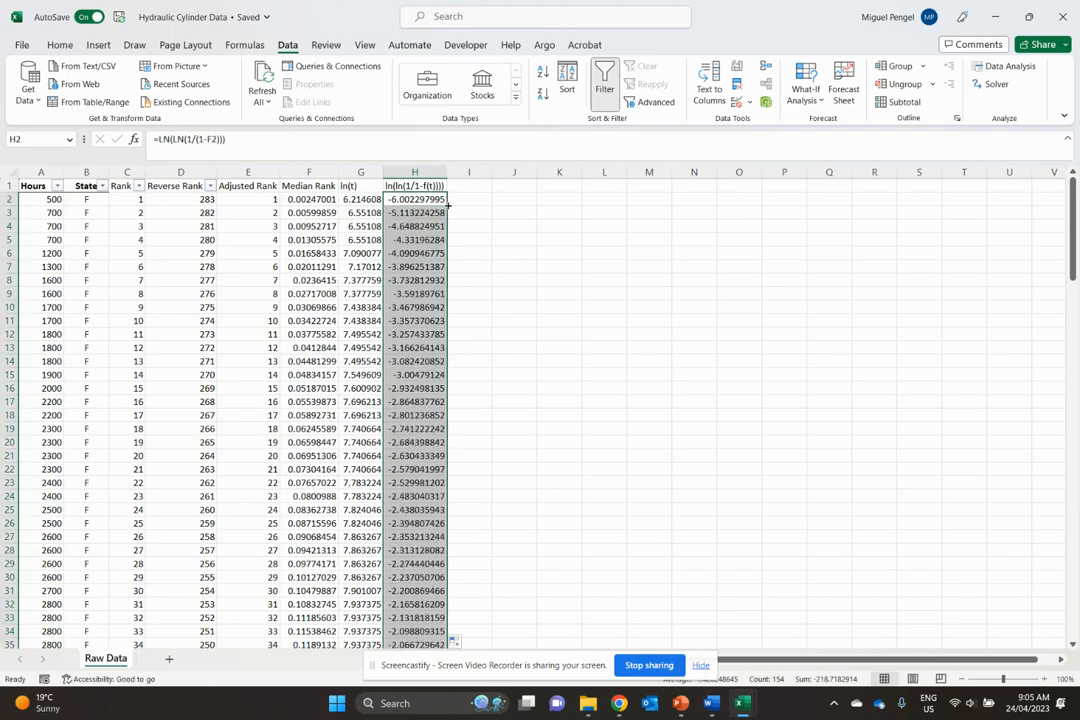
Step: Select columns G and H and insert the recommended Scatter chart
scroll("down", 3)
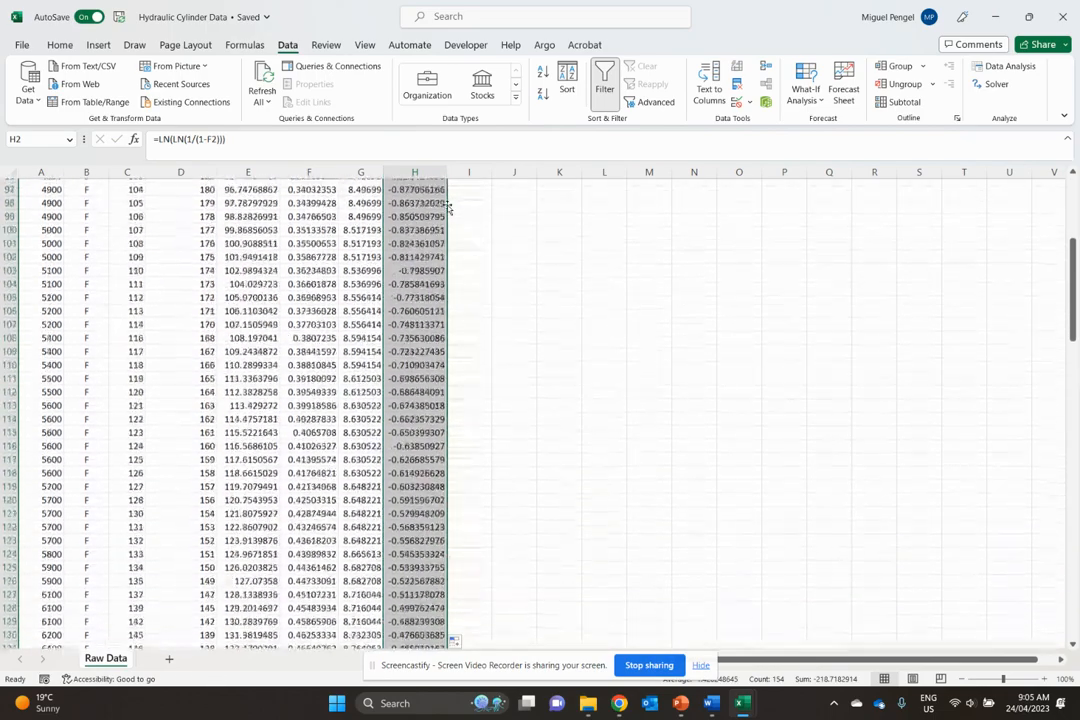
scroll("up", 3)
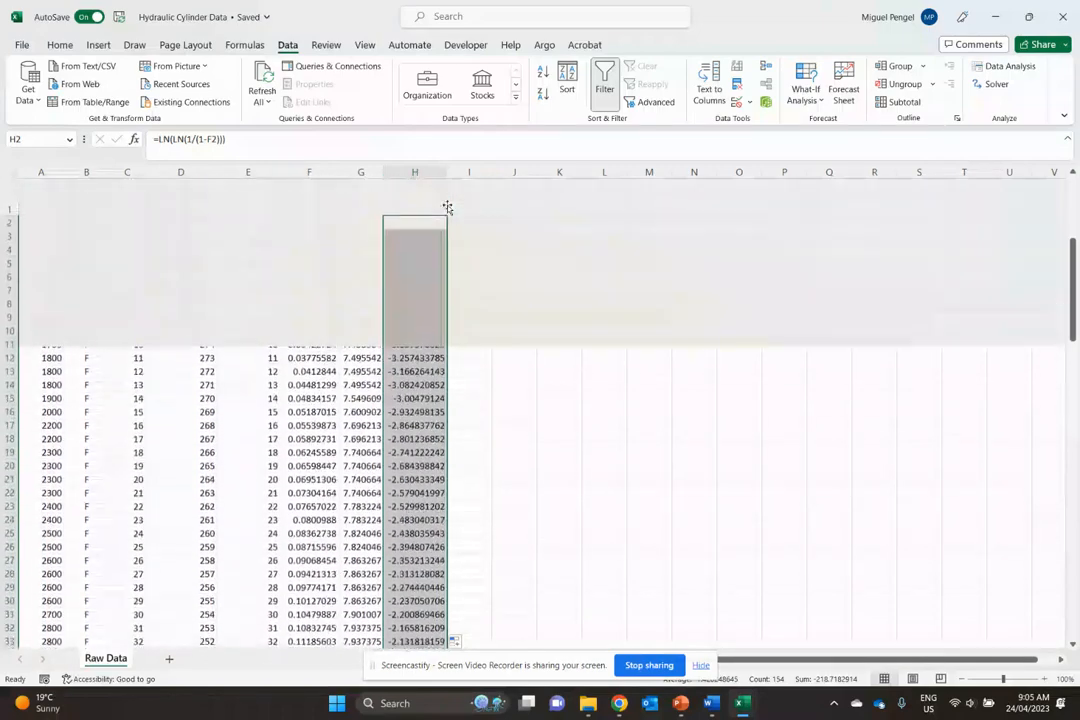
left_click(360, 172)
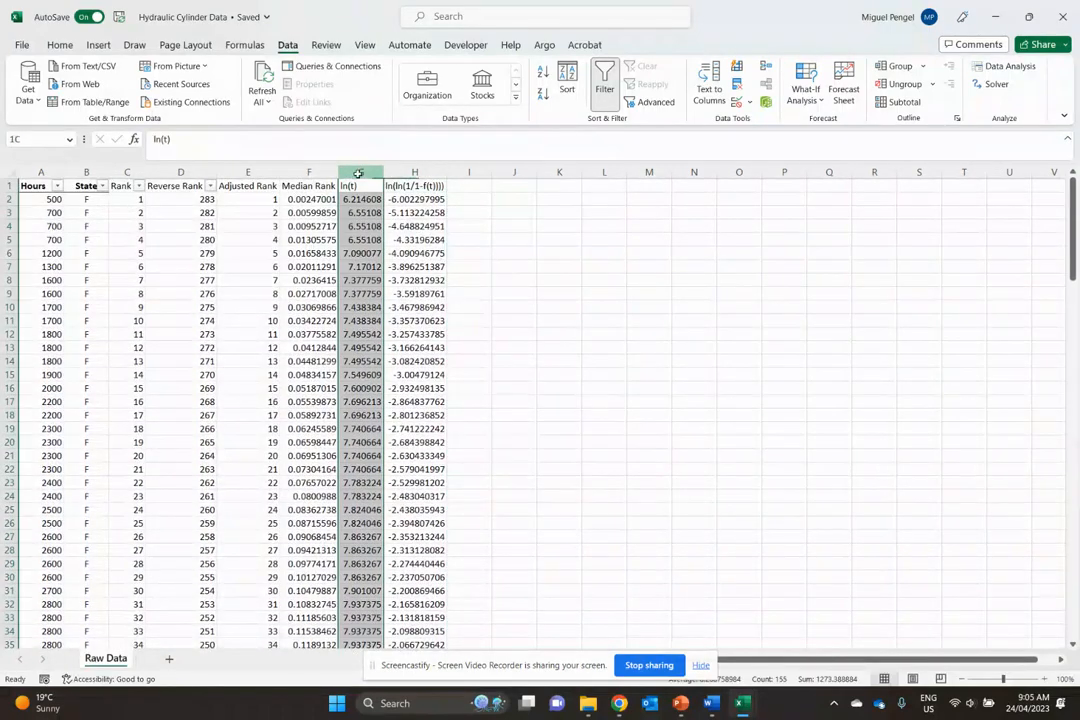
left_click(414, 172)
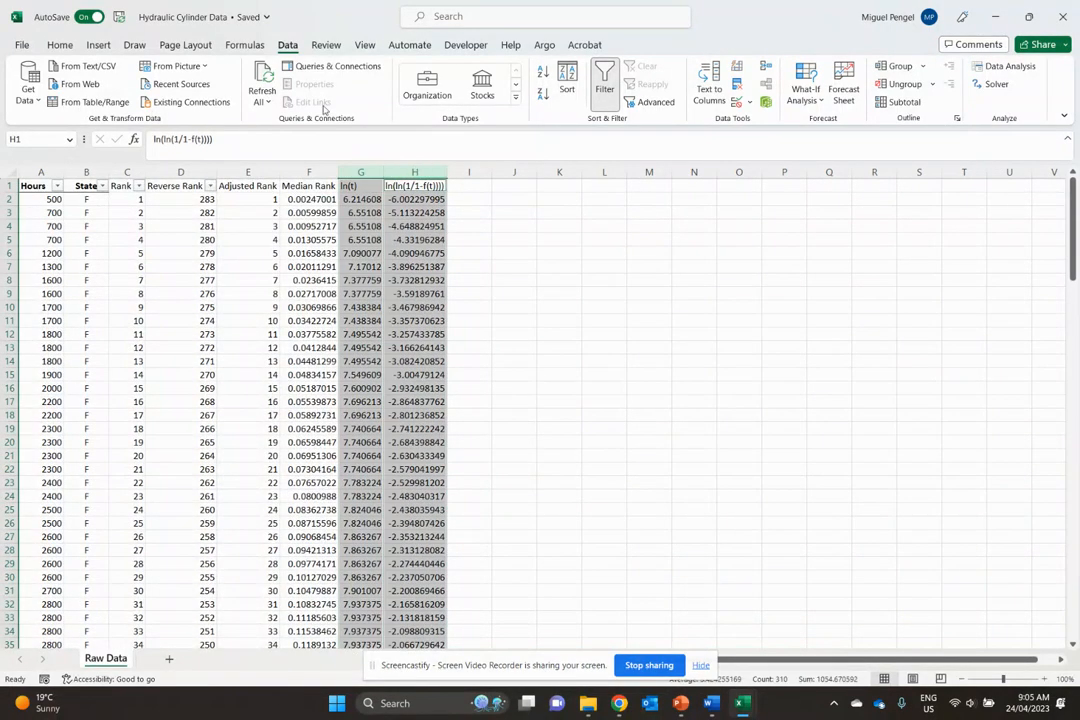
left_click(98, 44)
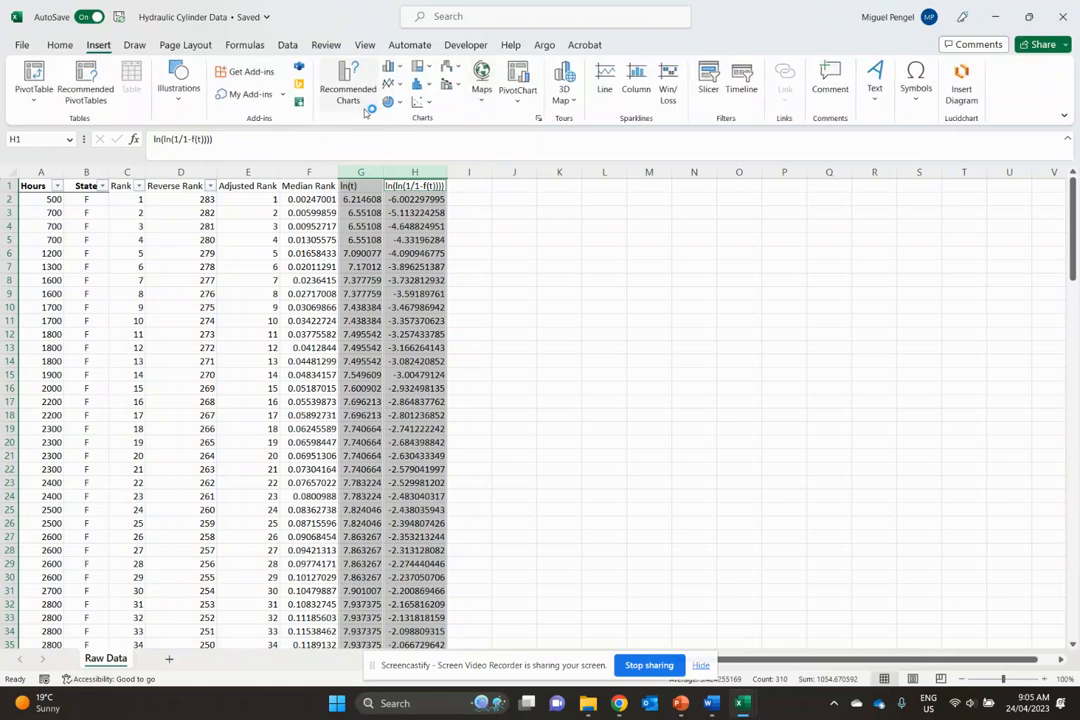
left_click(347, 89)
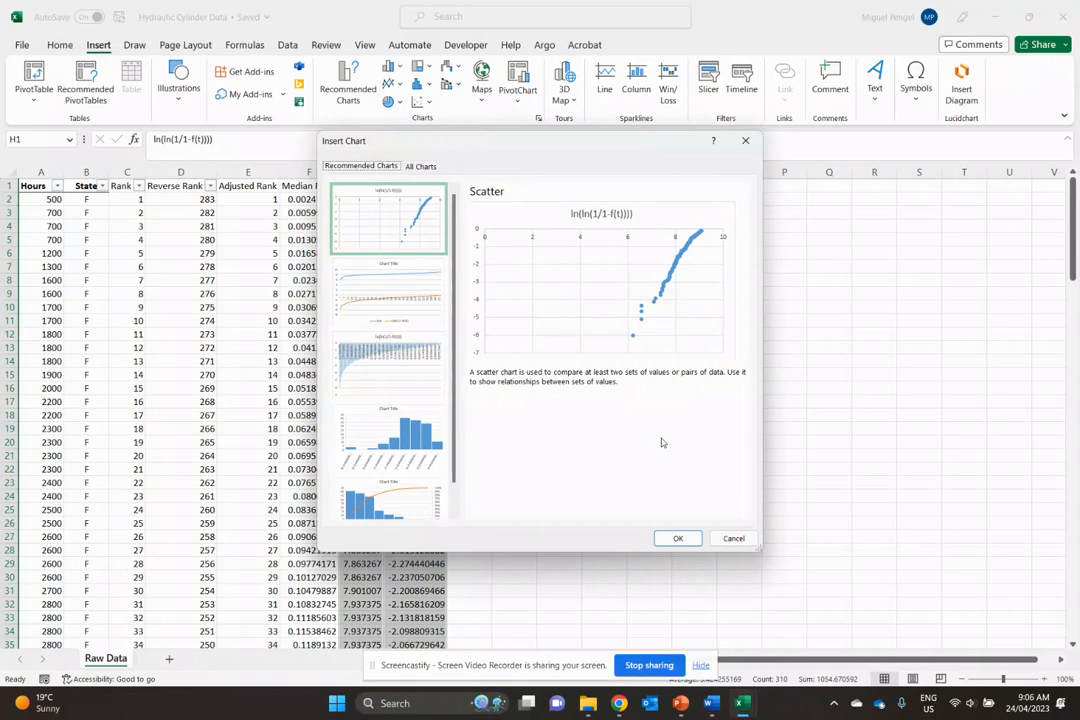
left_click(677, 538)
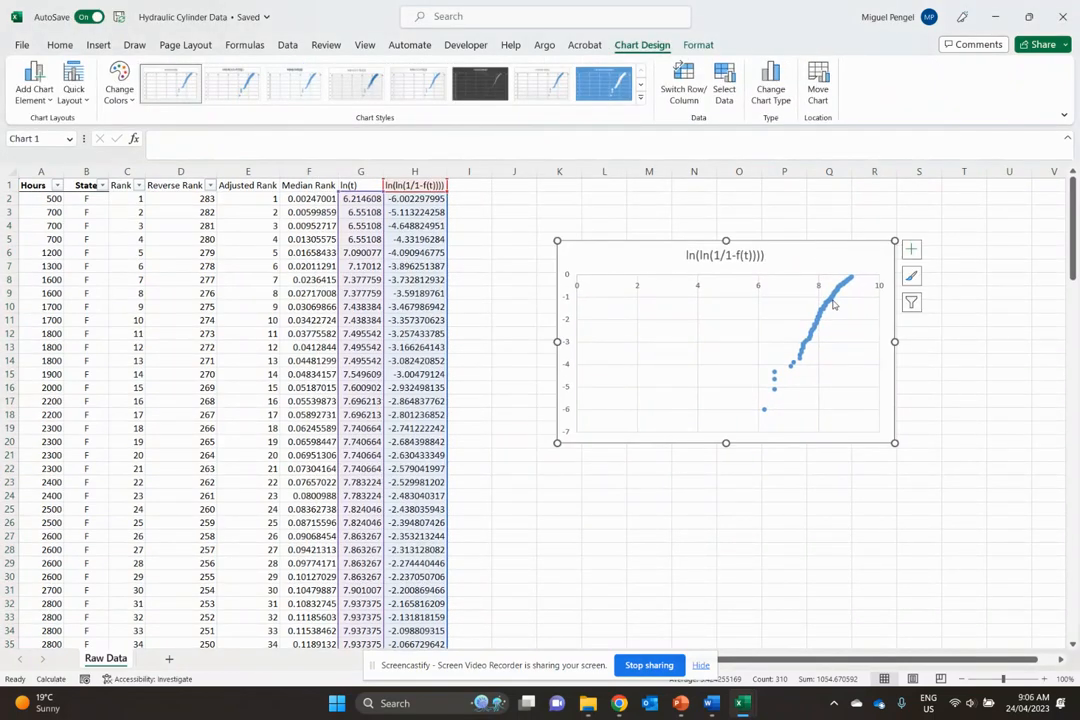
Step: Add a trendline to the series displaying its equation and R² value
left_click(820, 300)
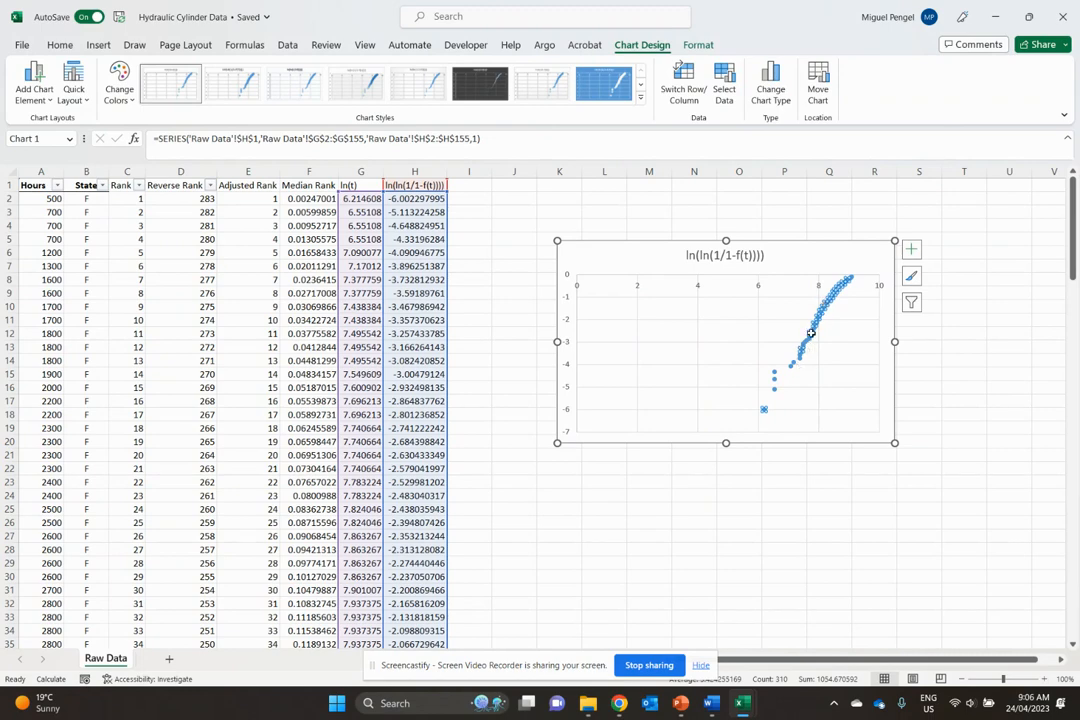
mouse_move(857, 472)
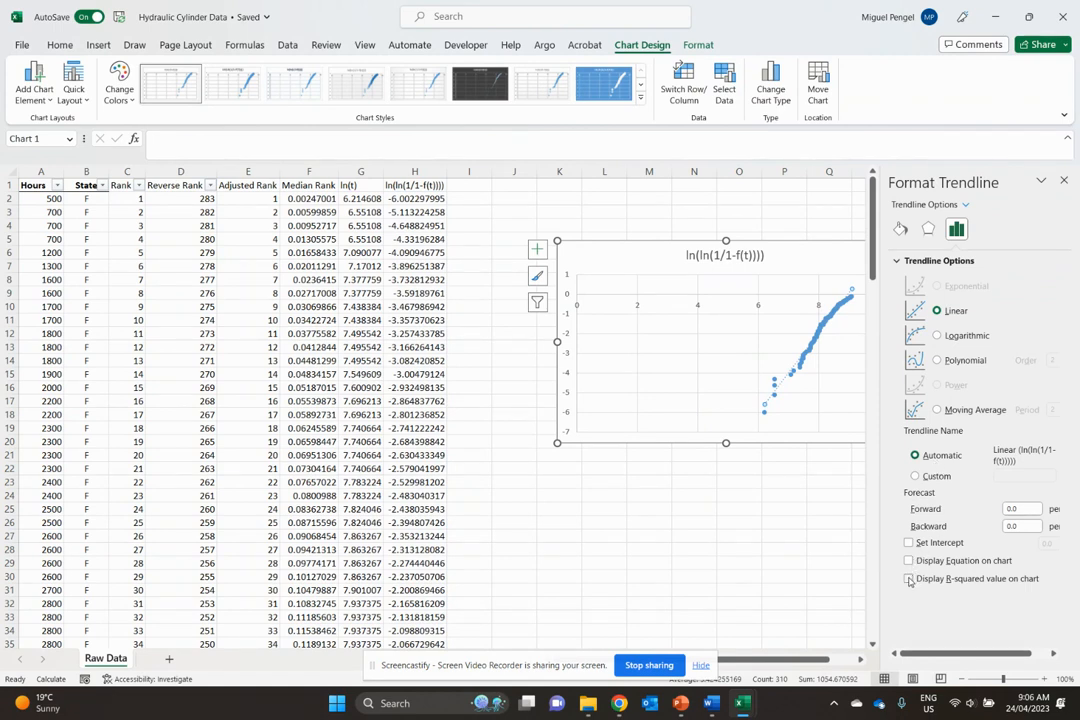
left_click(909, 579)
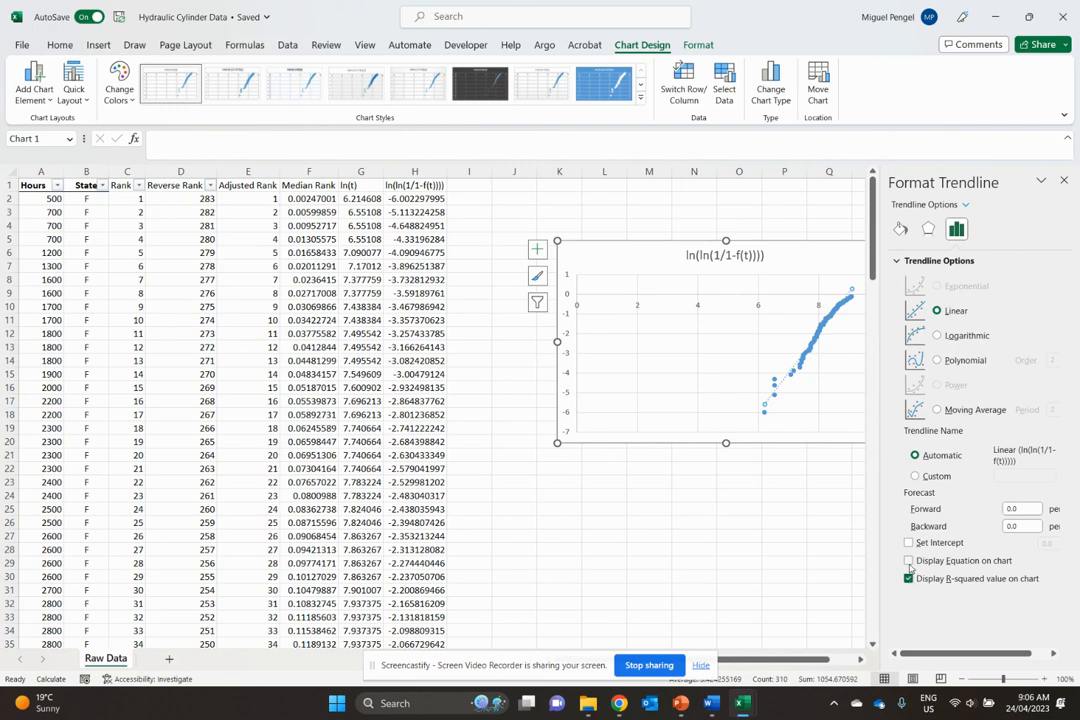
left_click(909, 560)
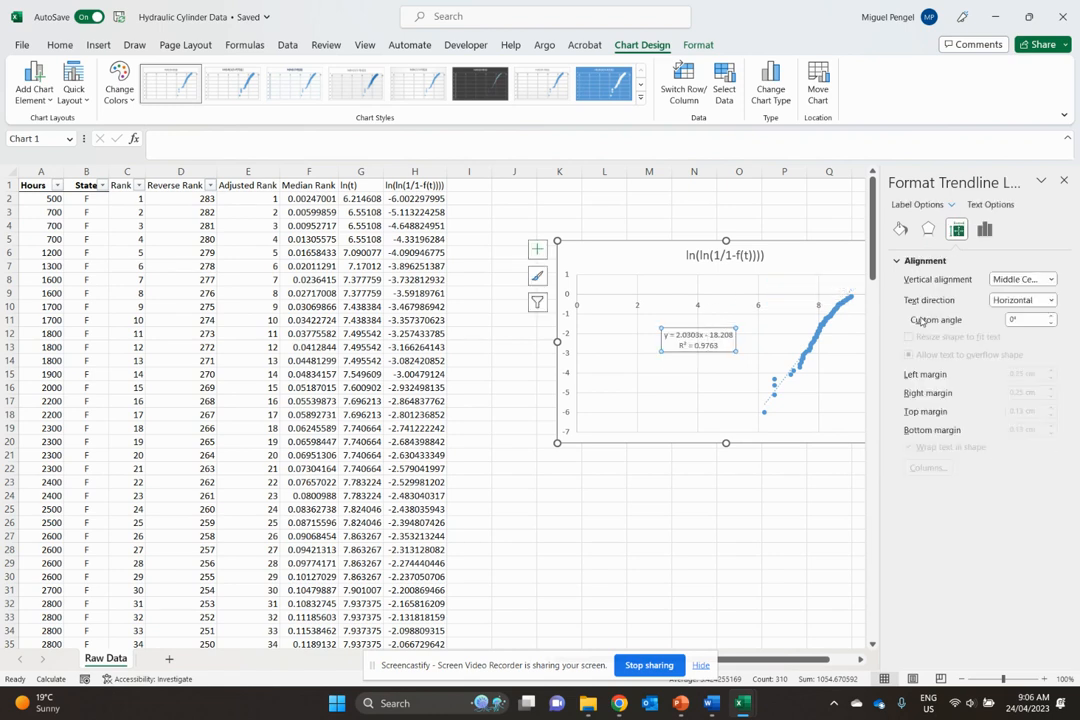
mouse_move(790, 383)
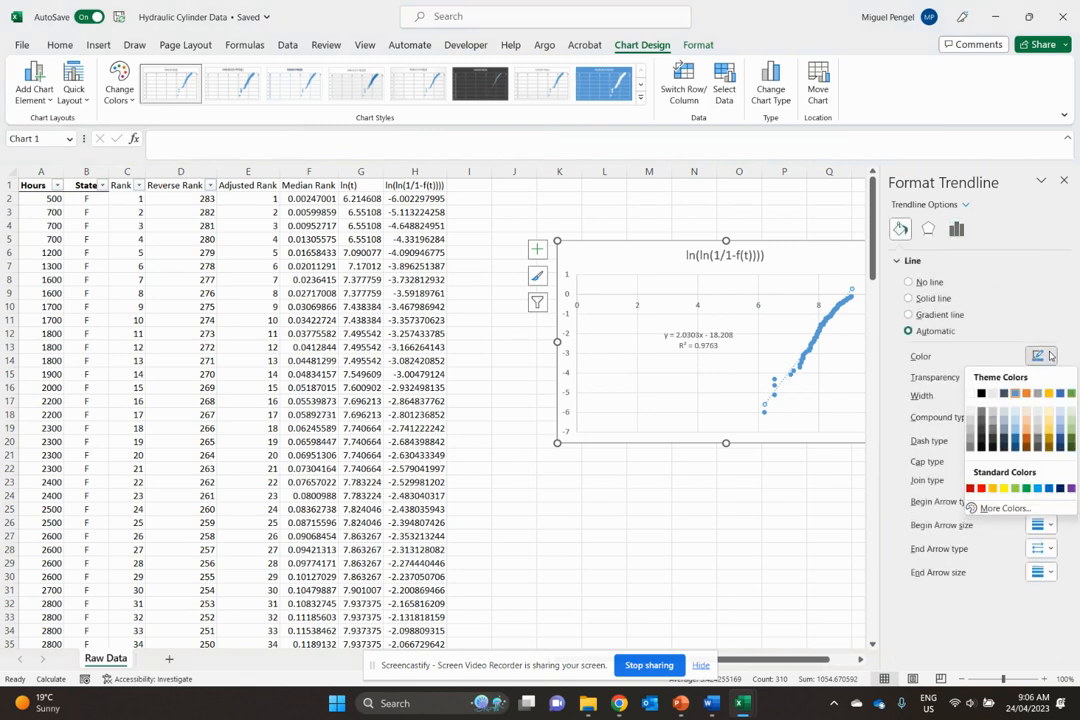
Step: Give the trendline a solid yellow line, then deselect the chart
left_click(912, 298)
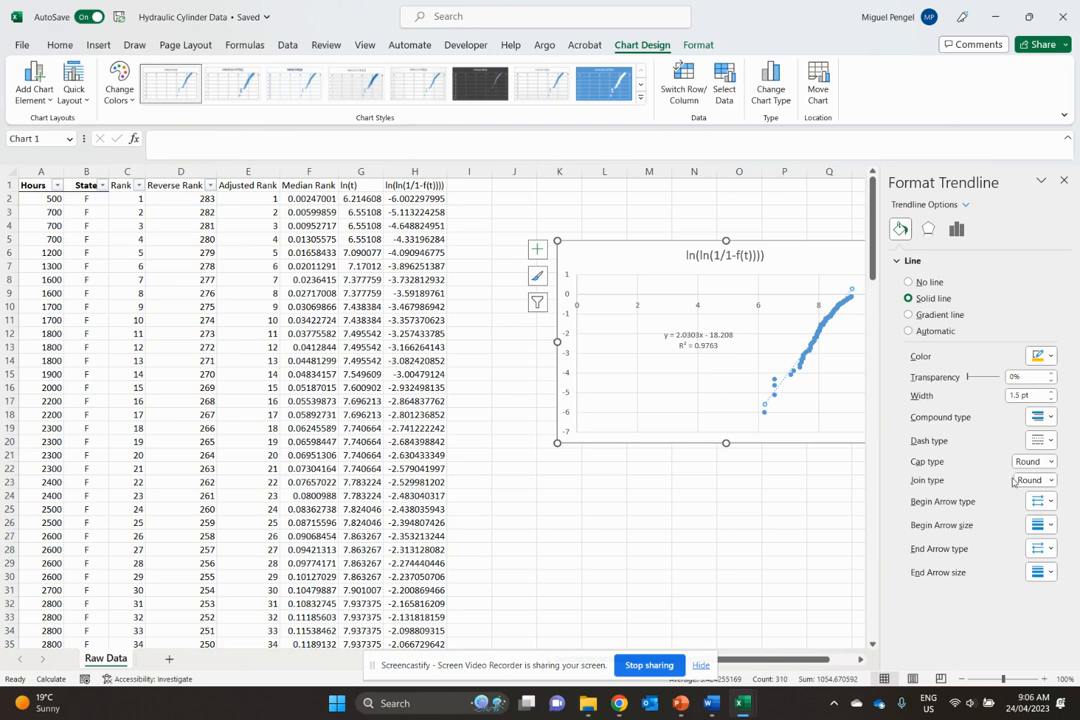
mouse_move(956, 229)
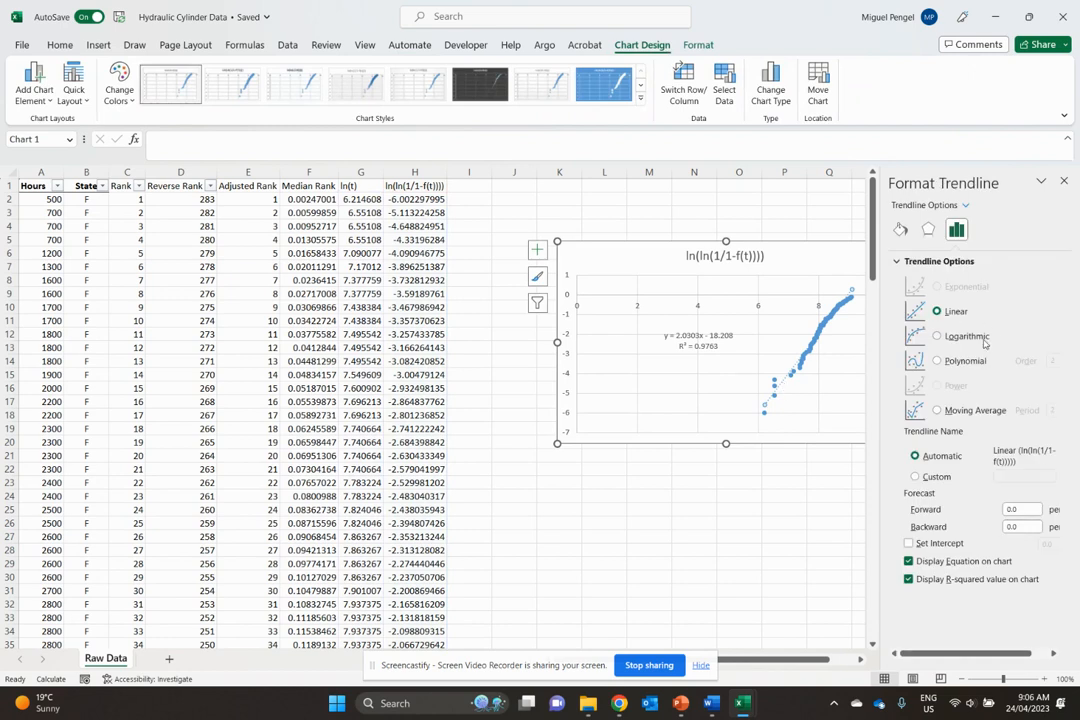
left_click(900, 230)
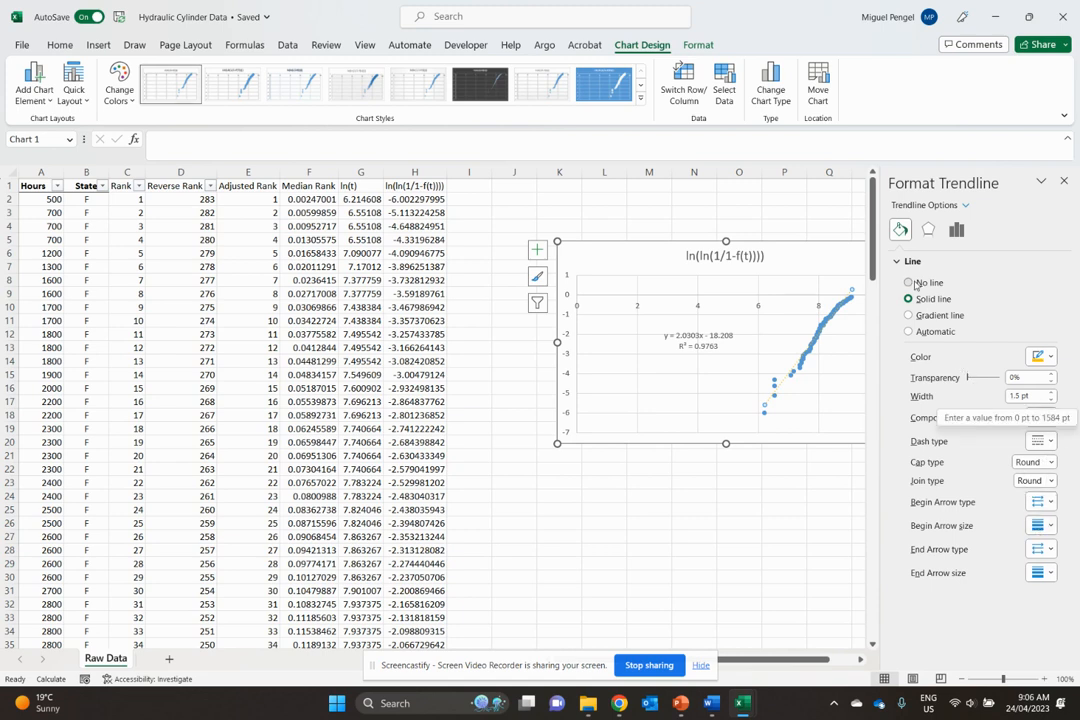
left_click(909, 282)
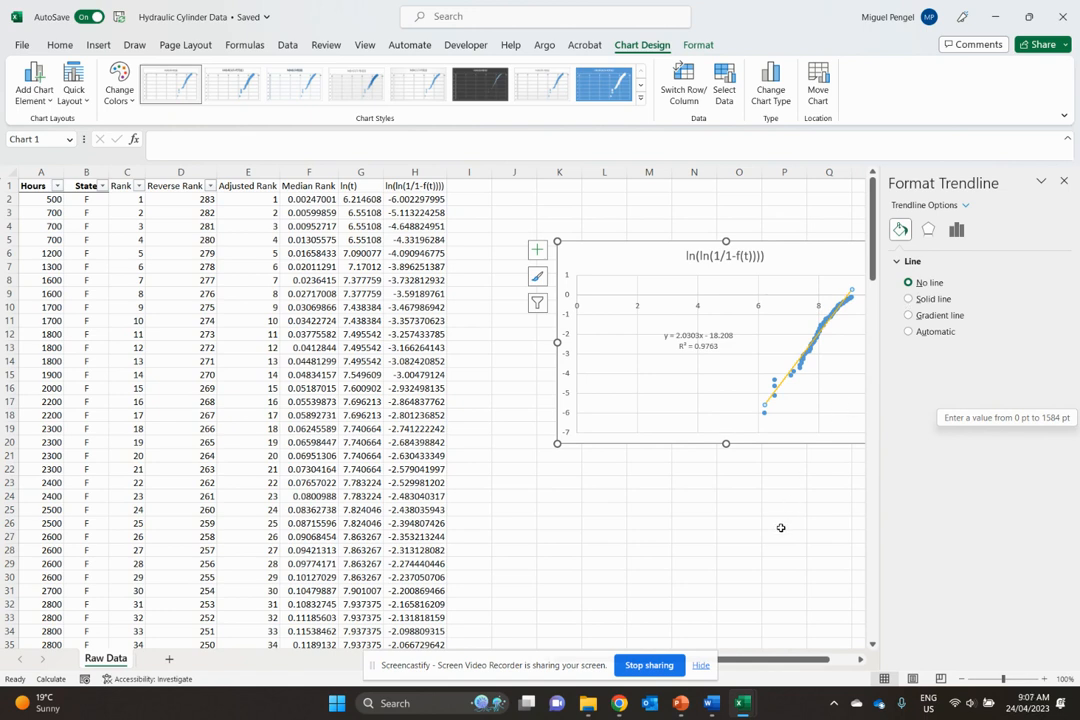
left_click(693, 549)
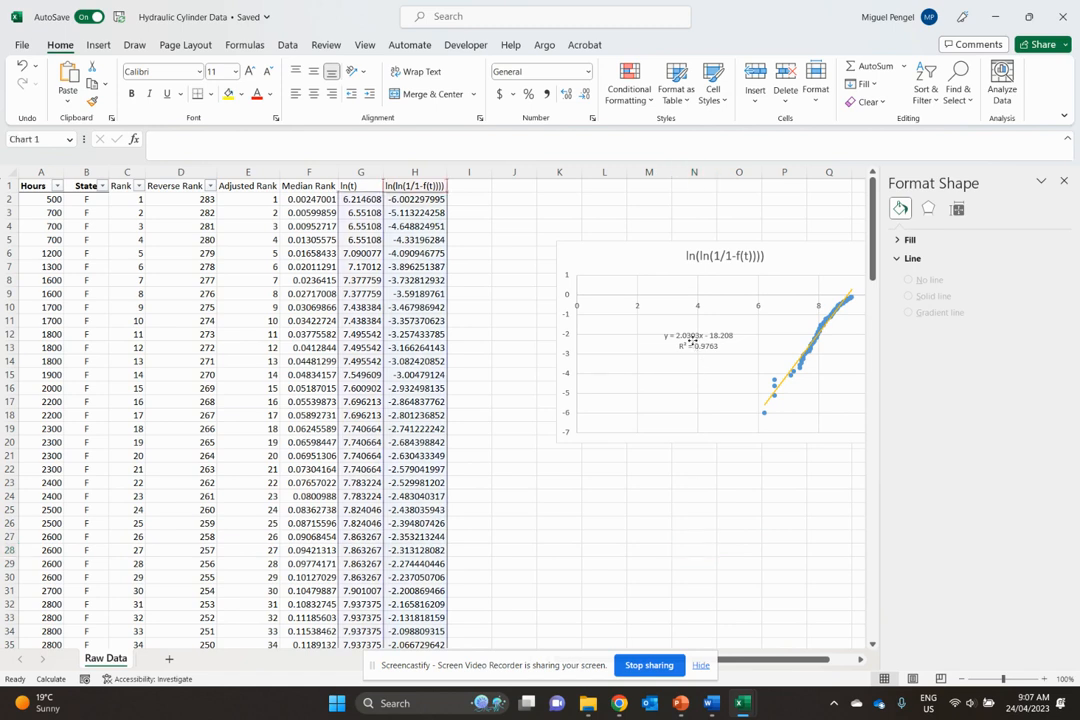
left_click(698, 340)
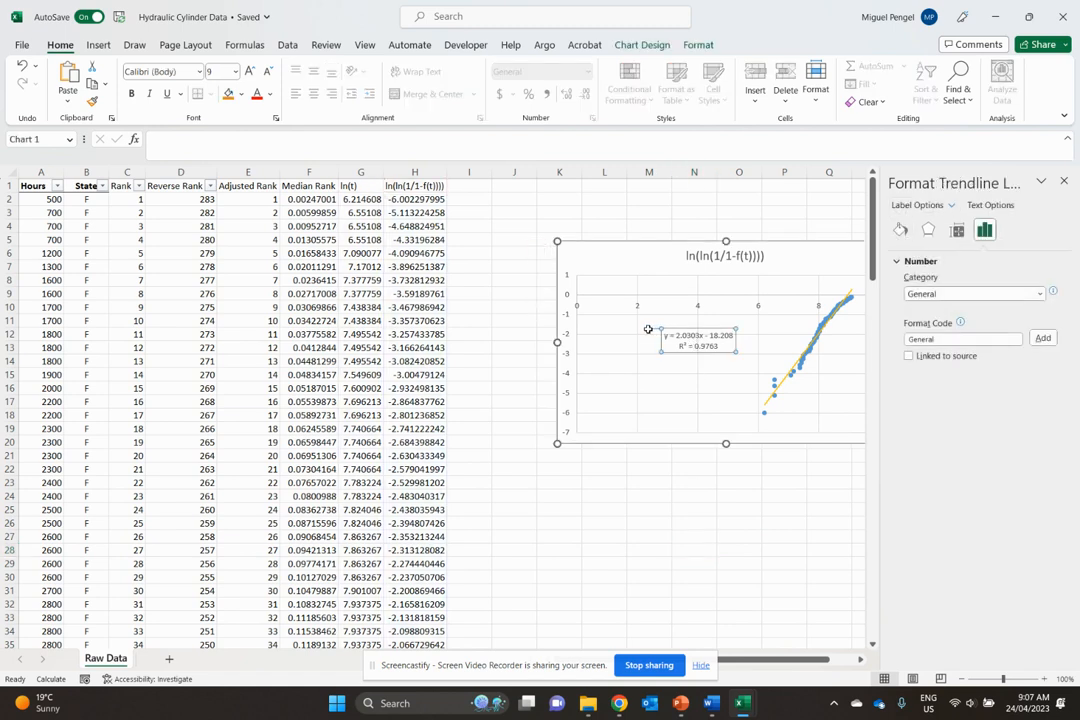
left_click(559, 482)
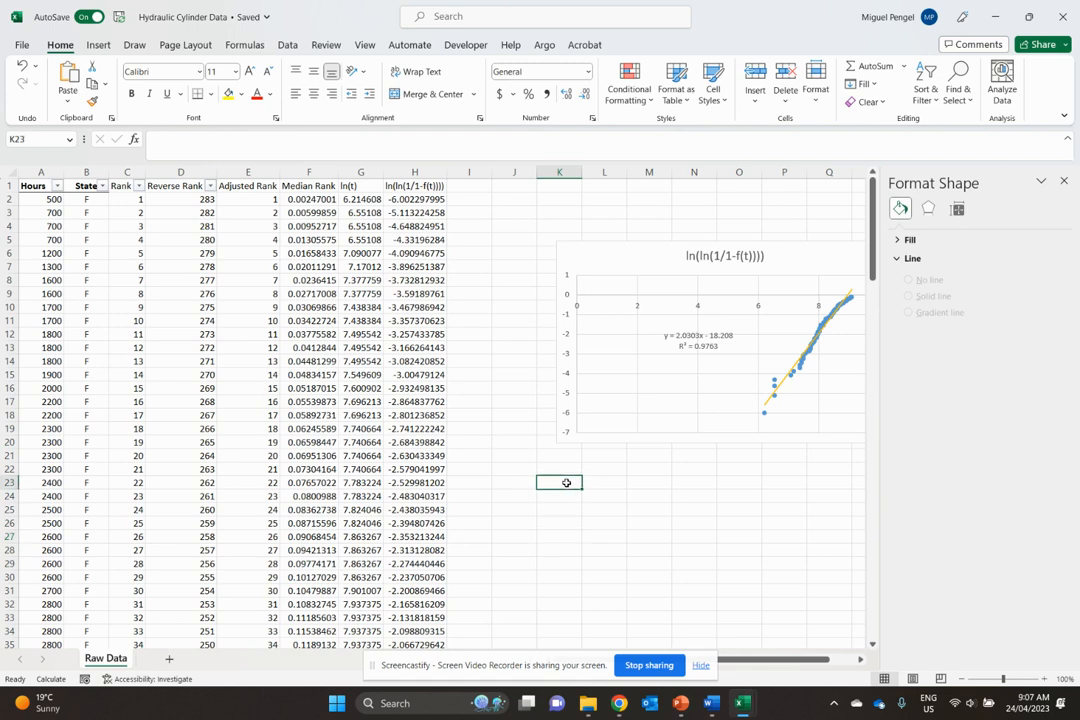
Step: Enter the label Beta in K23 and 2.0303 in L23
type("Ber")
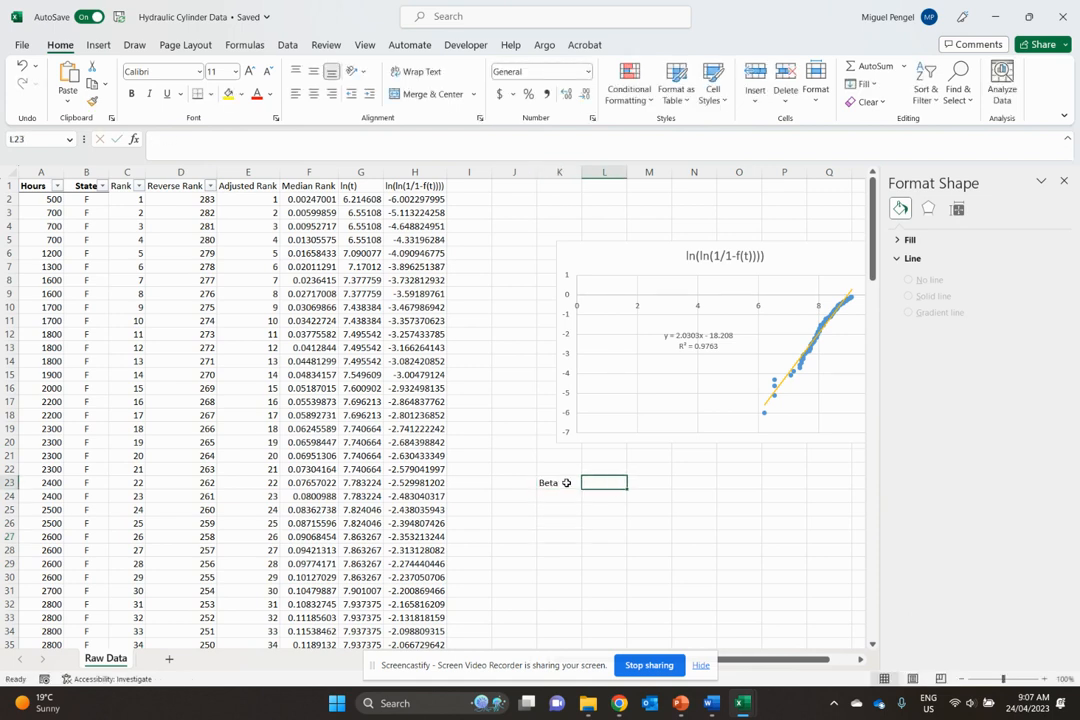
type("2.03")
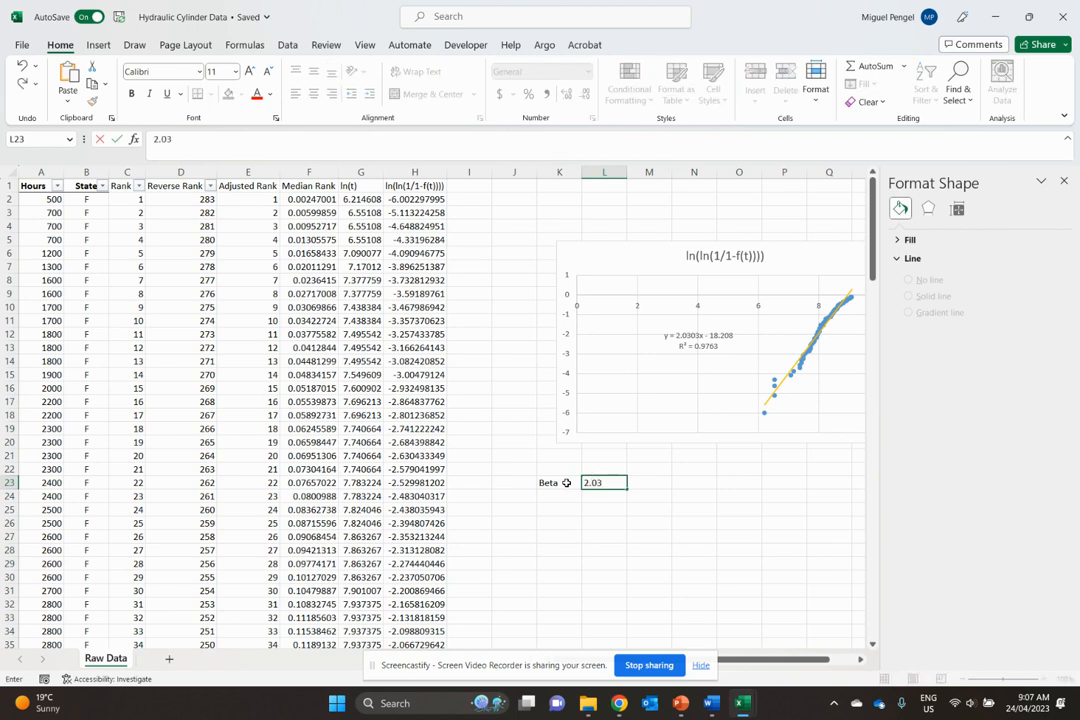
mouse_move(712, 402)
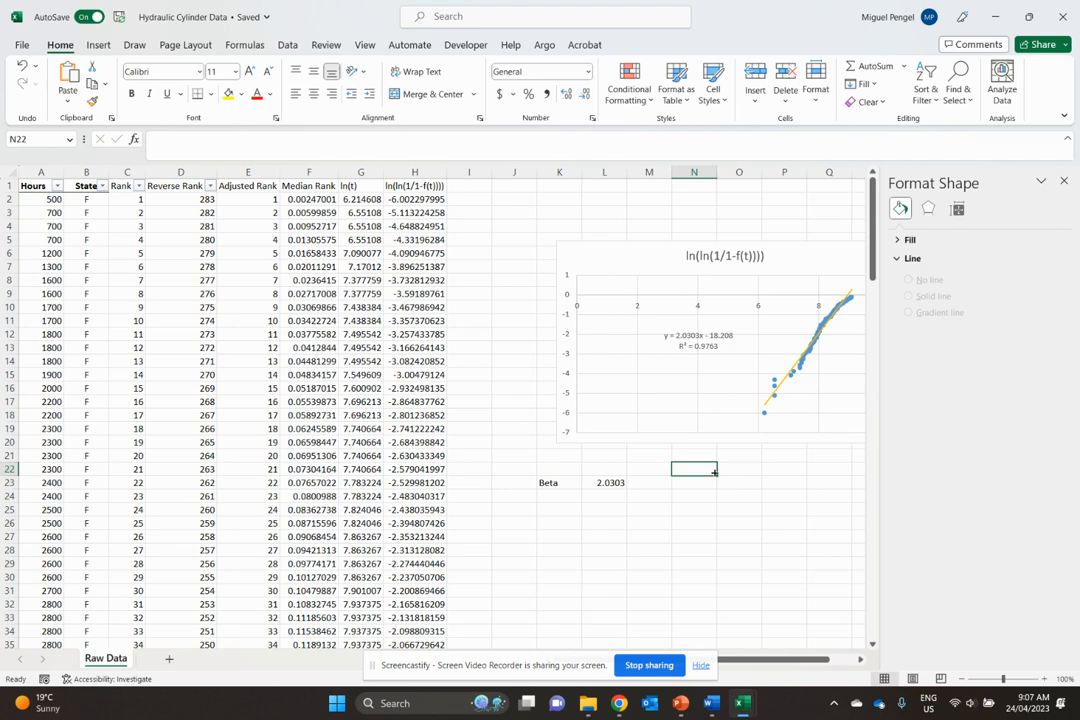
mouse_move(578, 500)
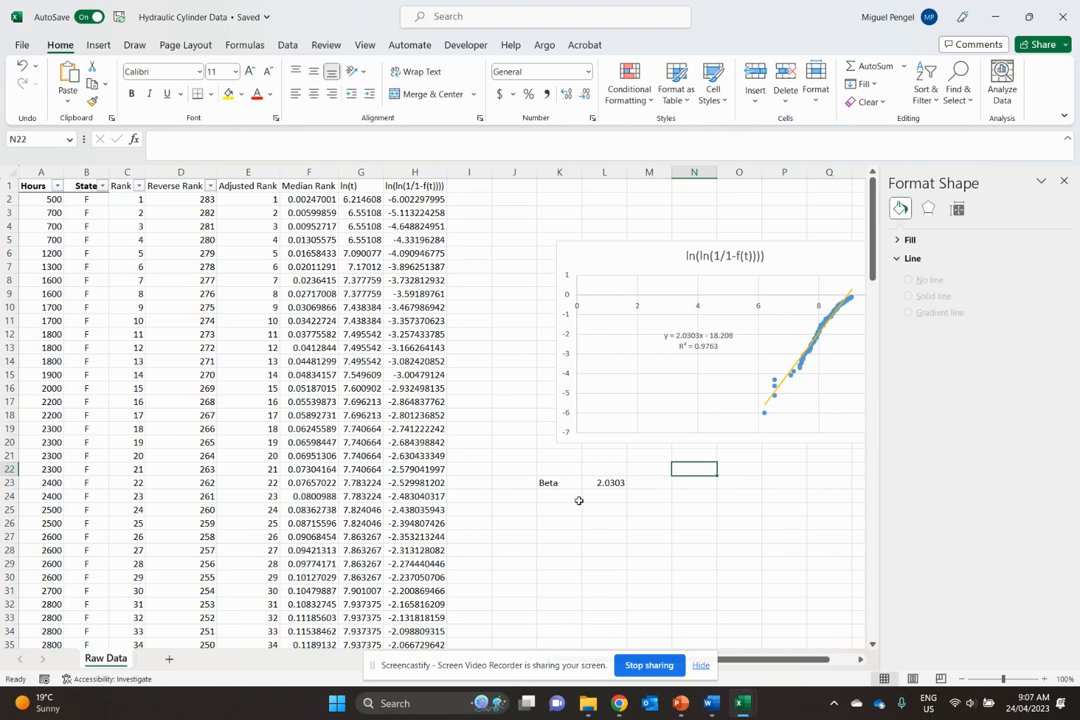
left_click(559, 496)
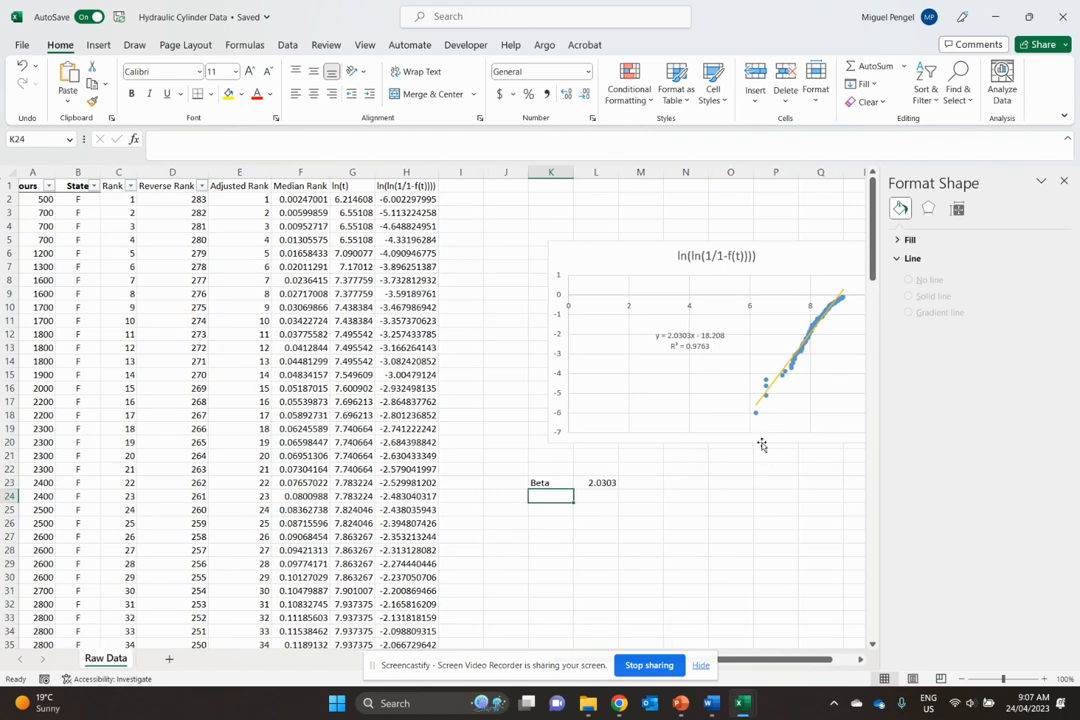
mouse_move(825, 318)
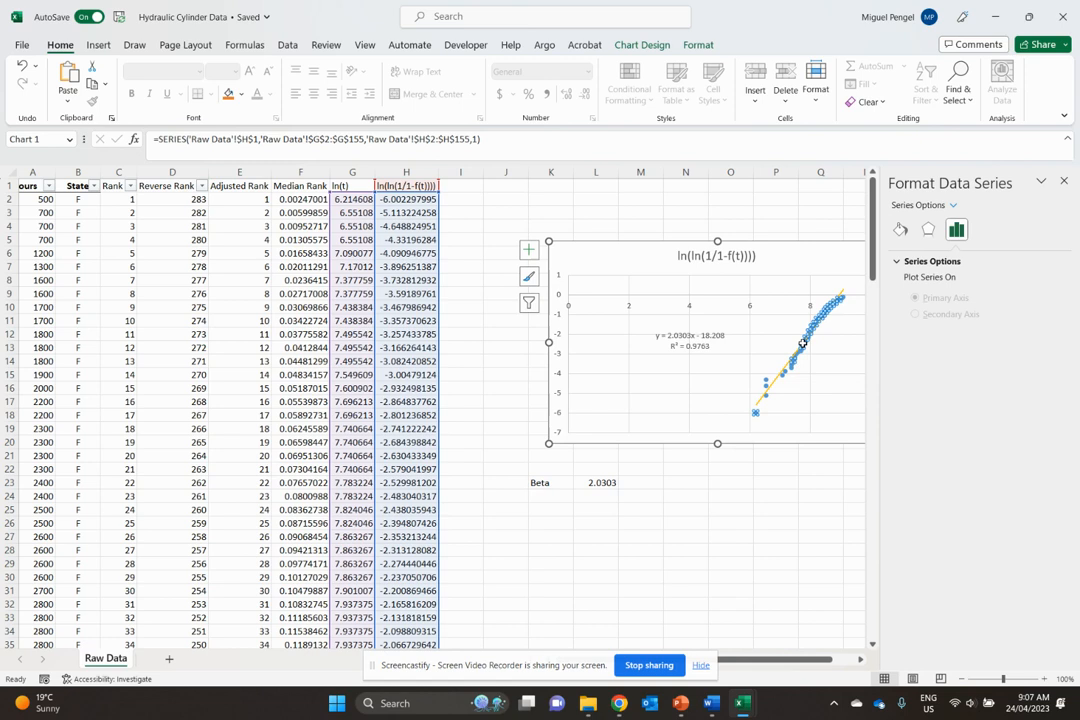
Step: Adjust the data series line settings in Format Data Series
right_click(800, 345)
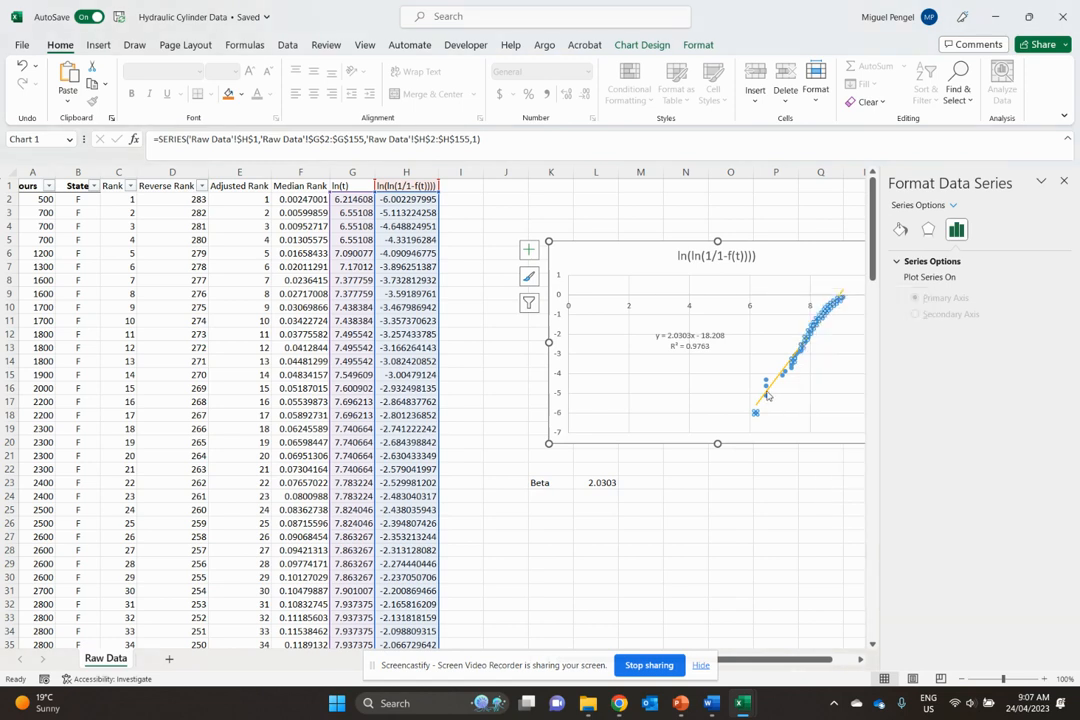
left_click(801, 345)
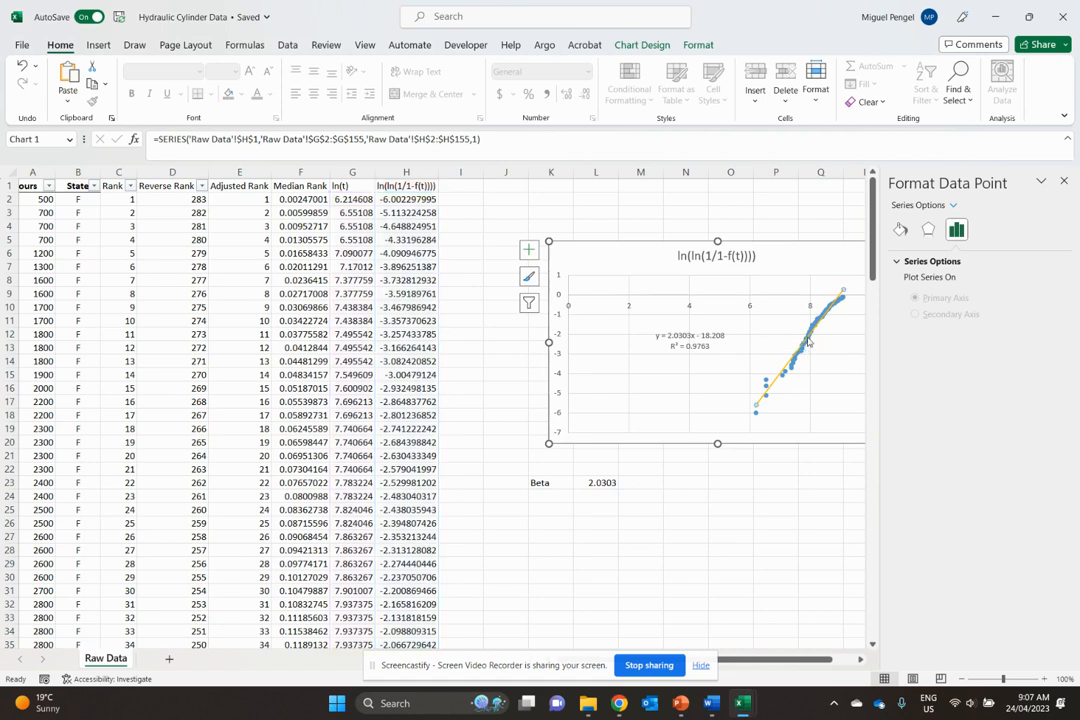
left_click(808, 342)
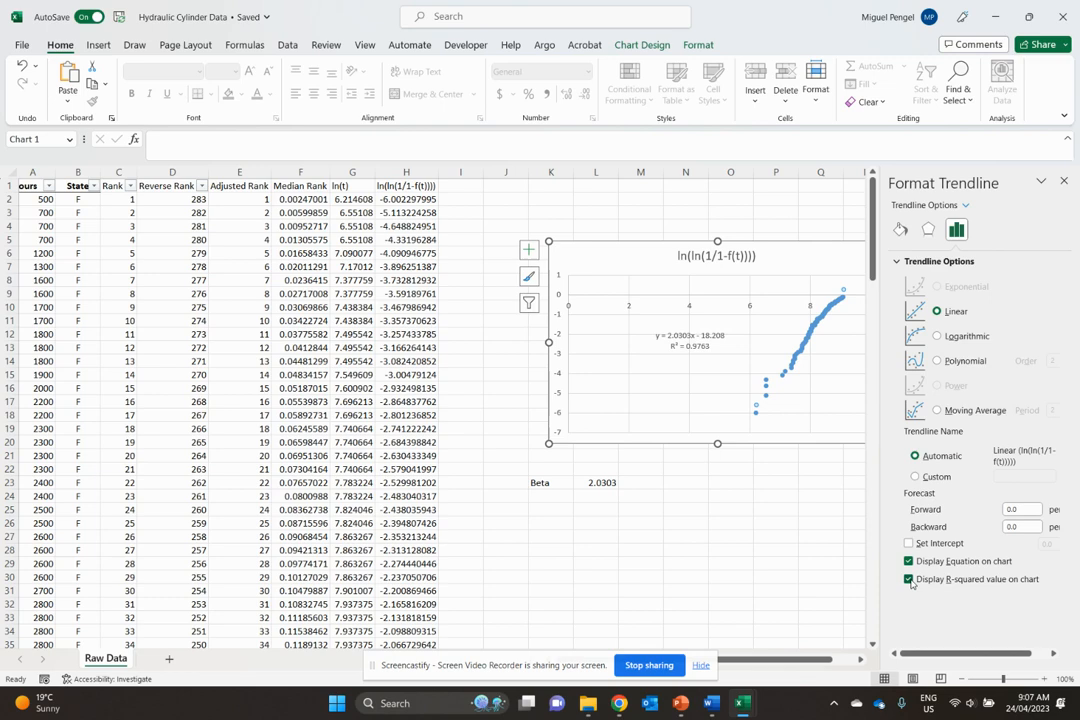
left_click(821, 537)
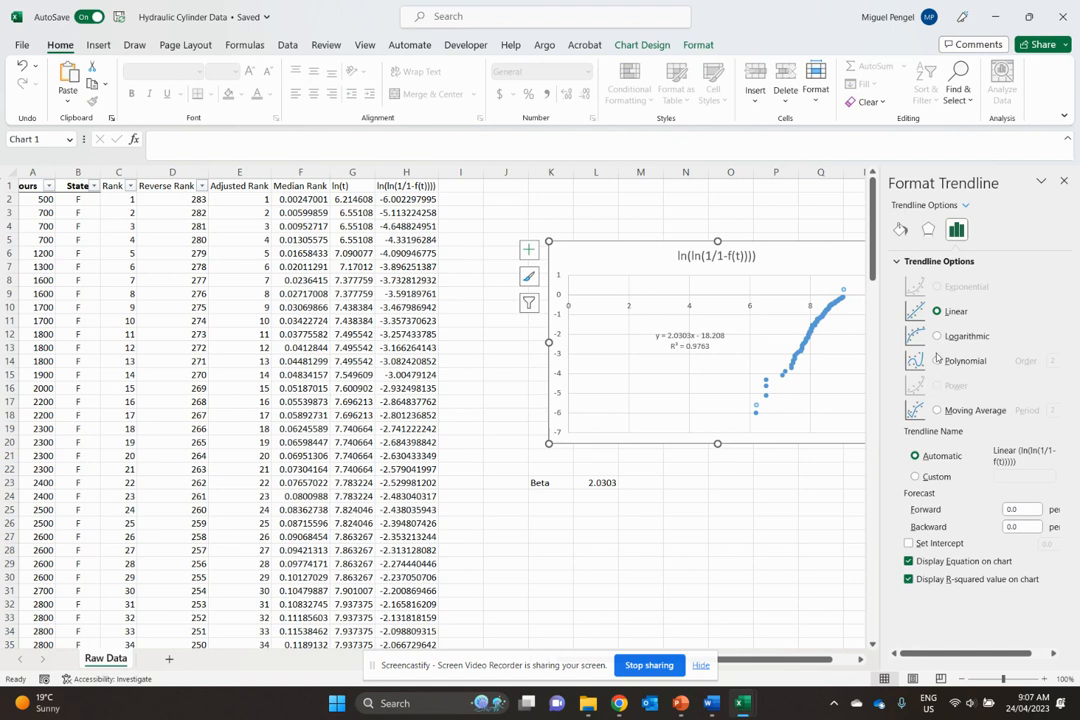
left_click(820, 320)
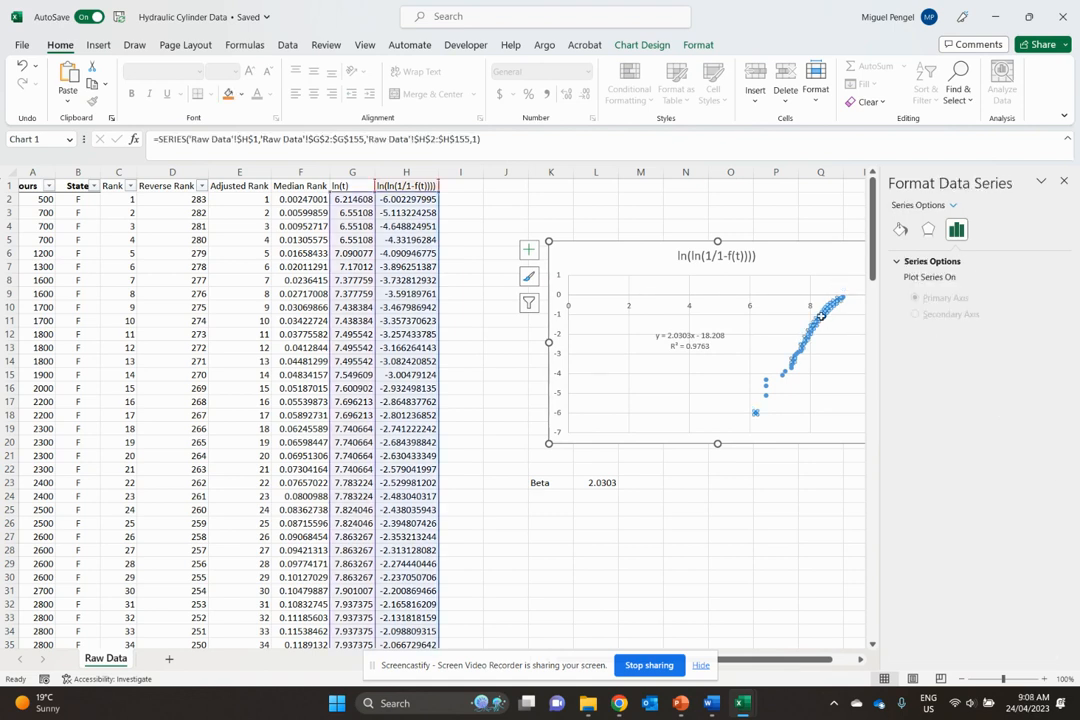
left_click(899, 229)
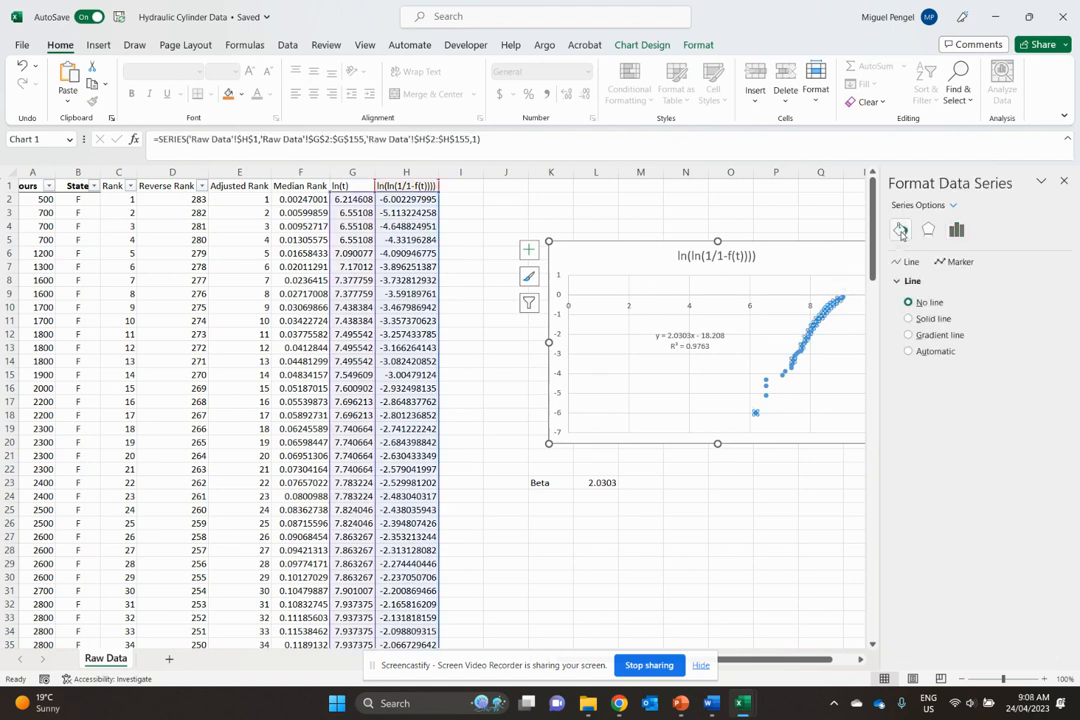
left_click(908, 318)
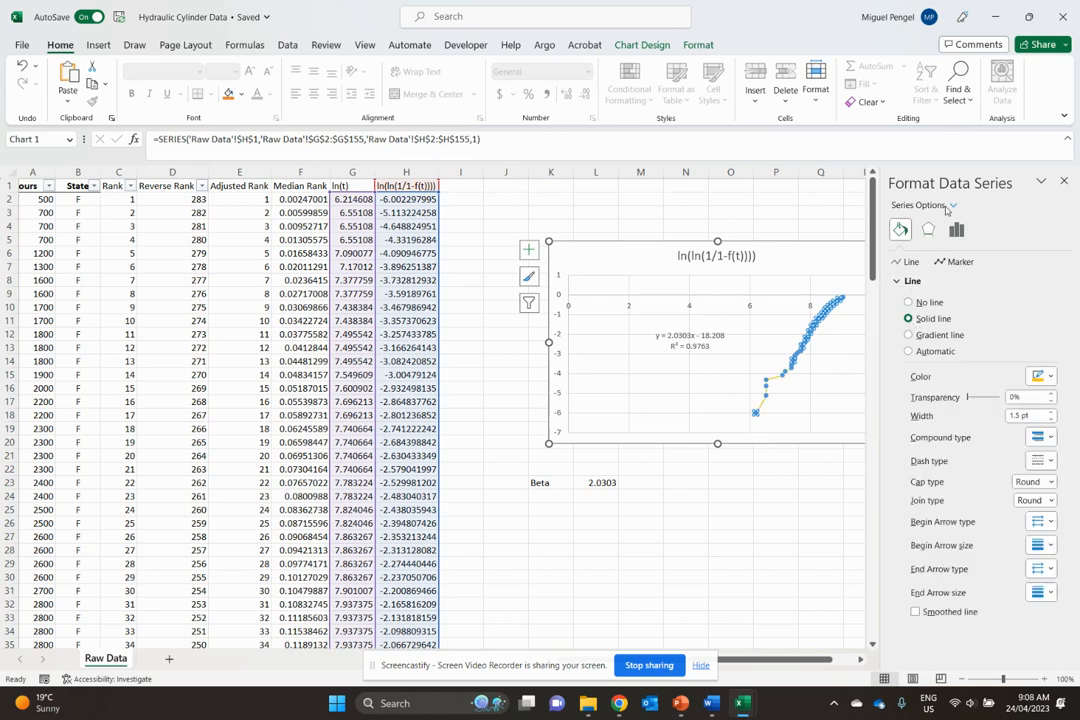
left_click(950, 205)
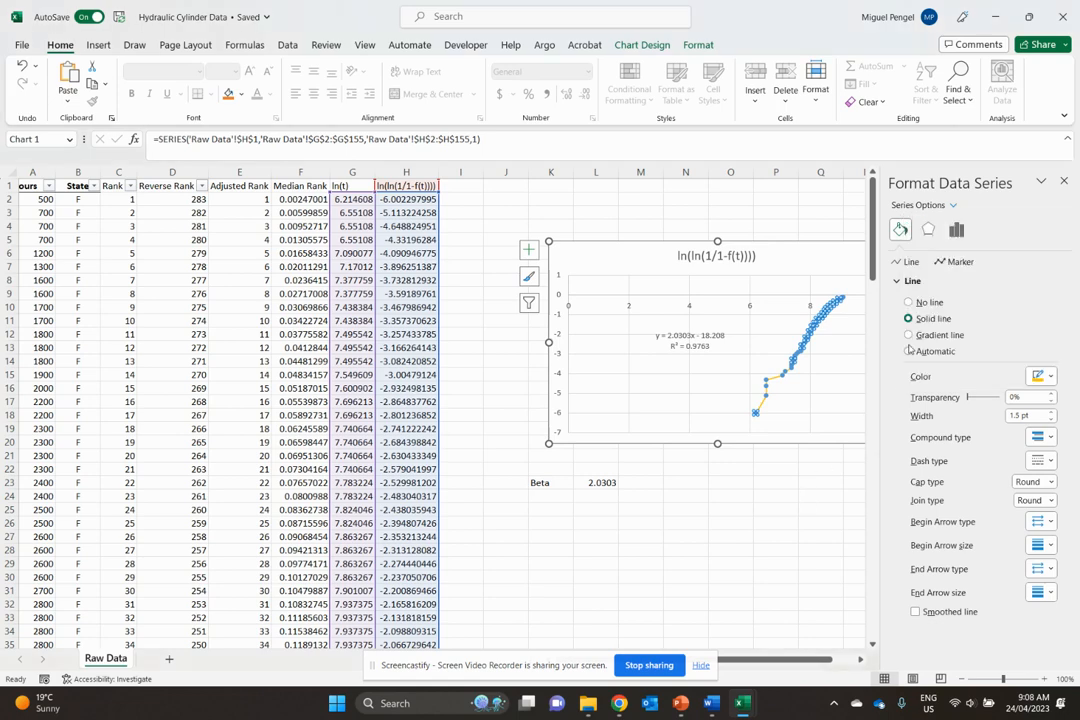
Step: Try a Logarithmic trendline fit, then set it back to Linear
left_click(775, 469)
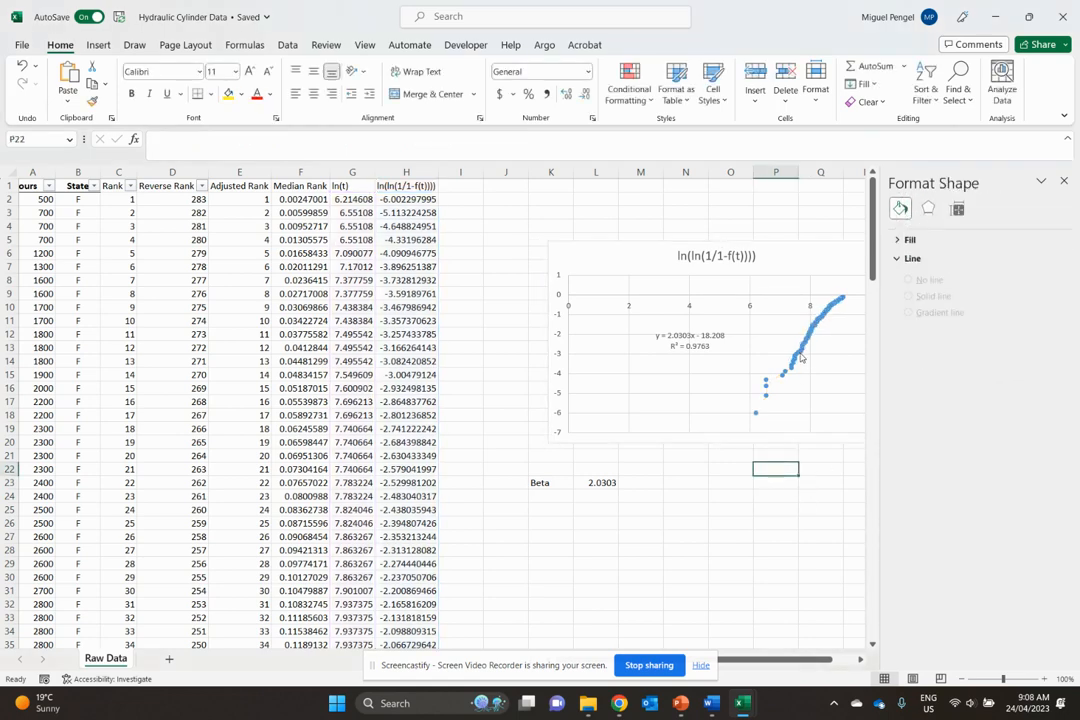
left_click(790, 360)
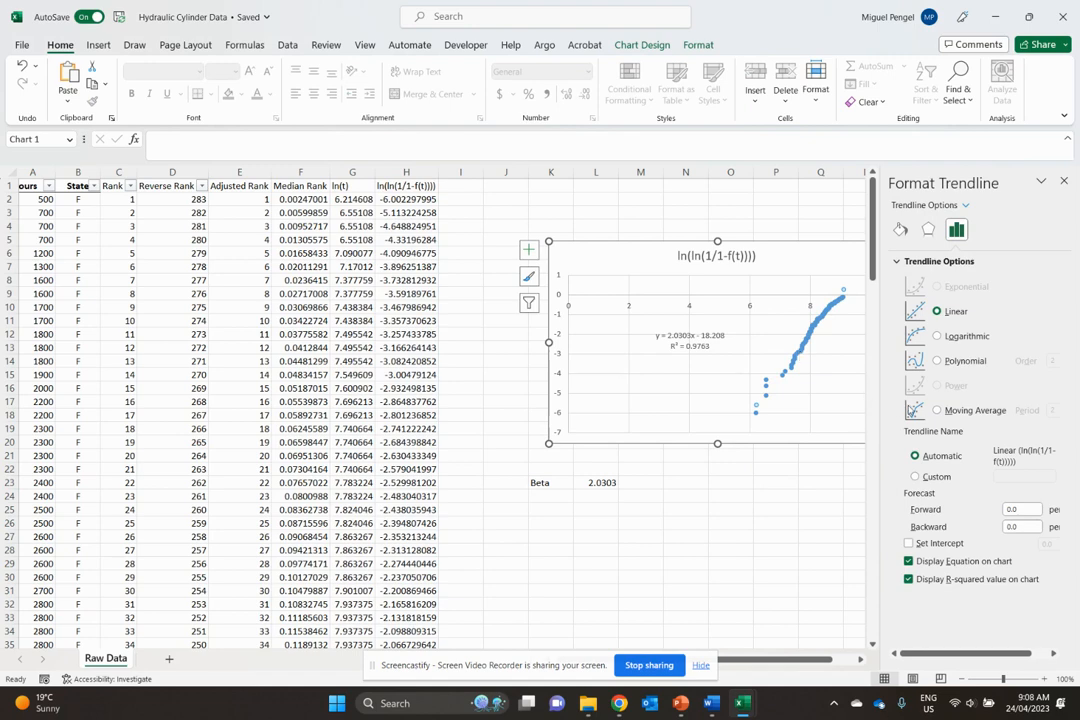
left_click(936, 336)
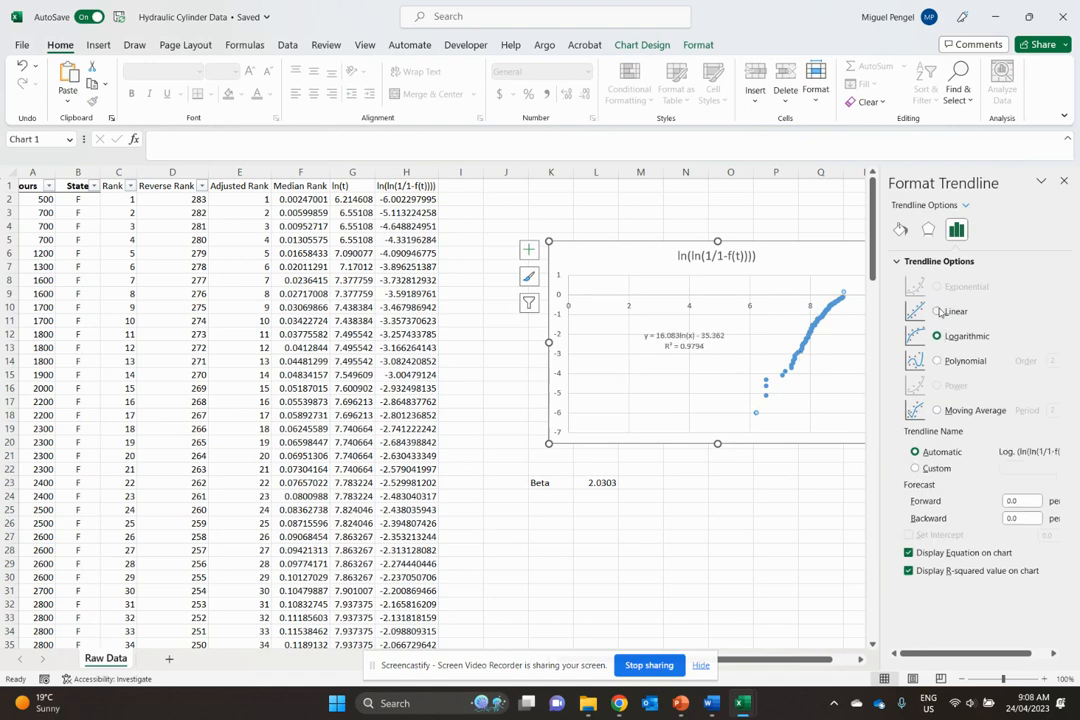
left_click(936, 311)
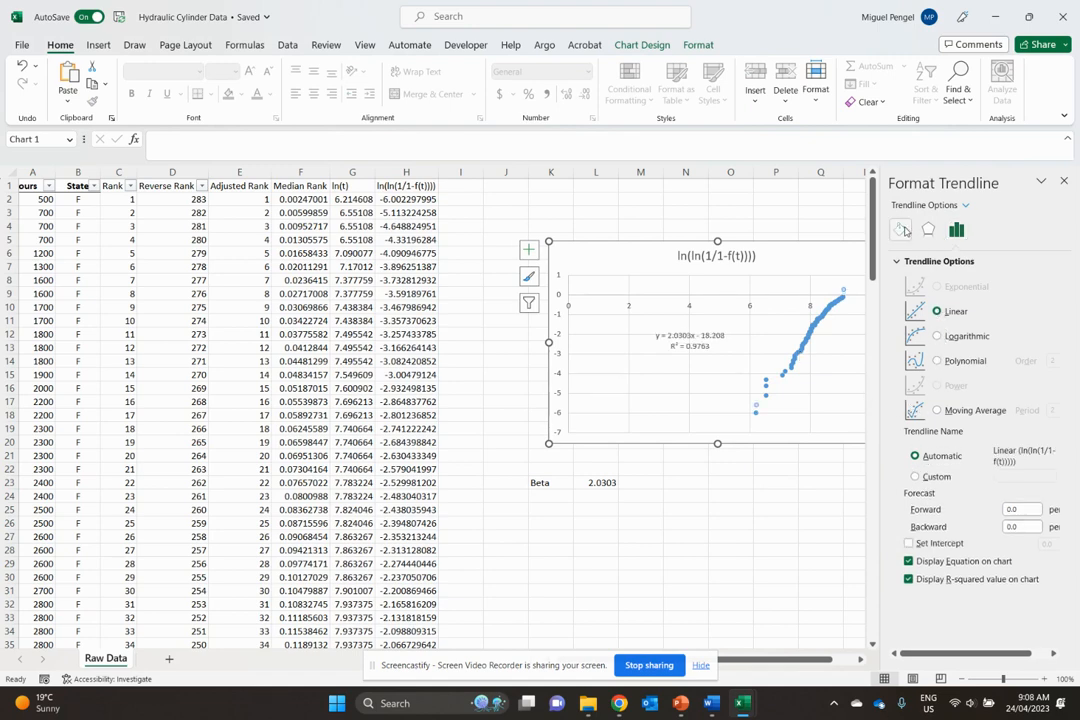
left_click(899, 229)
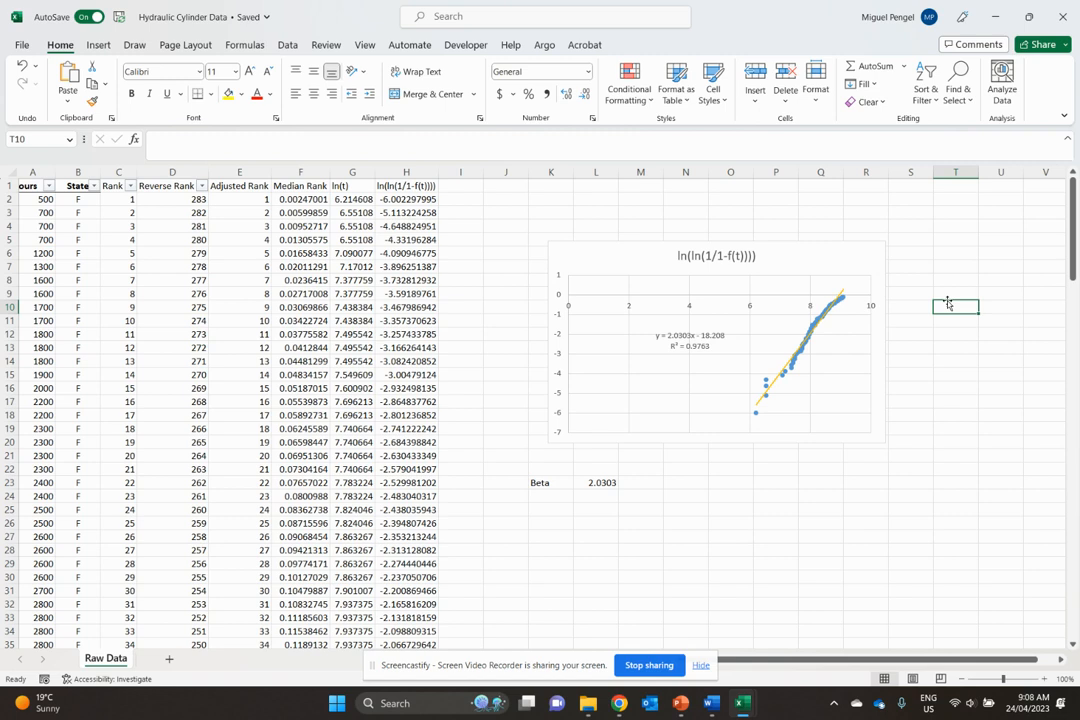
mouse_move(877, 332)
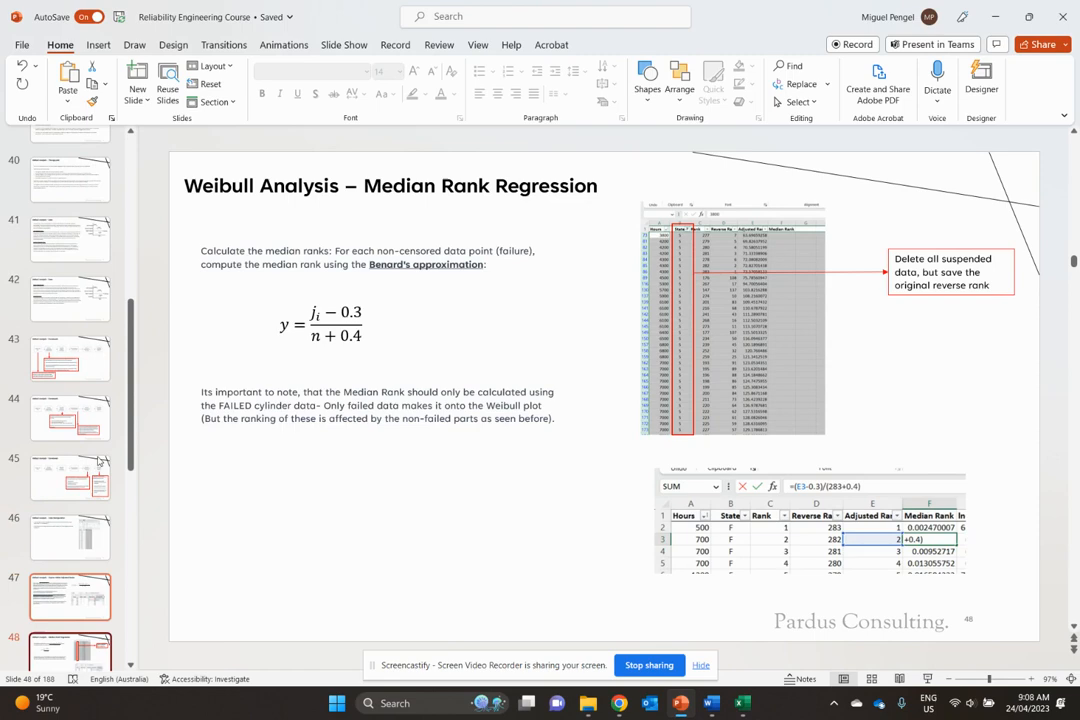
Step: Review slides 36 and 38 on Weibull's origin and Eta and Beta, then return to Excel
scroll("up", 3)
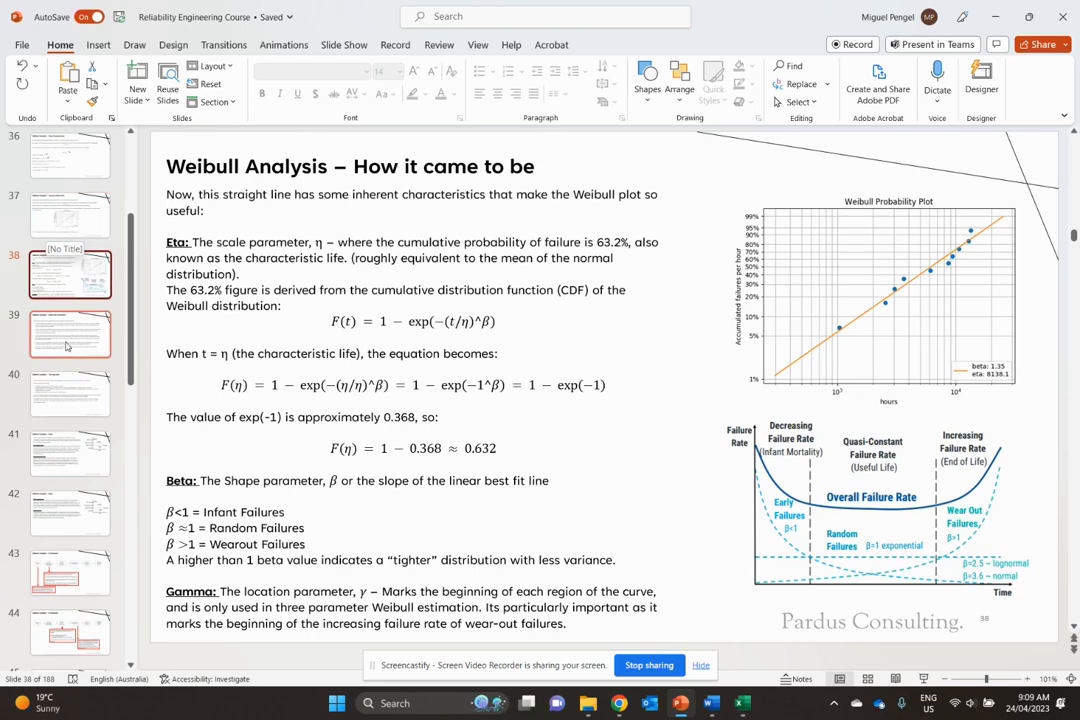
left_click(70, 155)
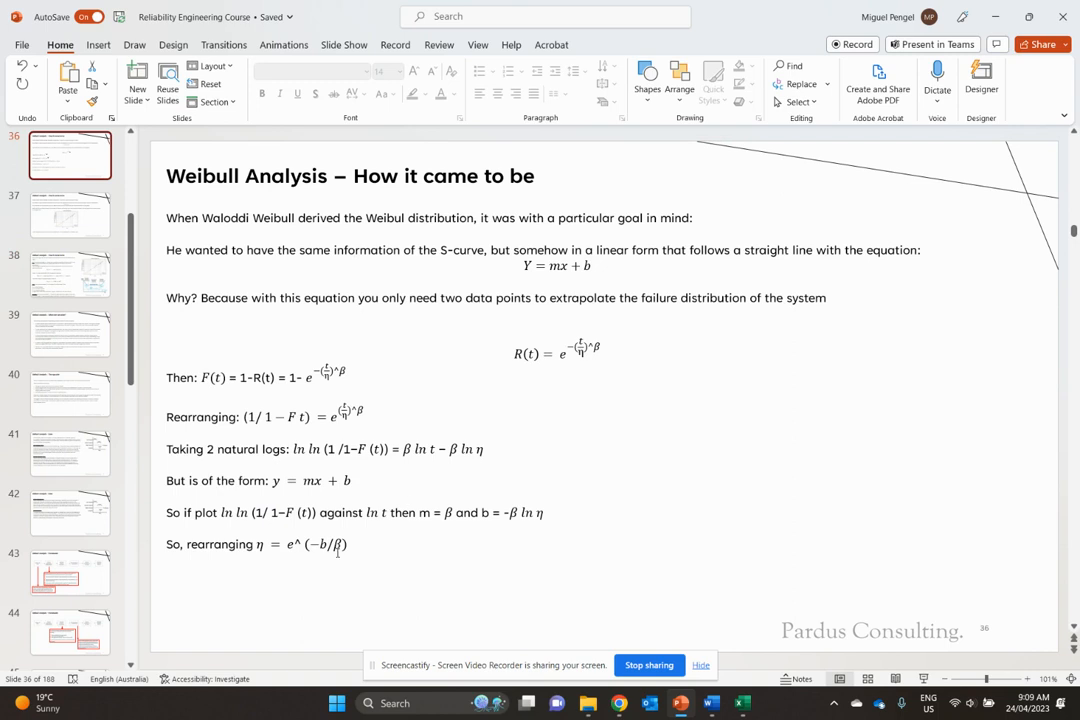
mouse_move(592, 277)
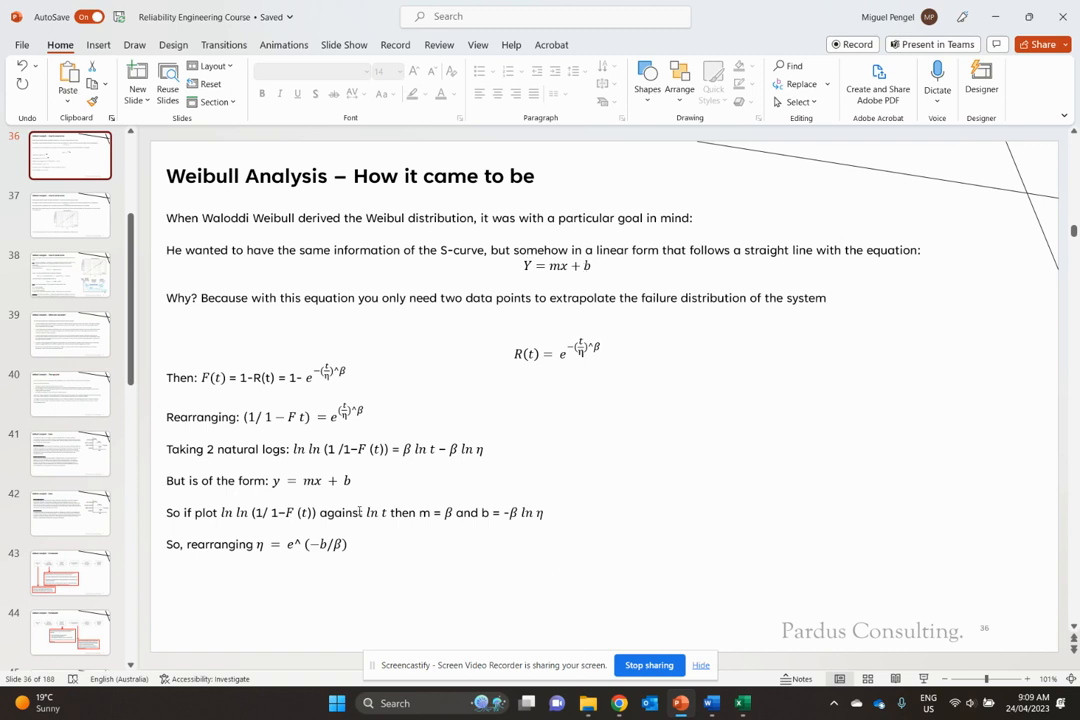
scroll("down", 3)
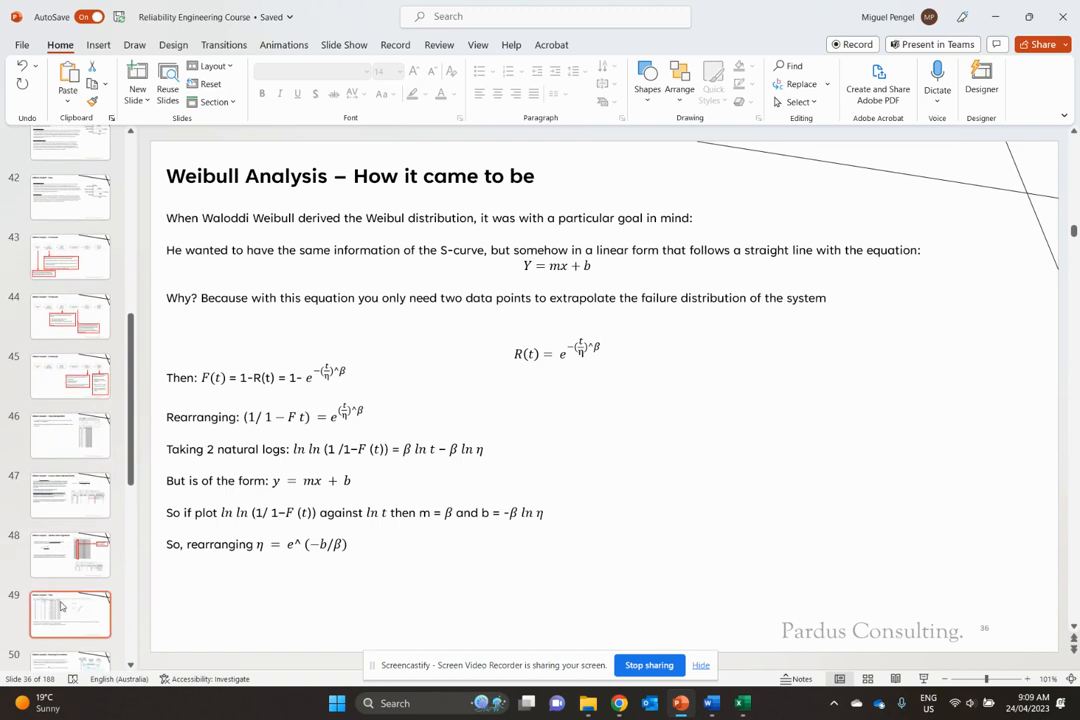
scroll("down", 3)
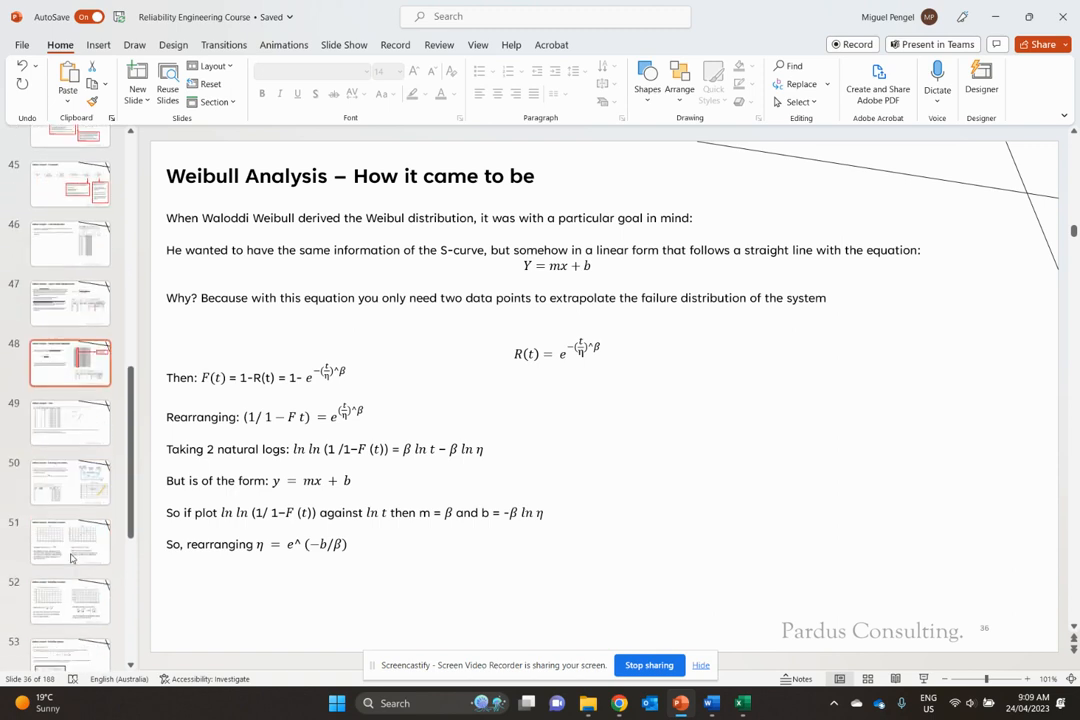
left_click(70, 477)
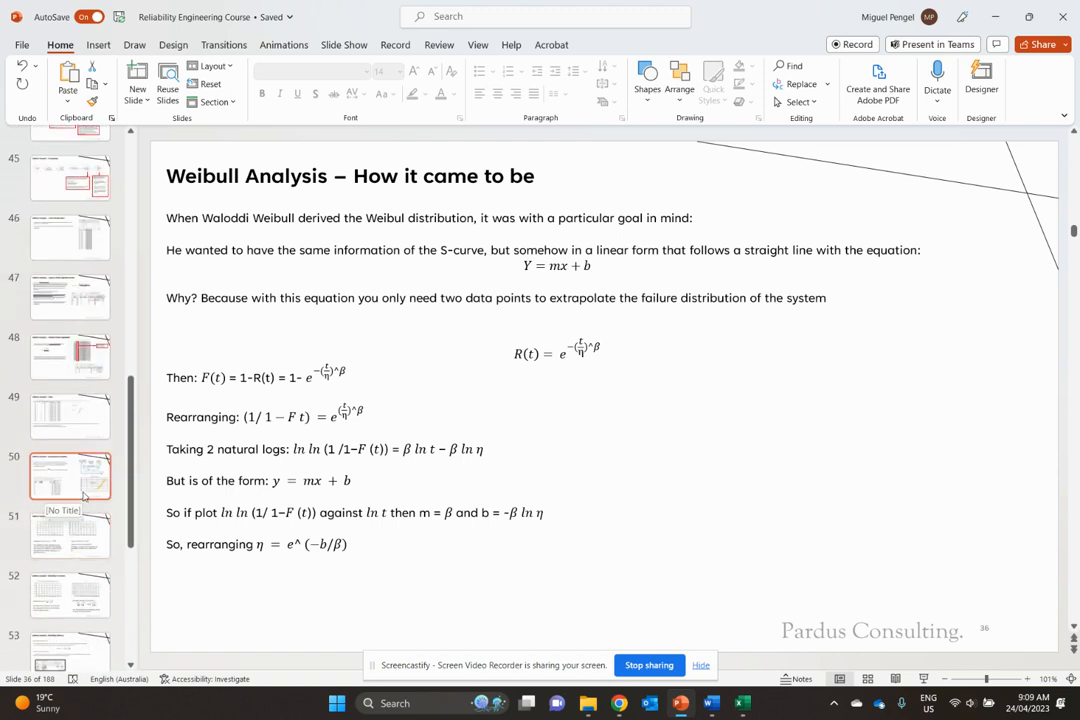
scroll("up", 3)
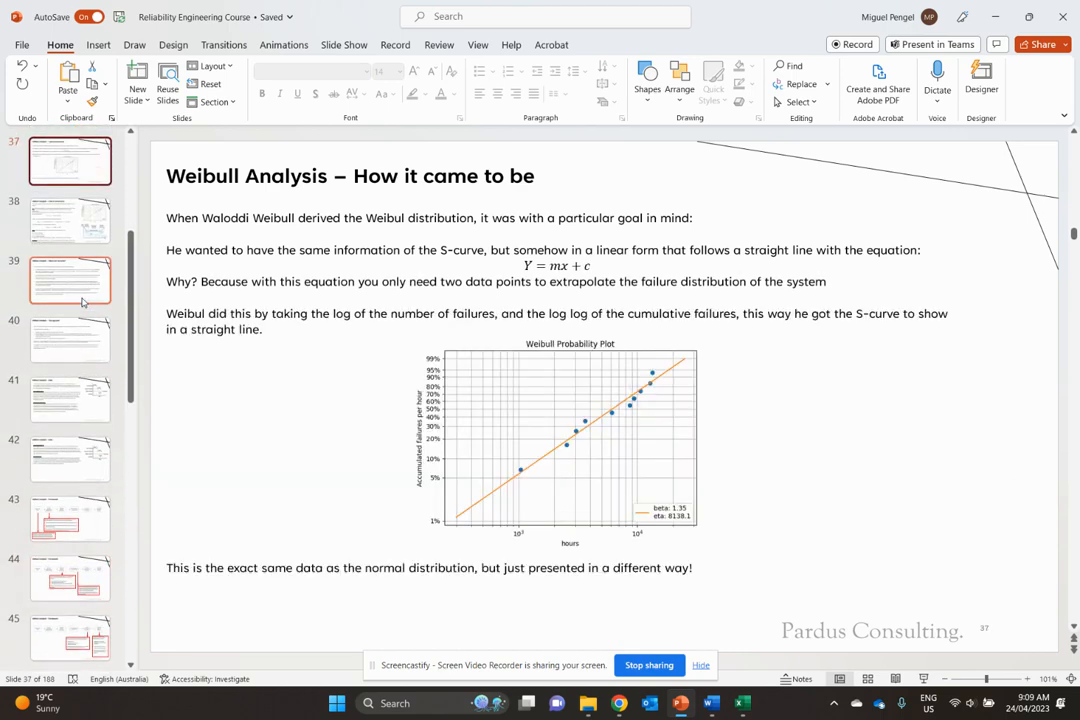
left_click(70, 220)
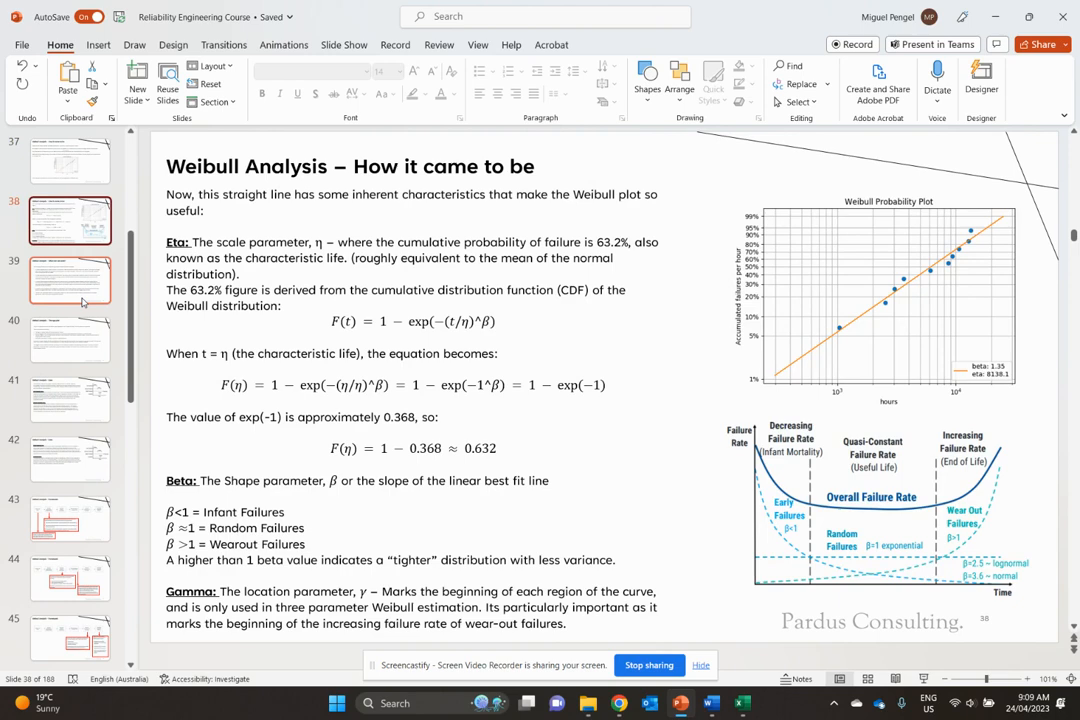
scroll("down", 3)
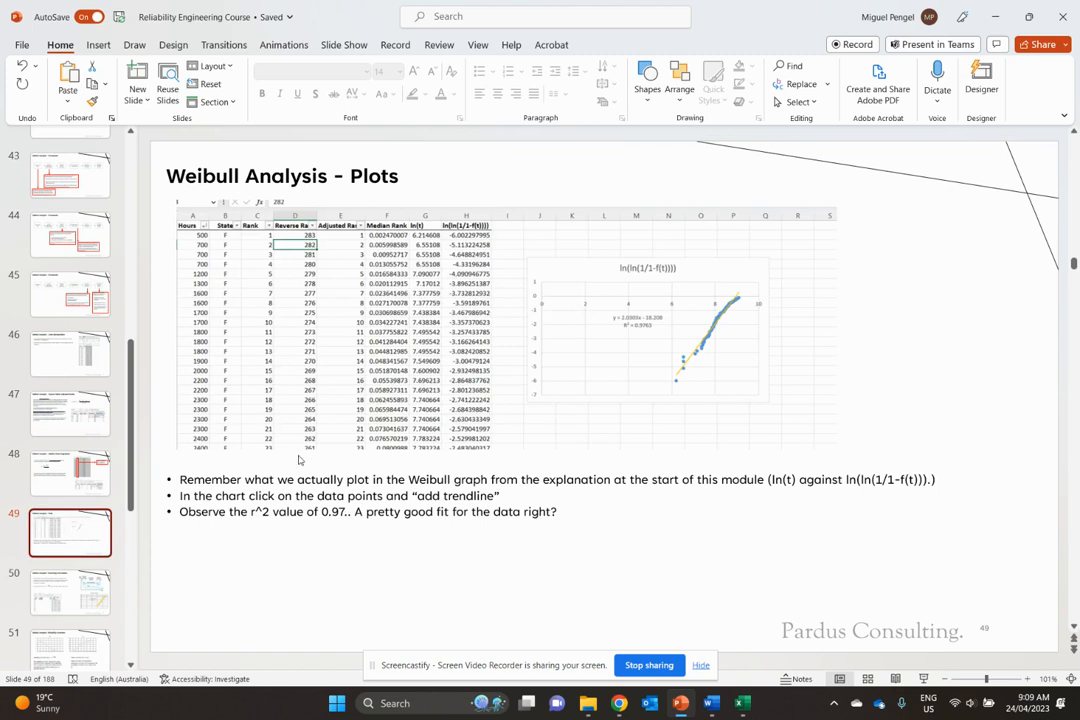
mouse_move(85, 470)
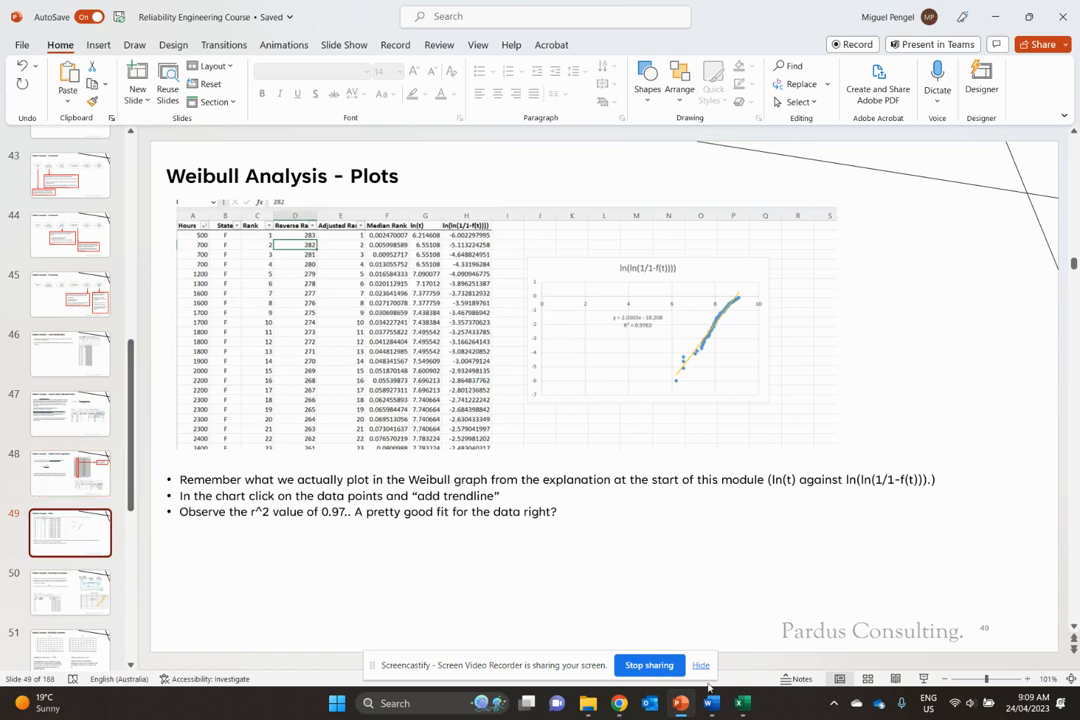
left_click(740, 703)
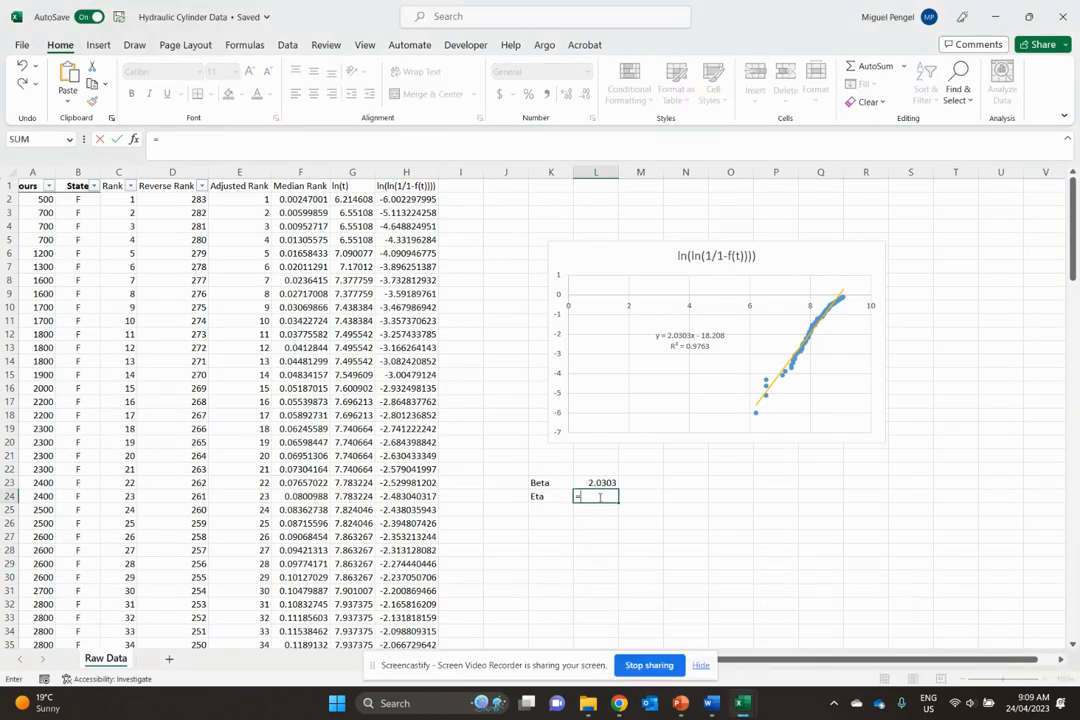
Step: Enter =EXP(18.208/L23) for Eta, giving 7848.932, then return to the PowerPoint presentation
type("=exp(")
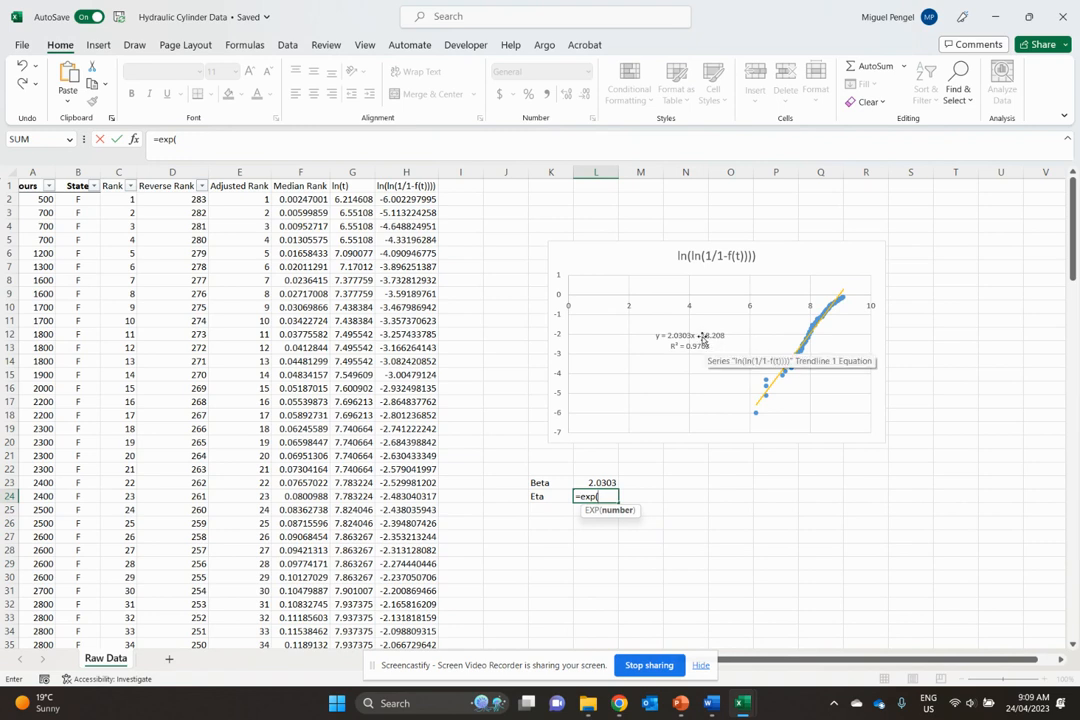
type("18")
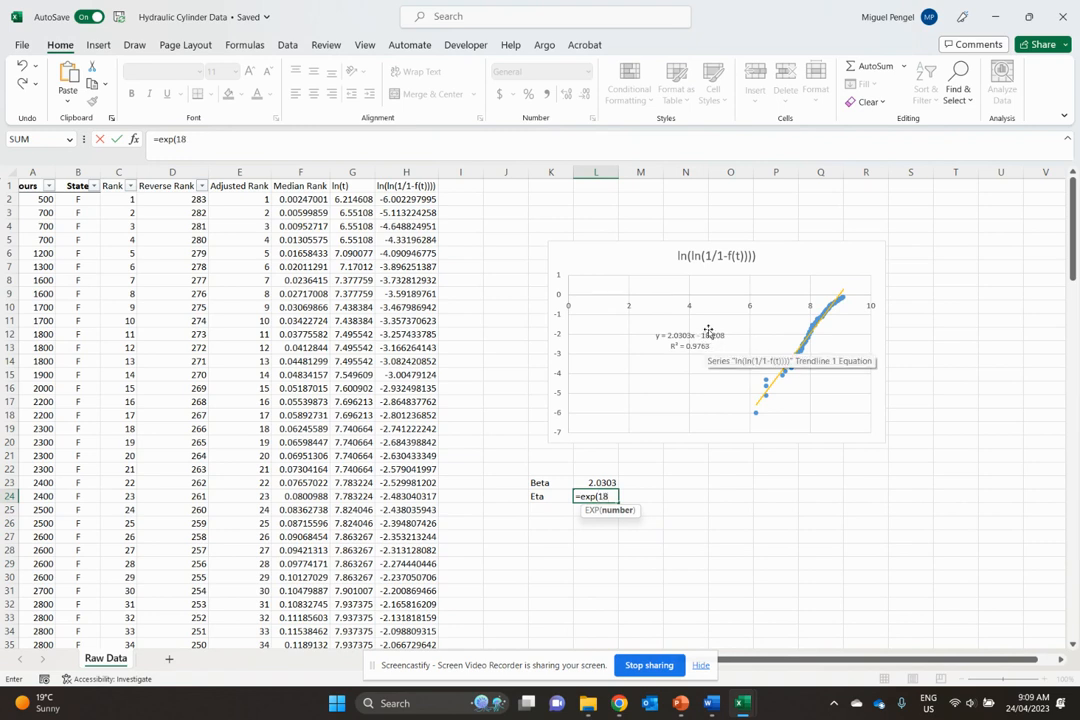
type(".208/")
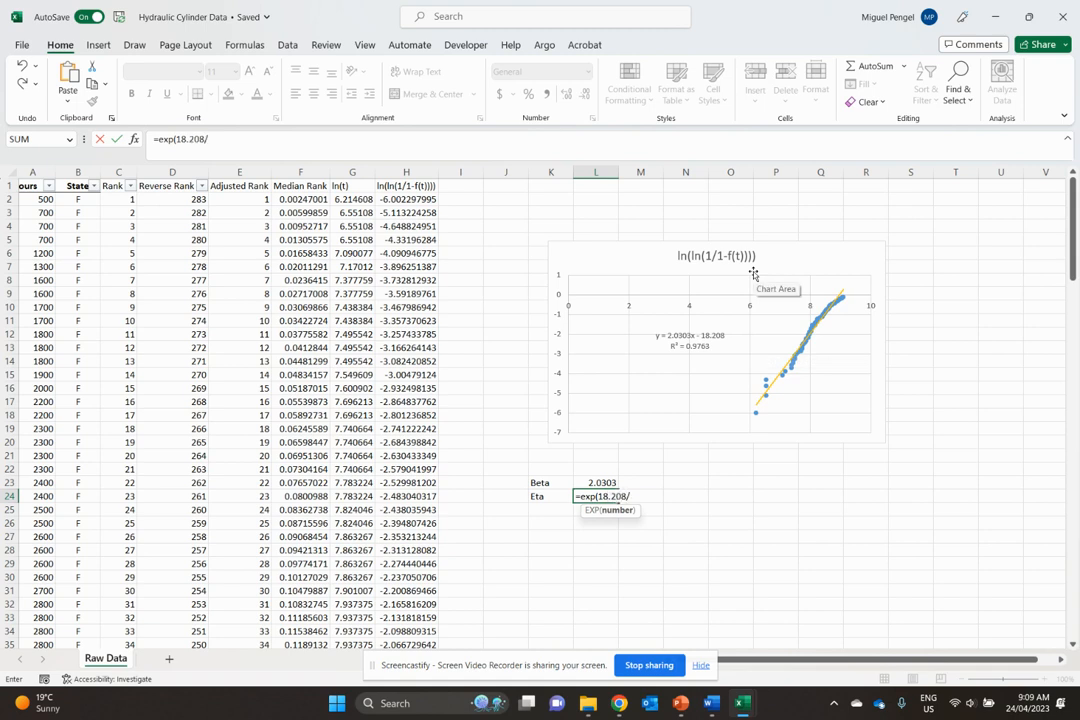
left_click(597, 482)
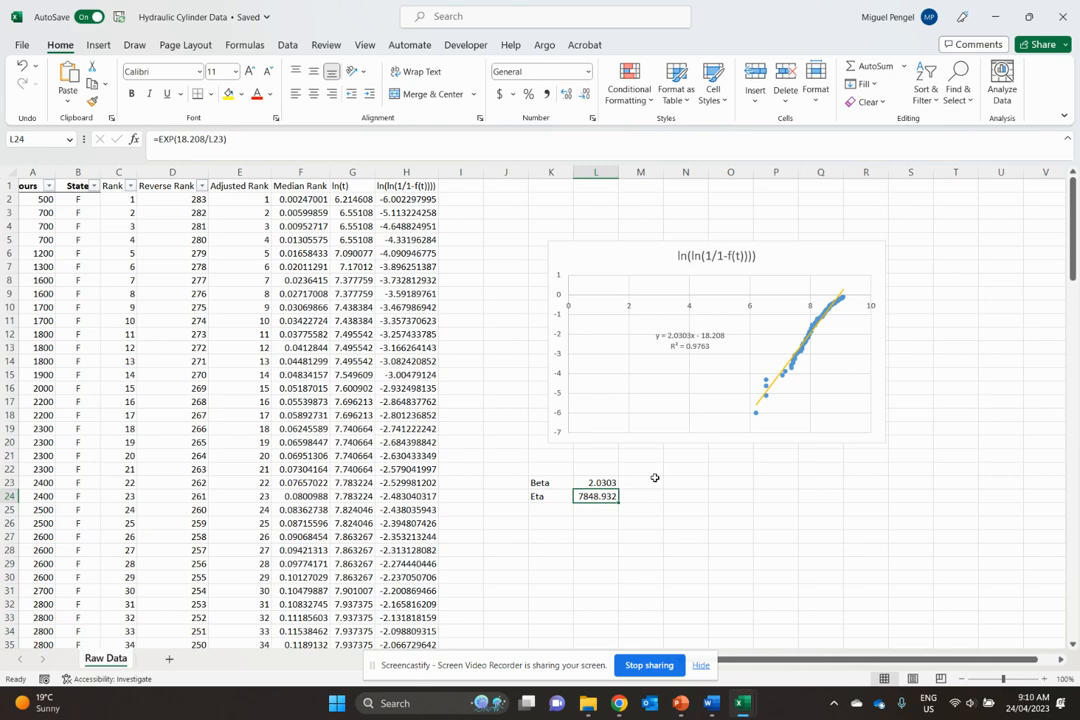
mouse_move(710, 703)
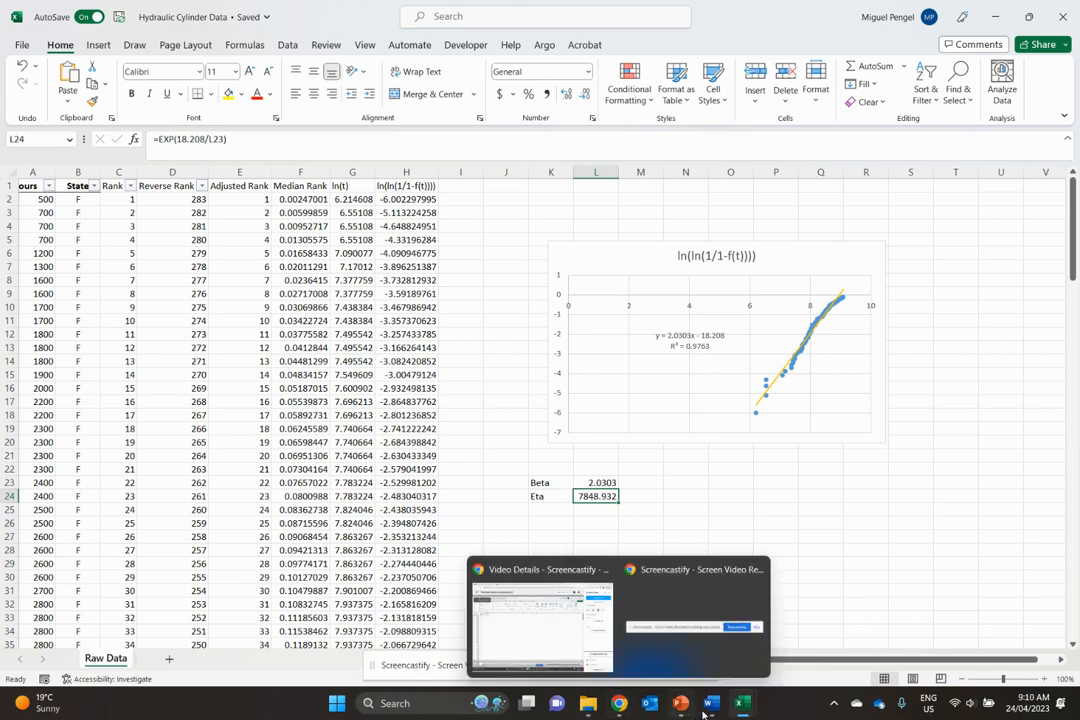
left_click(710, 703)
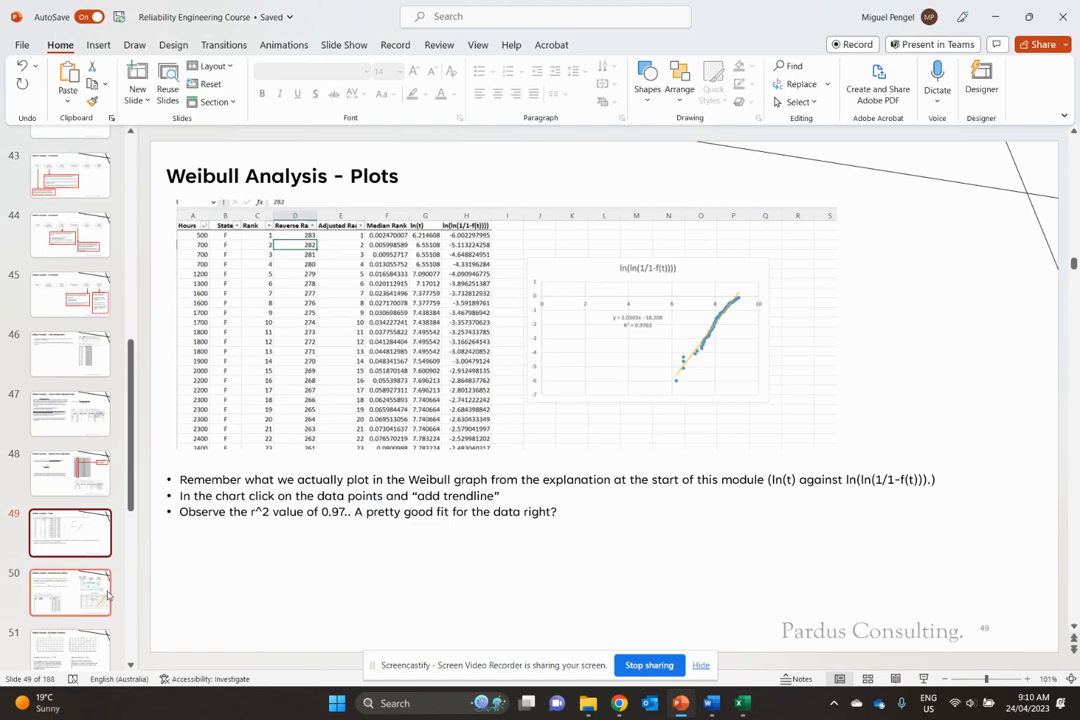
Step: Go to slide 50, which confirms Beta 2.03 and Eta 7848 hours
left_click(70, 592)
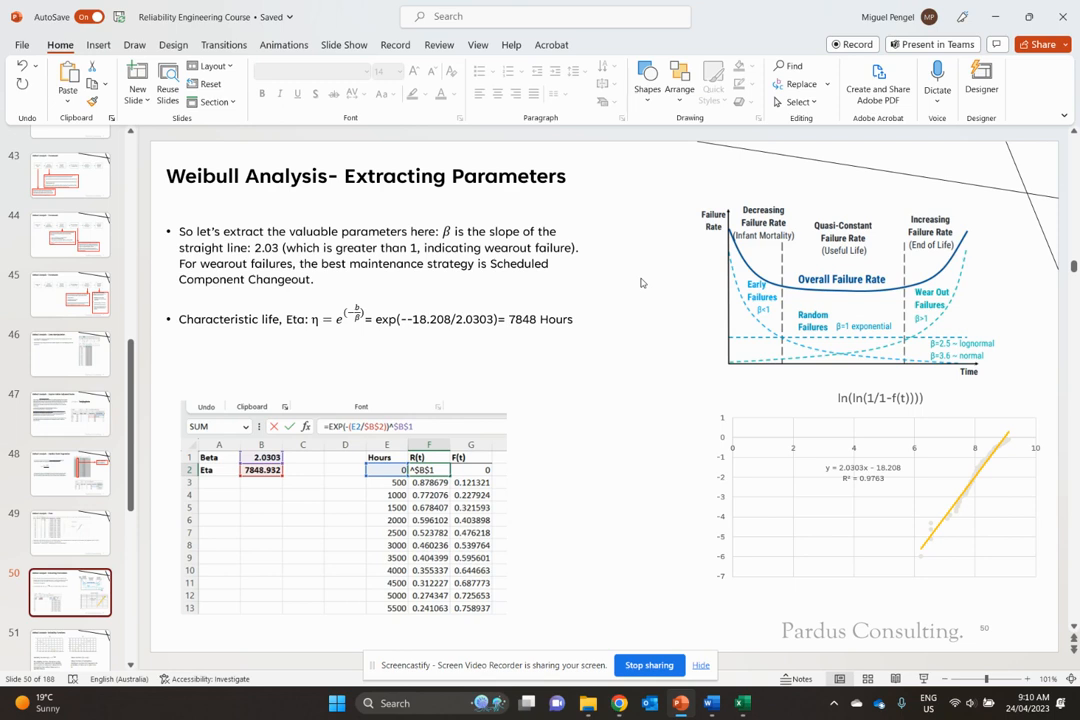
mouse_move(945, 340)
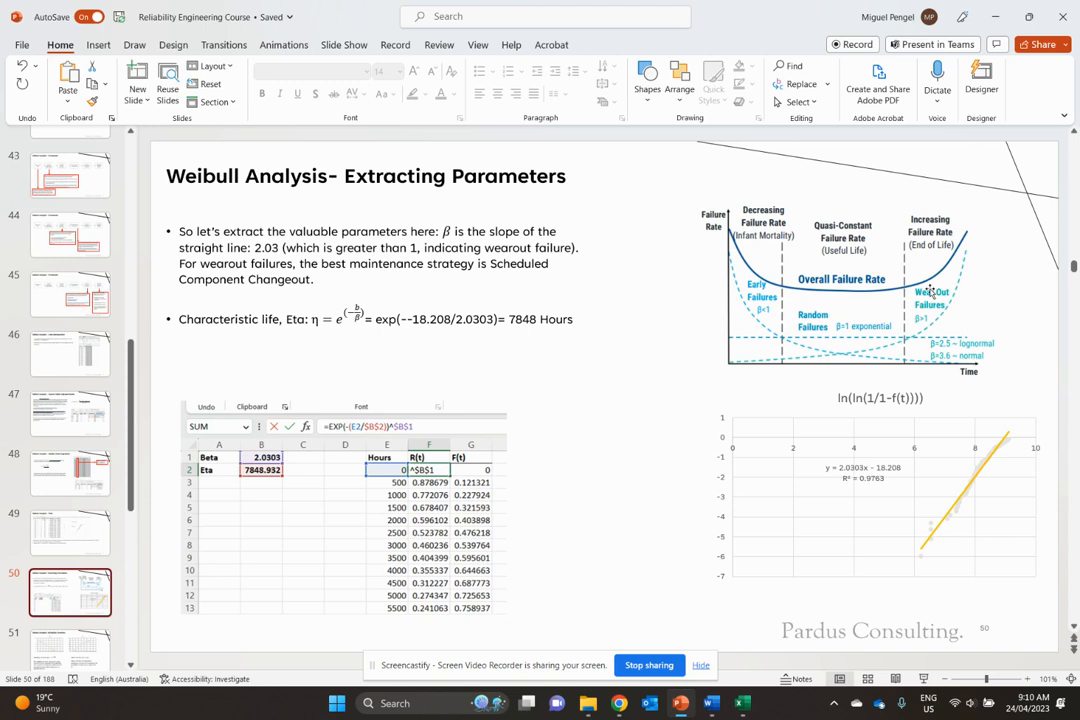
mouse_move(532, 347)
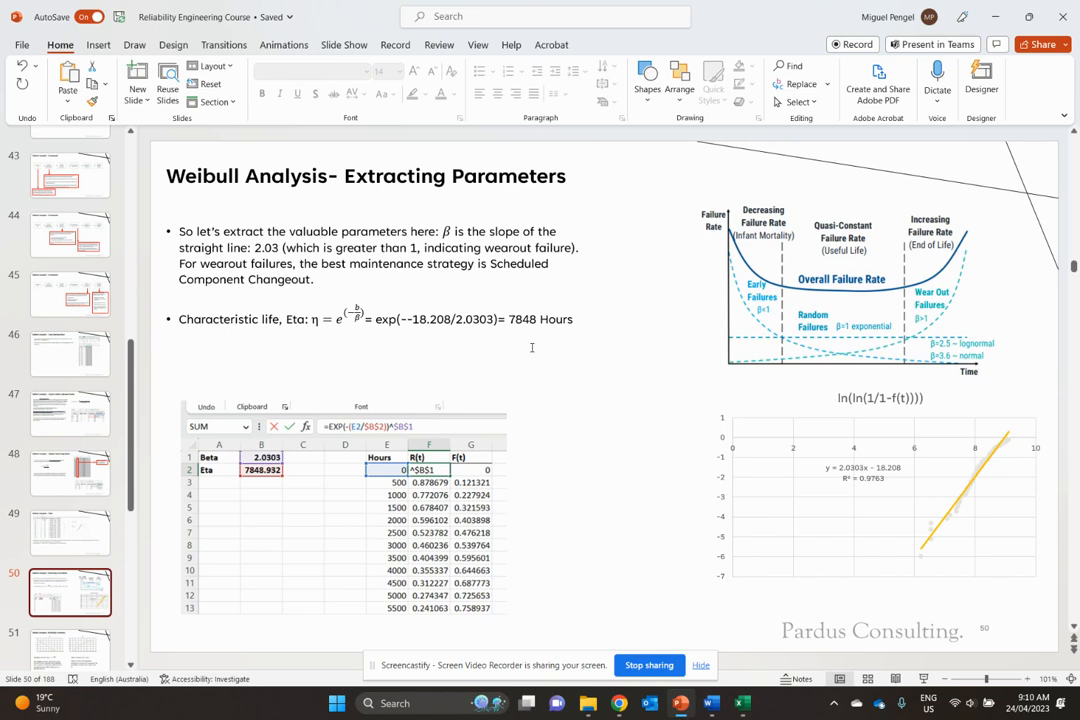
mouse_move(476, 372)
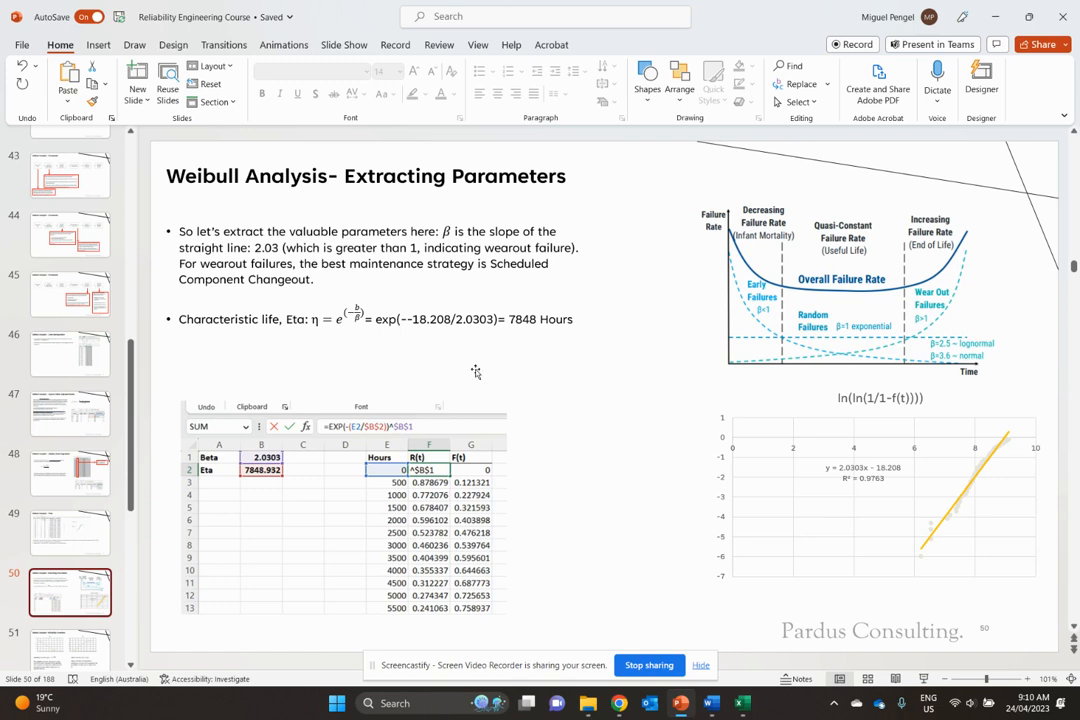